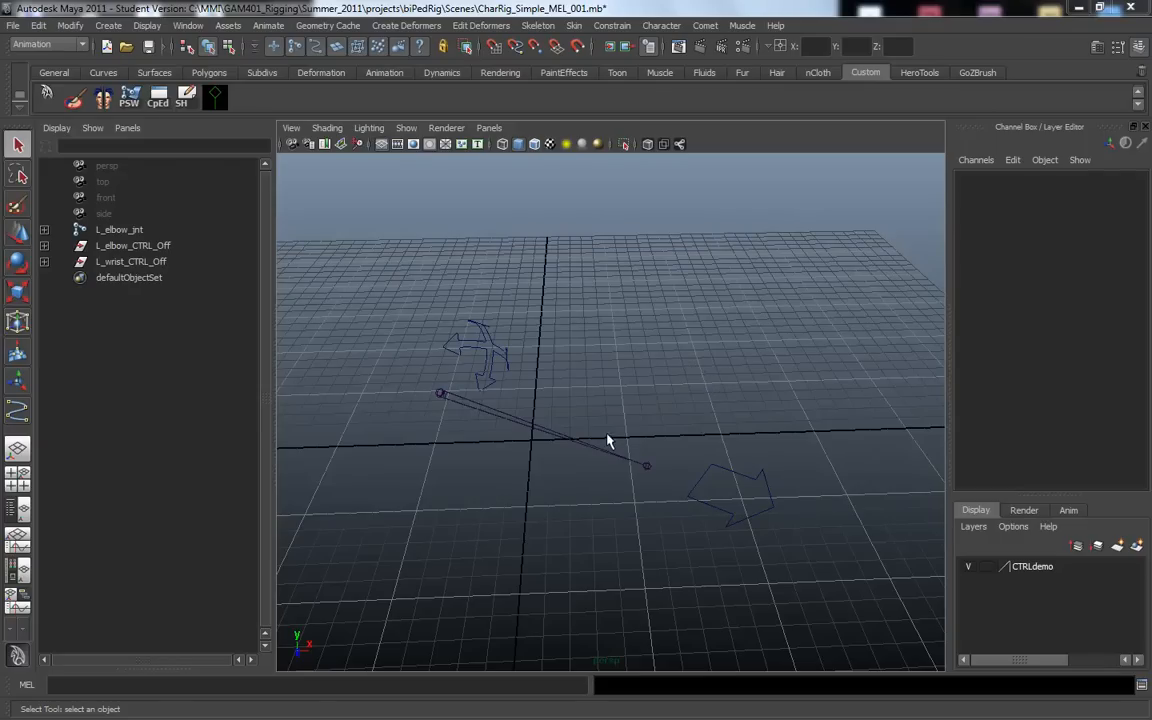
mouse_move(575, 382)
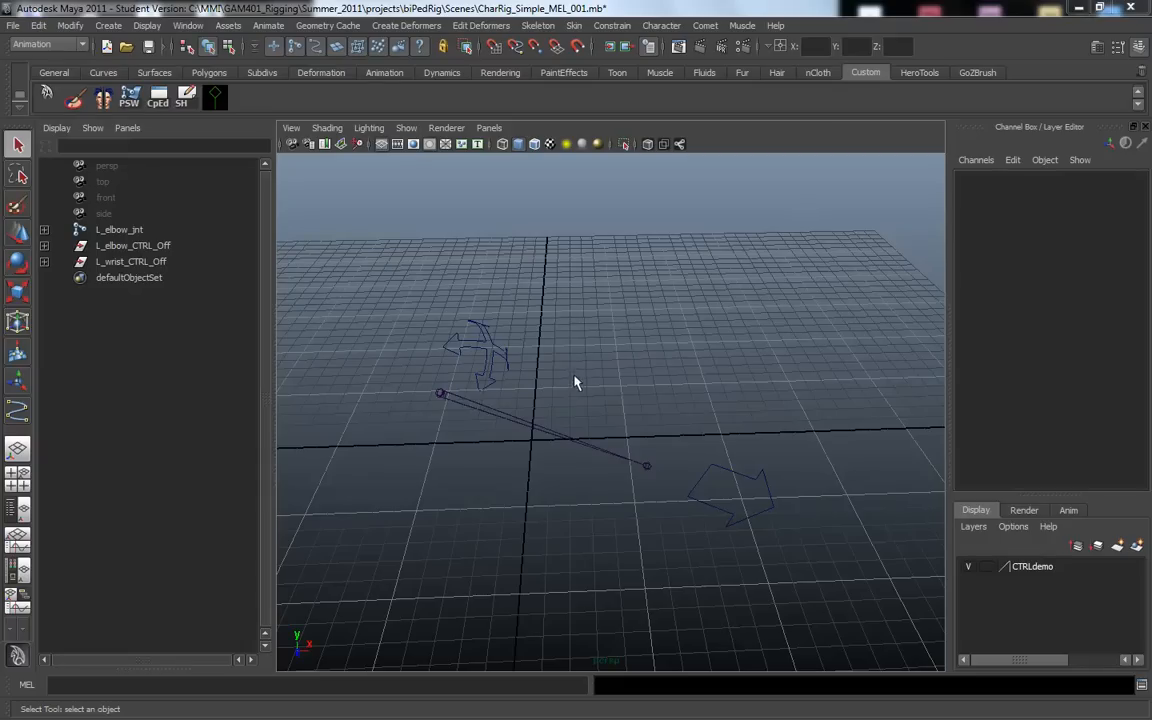
mouse_move(518, 517)
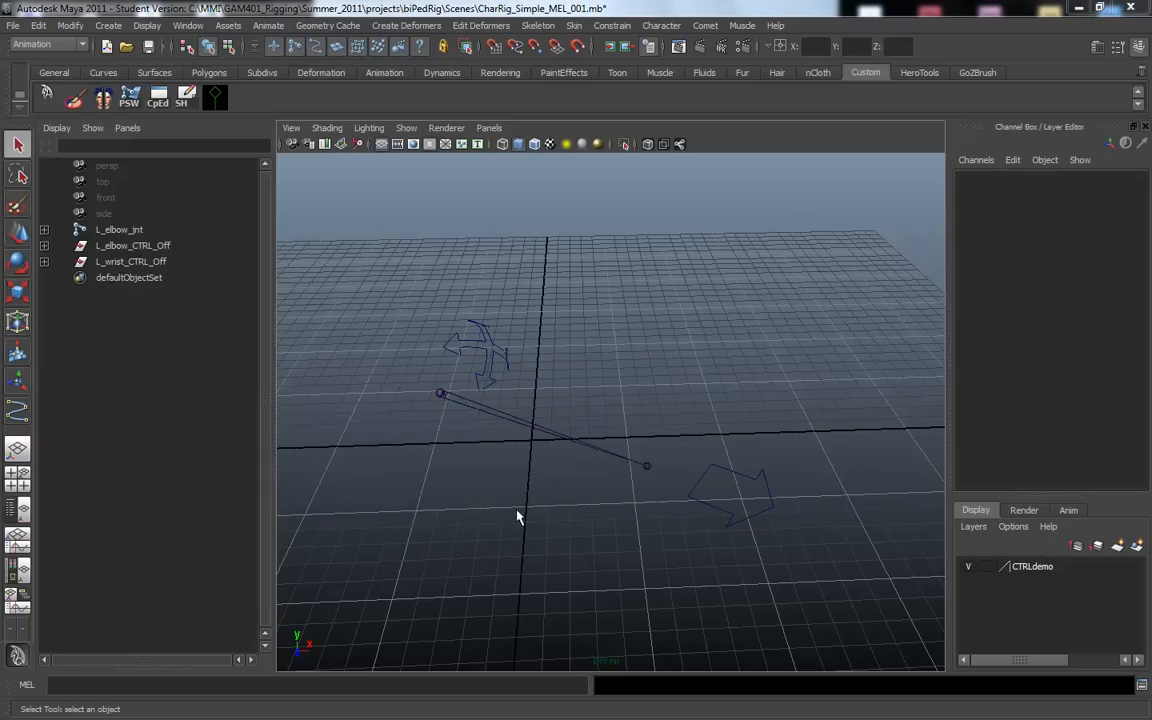
mouse_move(435, 490)
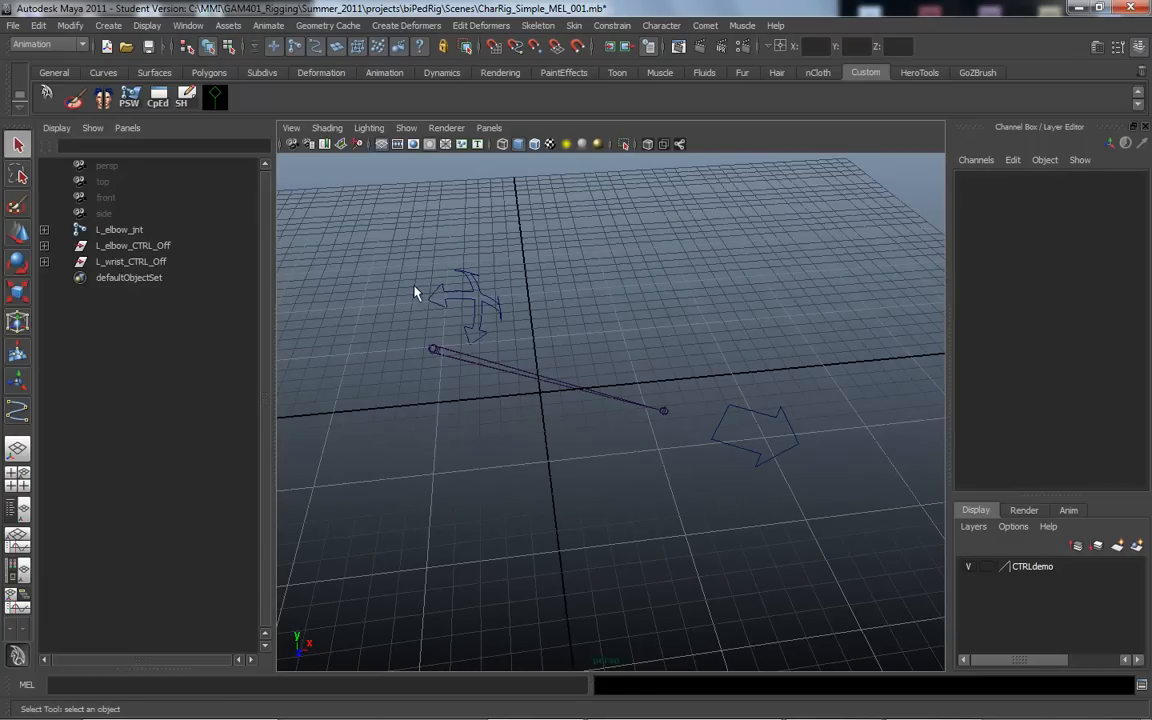
mouse_move(455, 267)
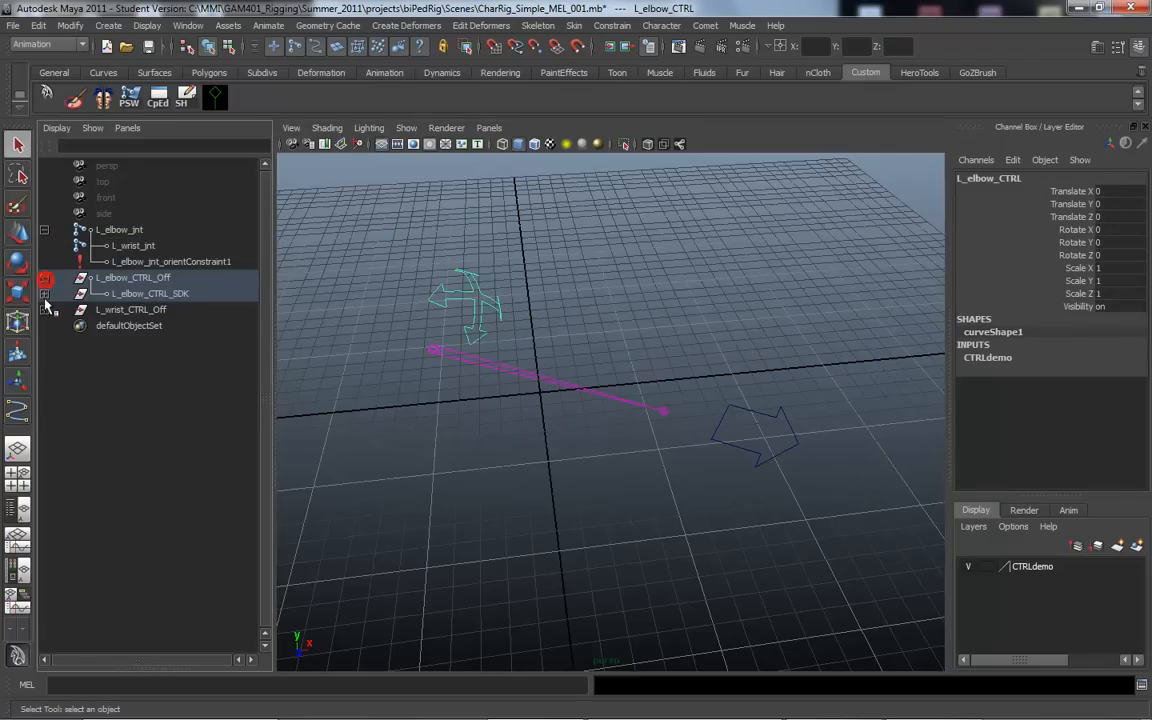
Step: Expand the L_elbow_CTRL_SDK hierarchy in the Outliner and select L_wrist_CTRL_SDK
click(44, 293)
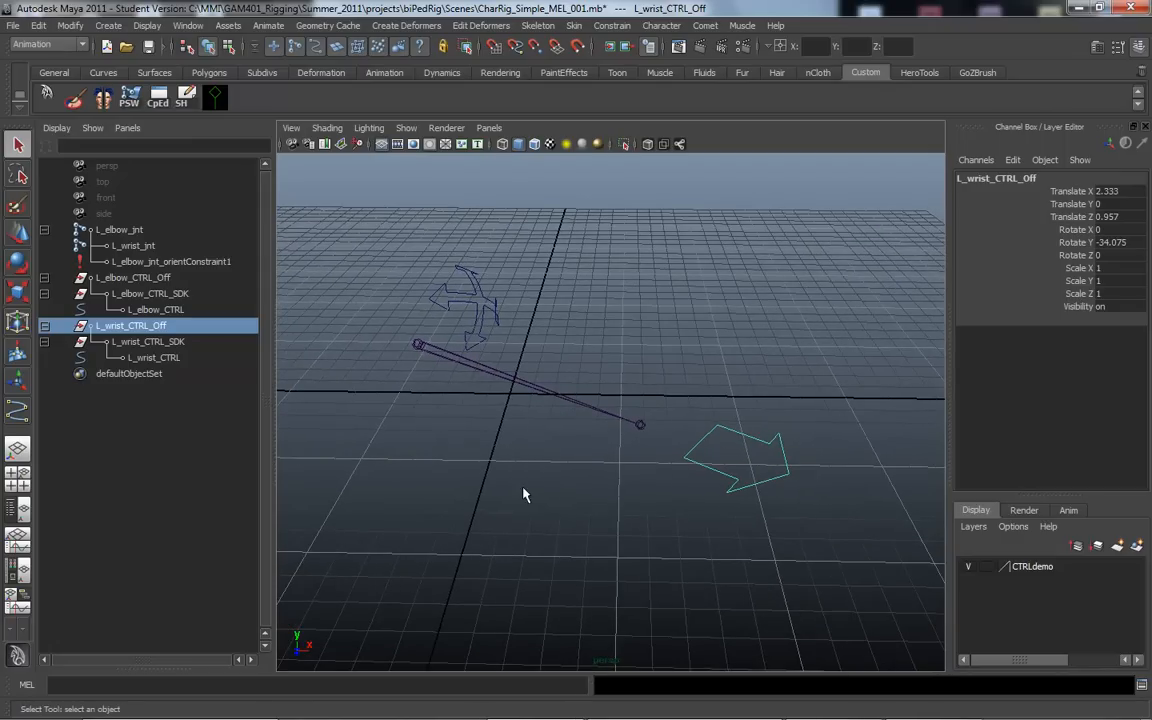
mouse_move(546, 481)
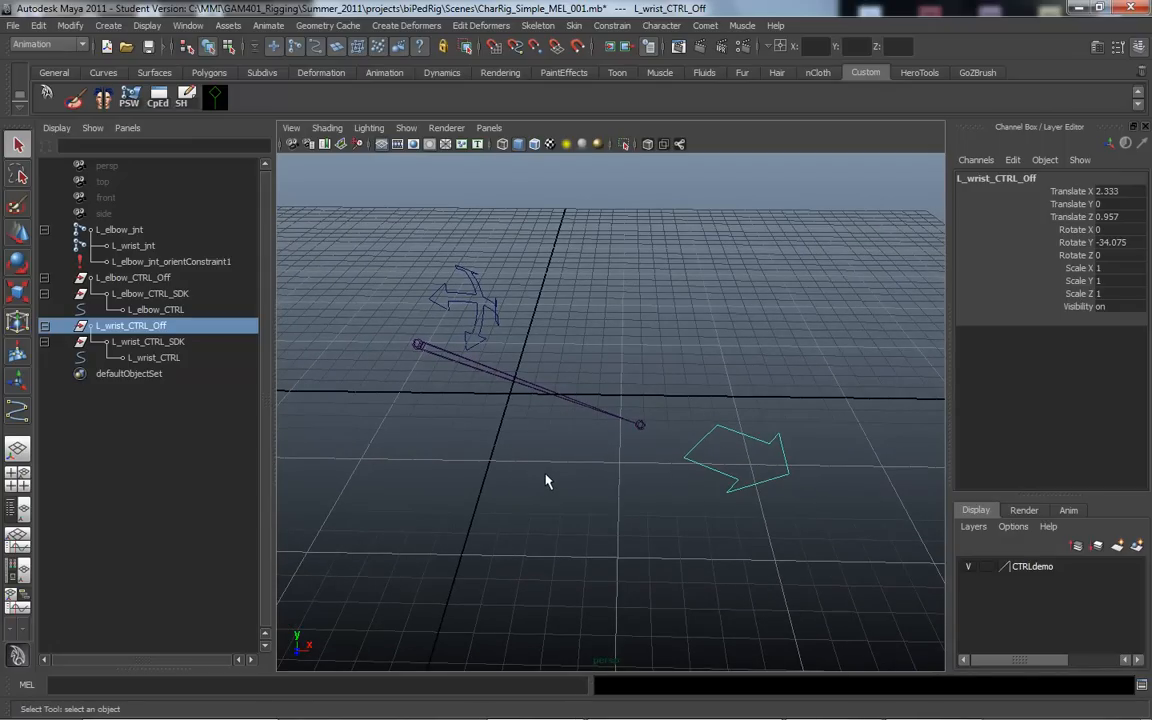
mouse_move(481, 373)
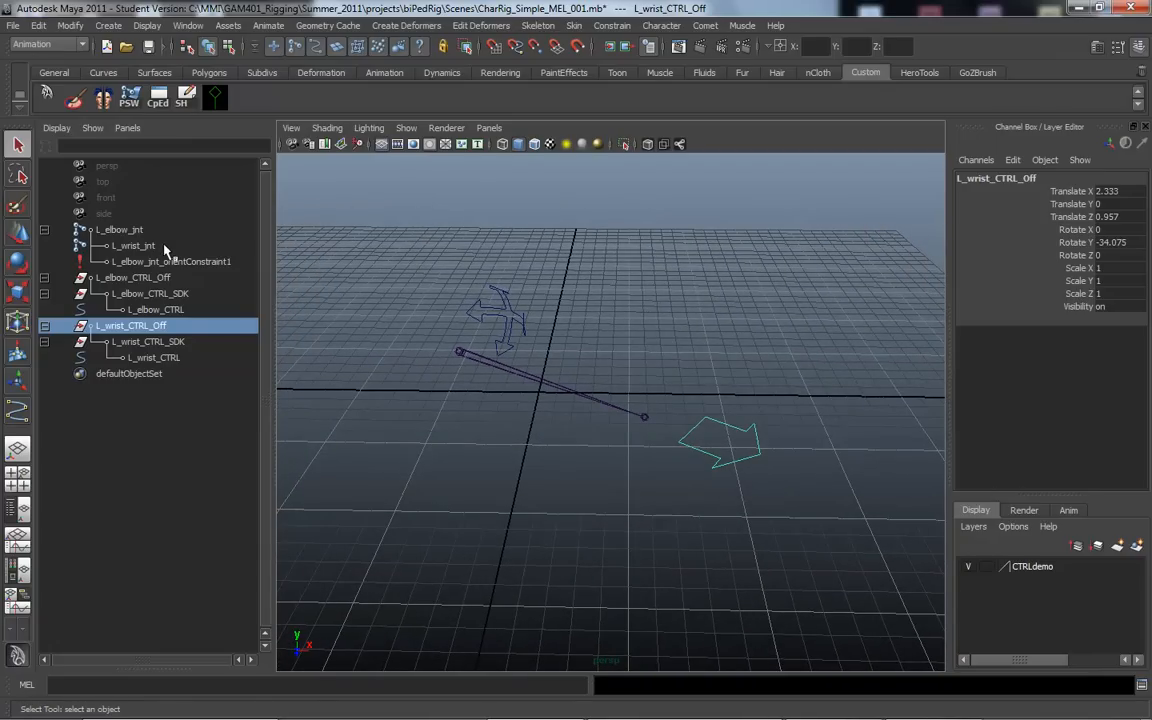
mouse_move(535, 450)
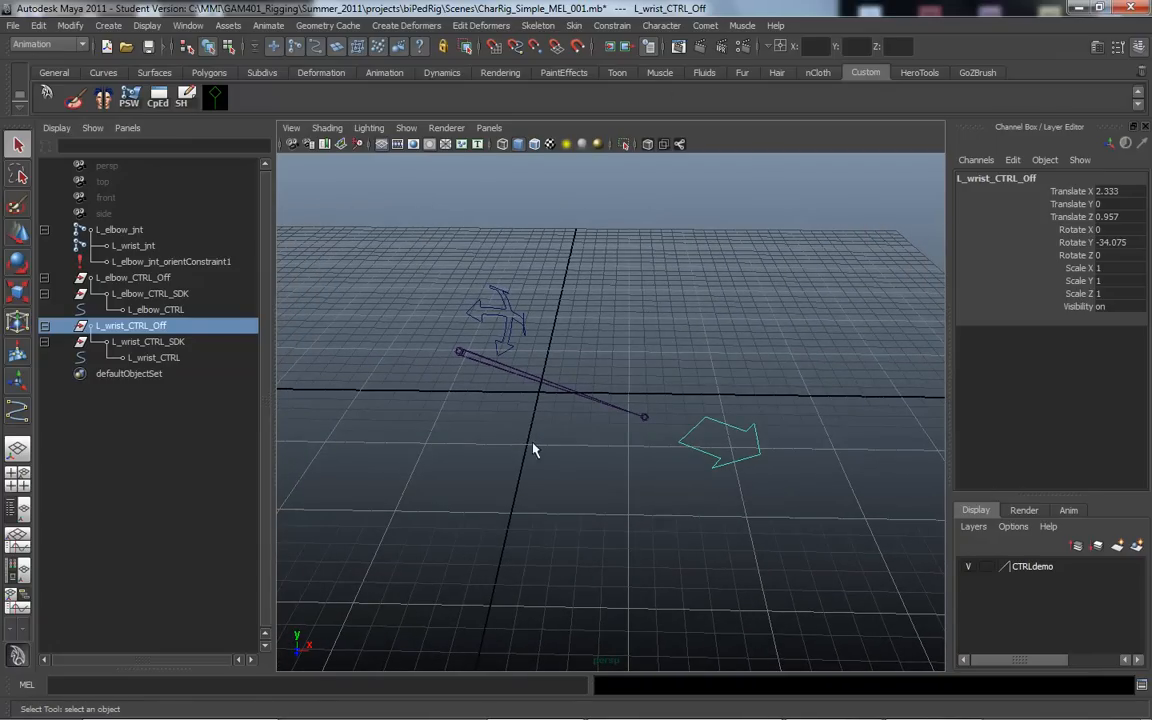
mouse_move(150, 358)
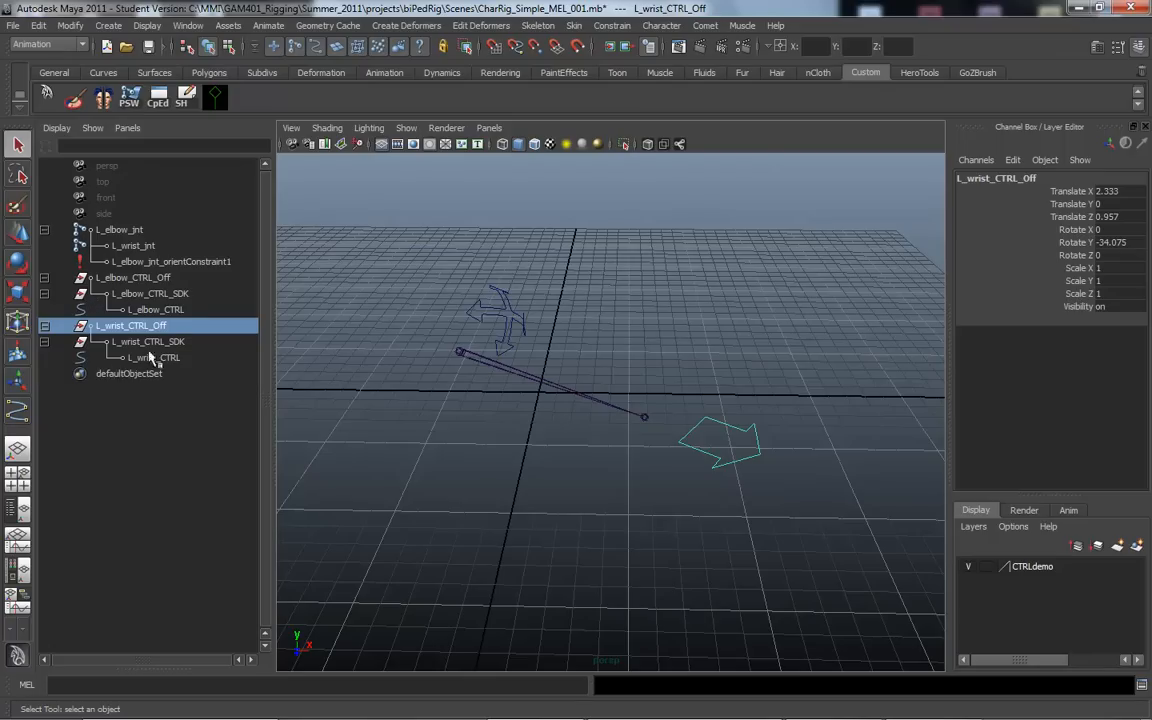
click(148, 341)
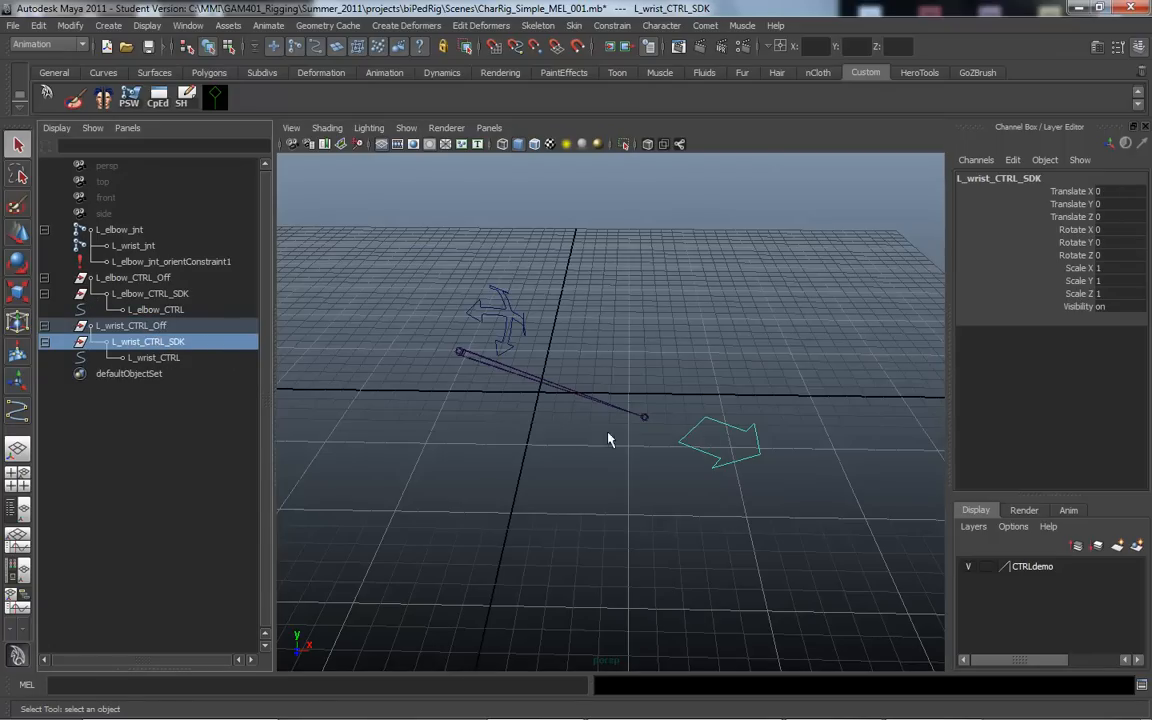
mouse_move(530, 493)
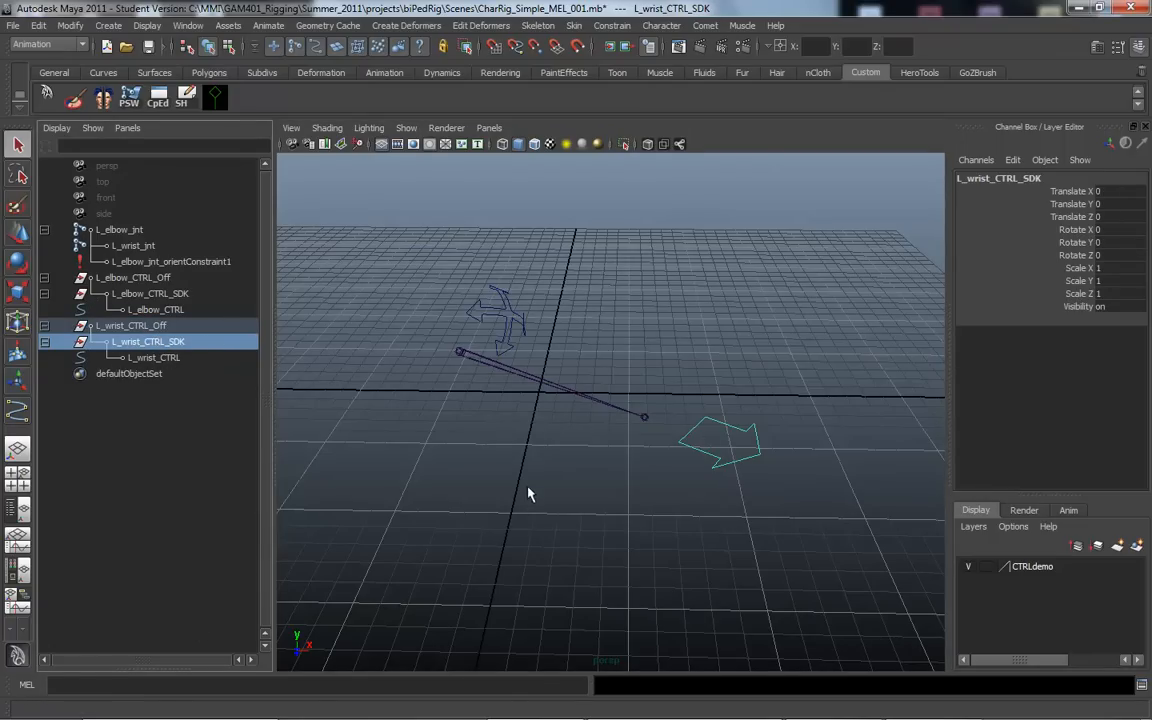
mouse_move(687, 627)
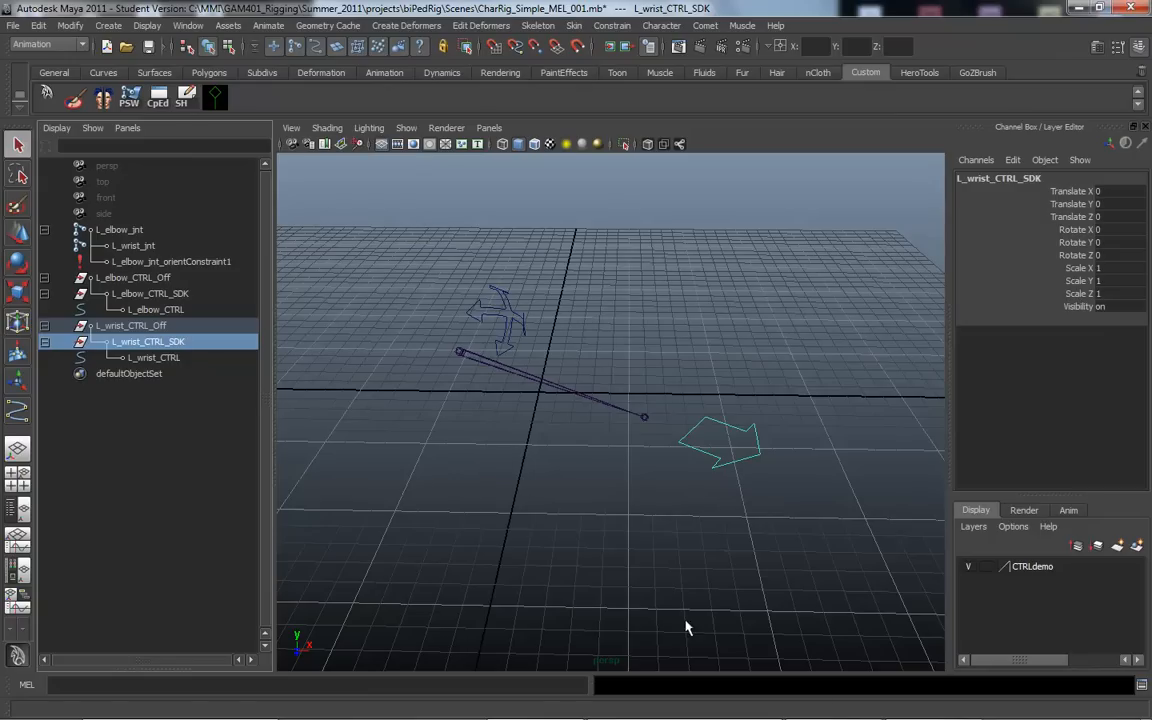
click(815, 708)
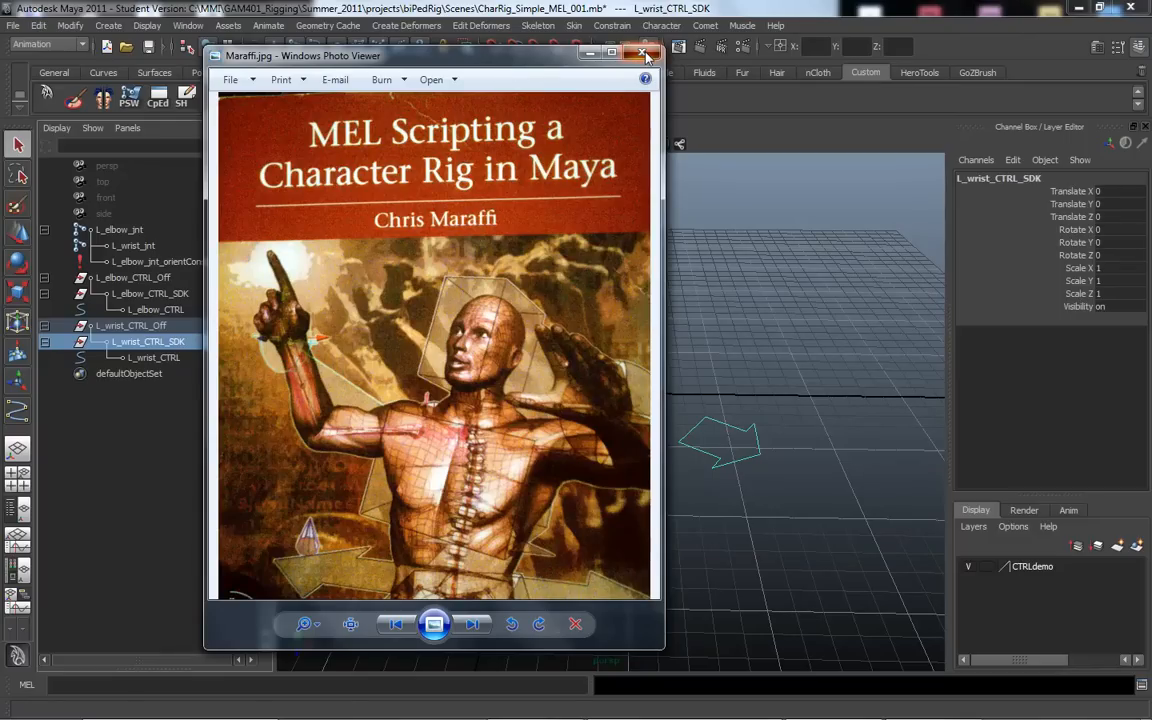
click(645, 54)
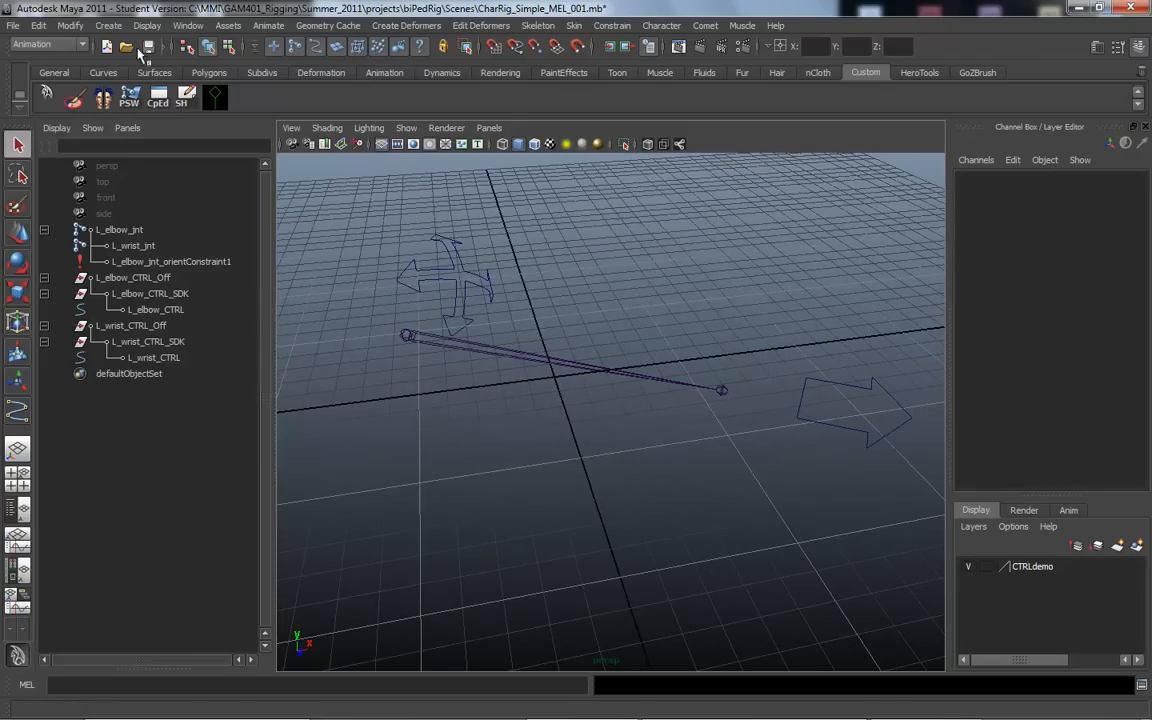
Step: Create a default polygon sphere, pSphere1, and open the Script Editor showing its polySphere command
click(108, 25)
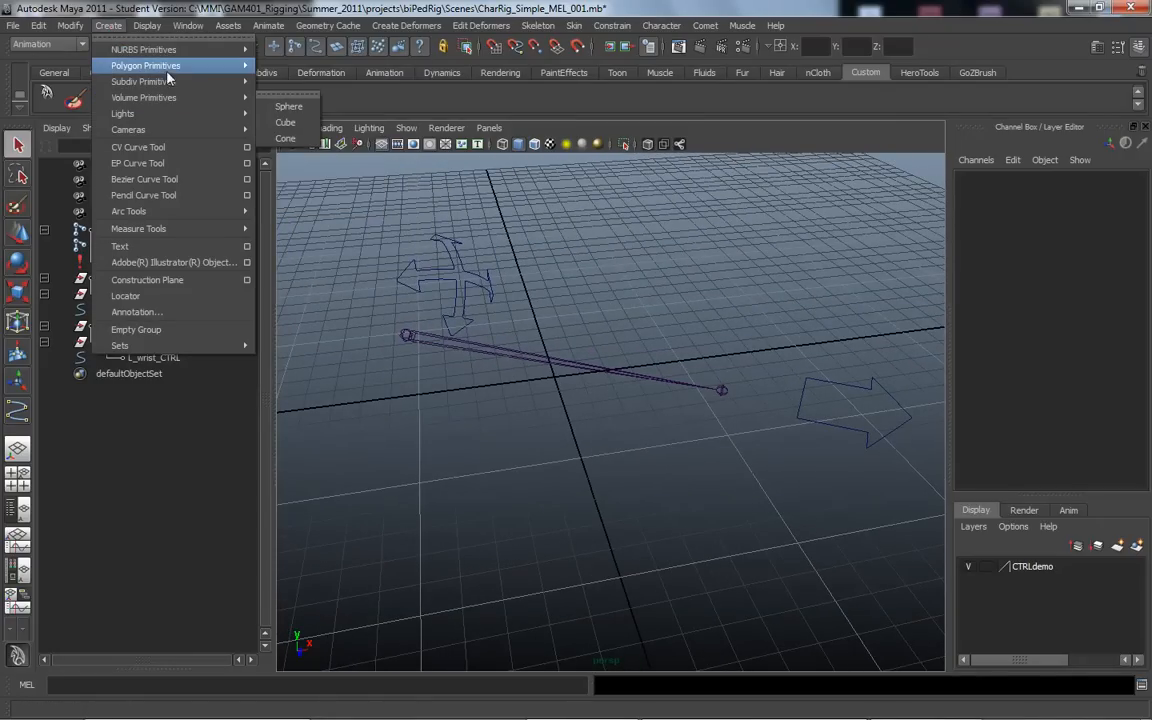
click(288, 106)
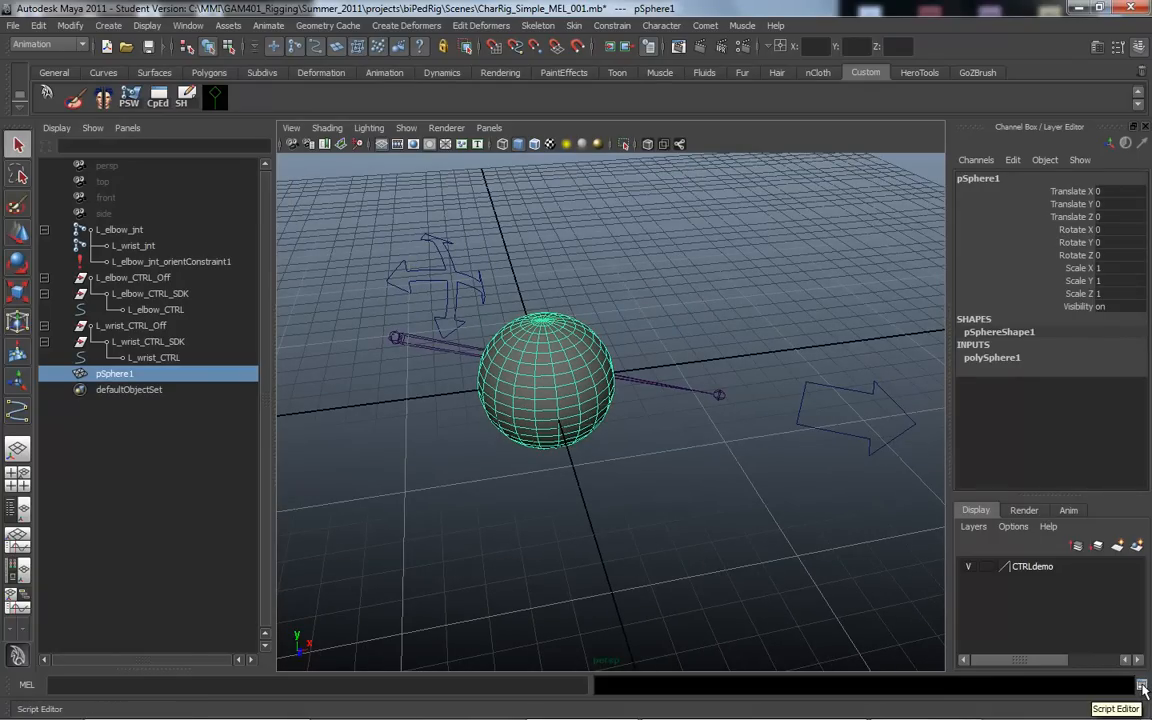
click(1141, 688)
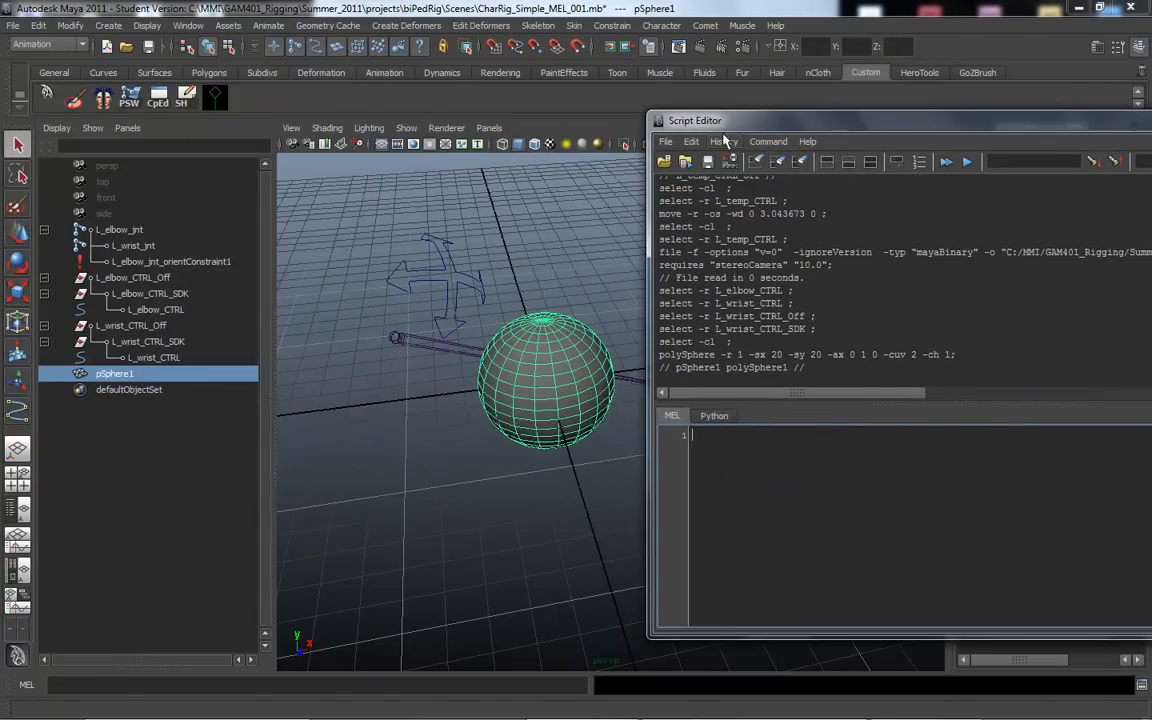
Step: Clear the Script Editor history, recreate pSphere1, and highlight its polySphere command line
click(691, 141)
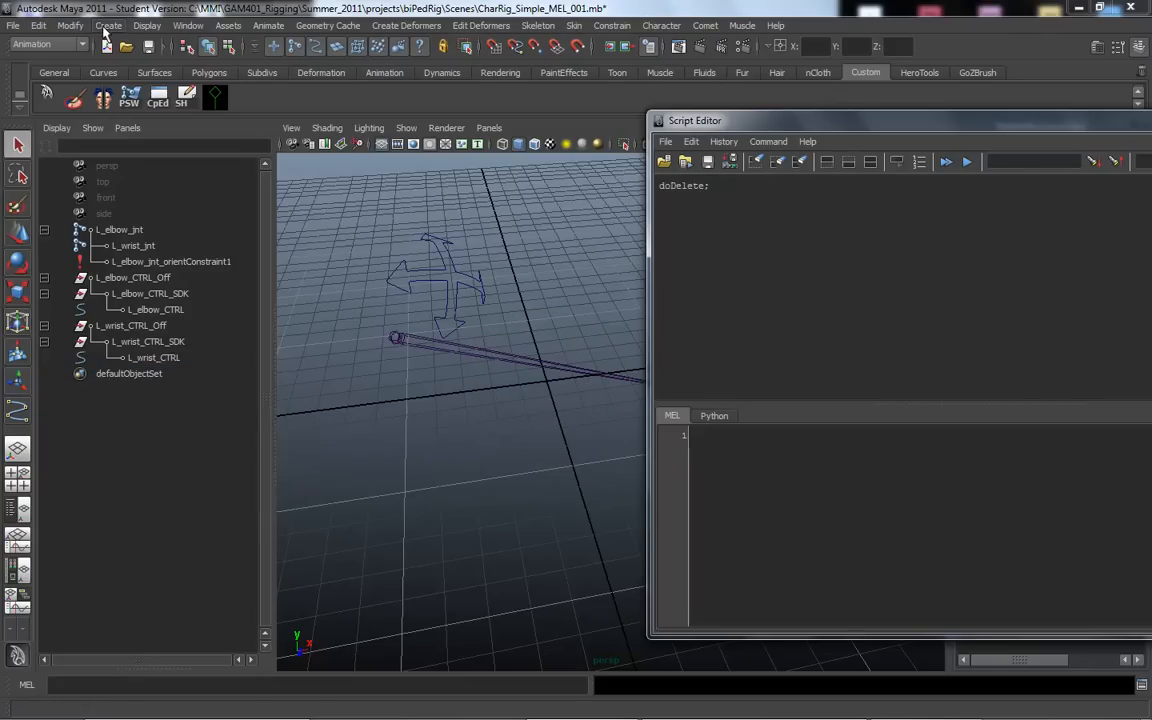
click(108, 25)
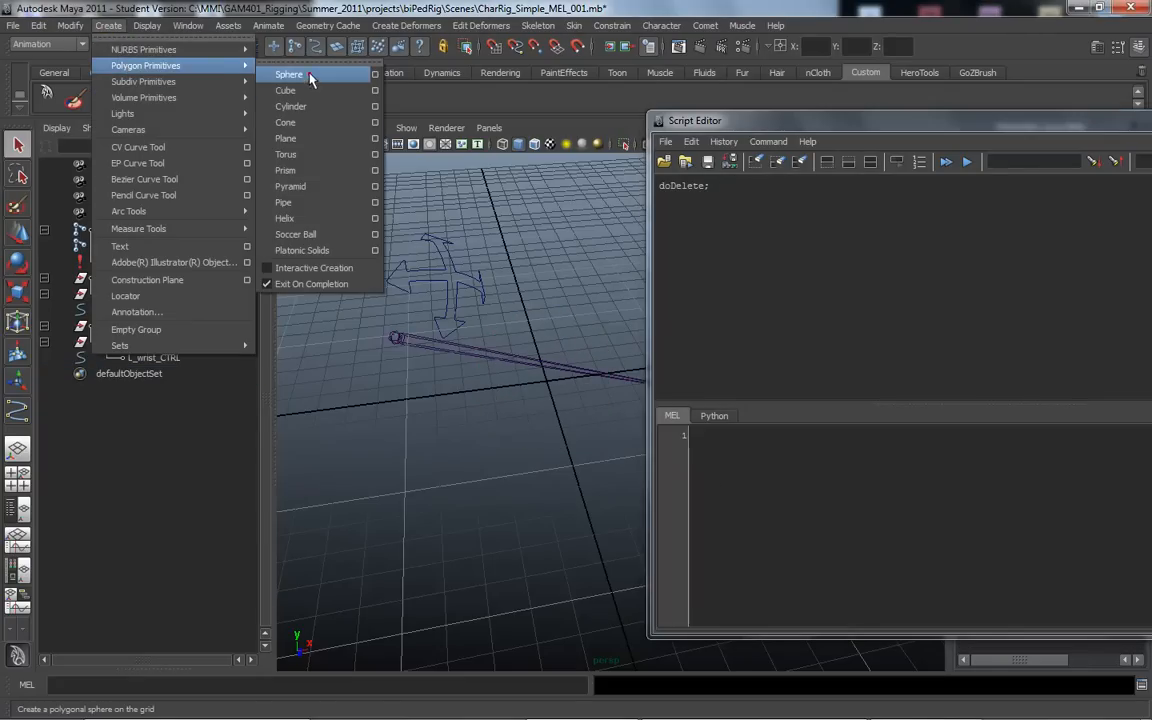
click(289, 74)
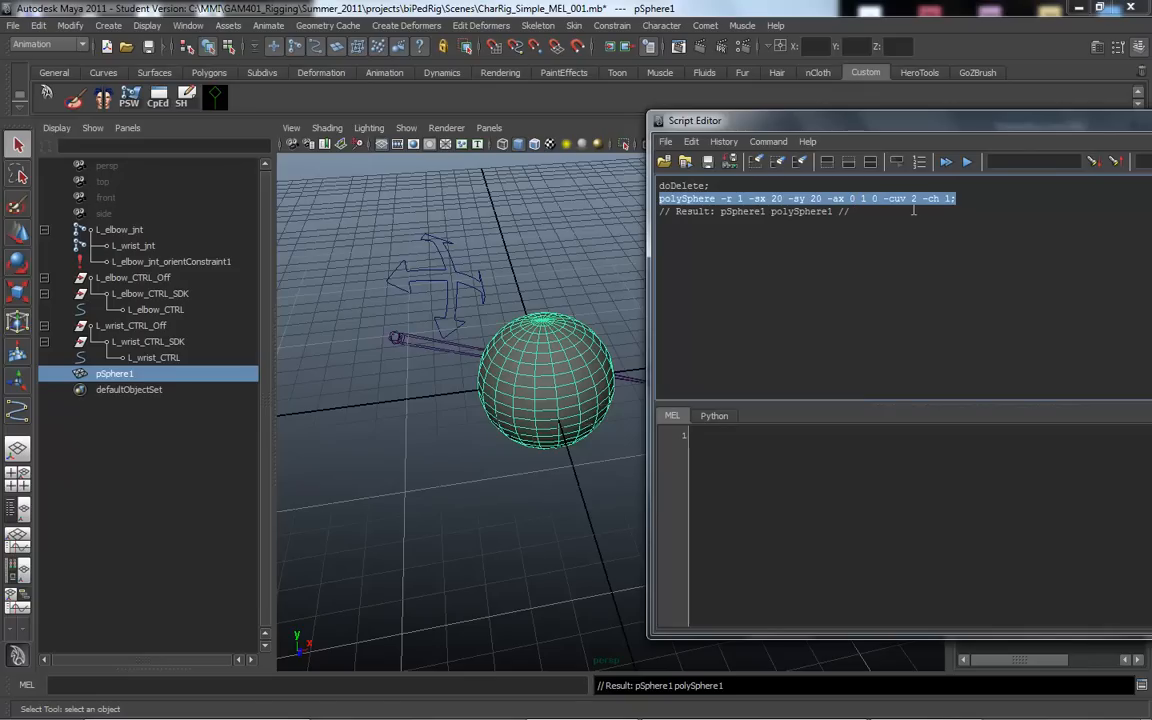
drag(695, 120, 578, 82)
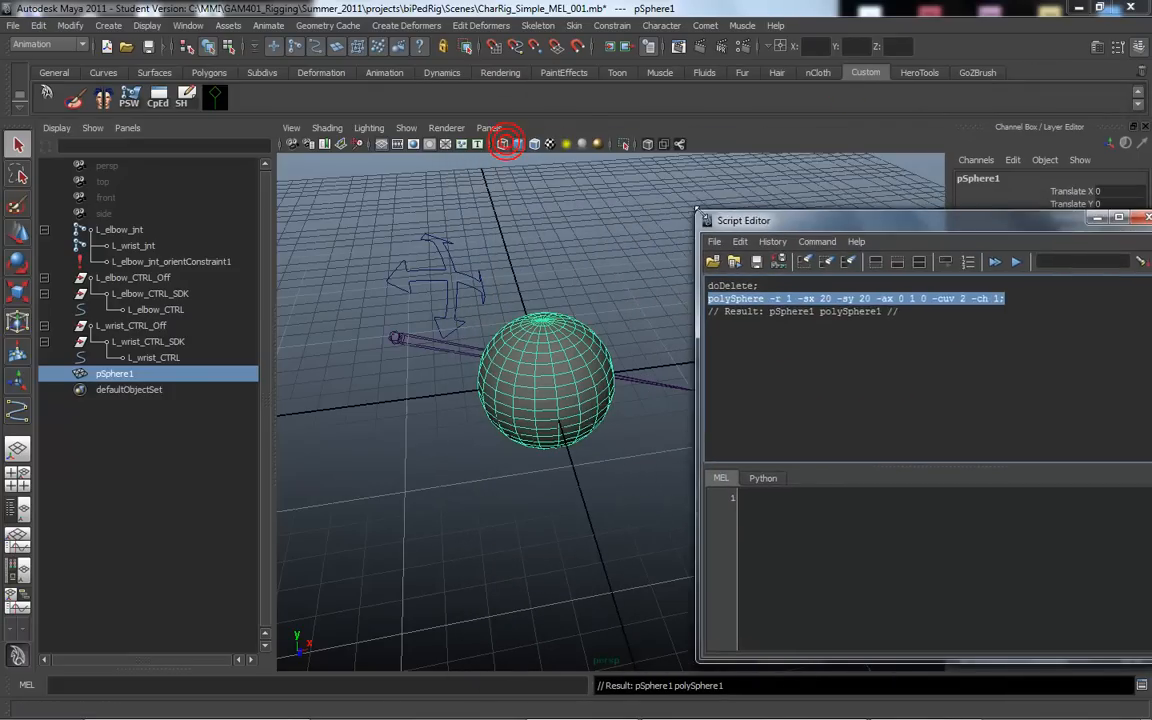
Step: Search the Maya Commands help for 'spher' and read the polySphere reference flags
click(776, 25)
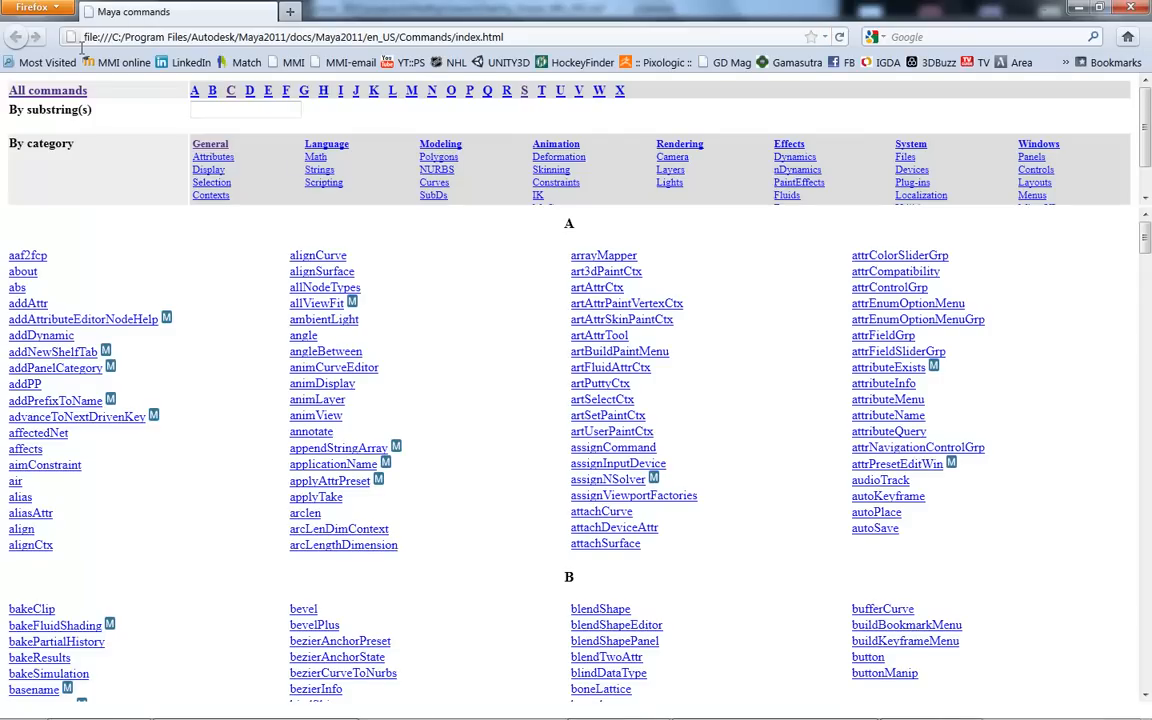
click(245, 109)
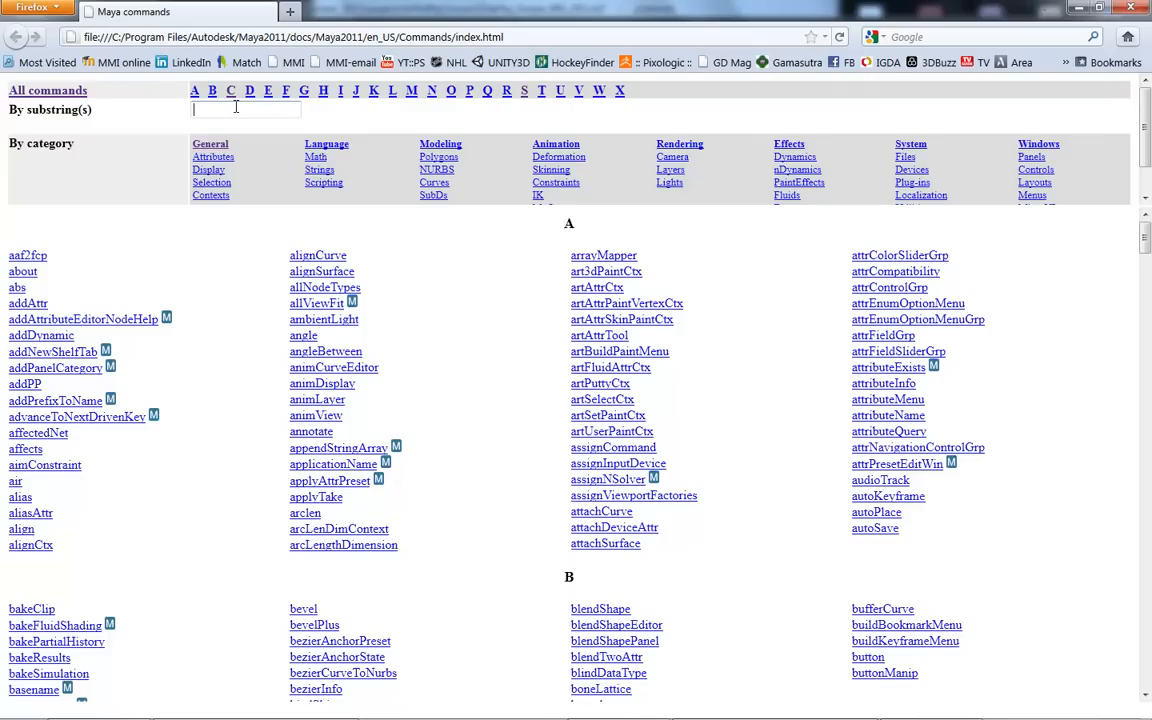
text(sphere)
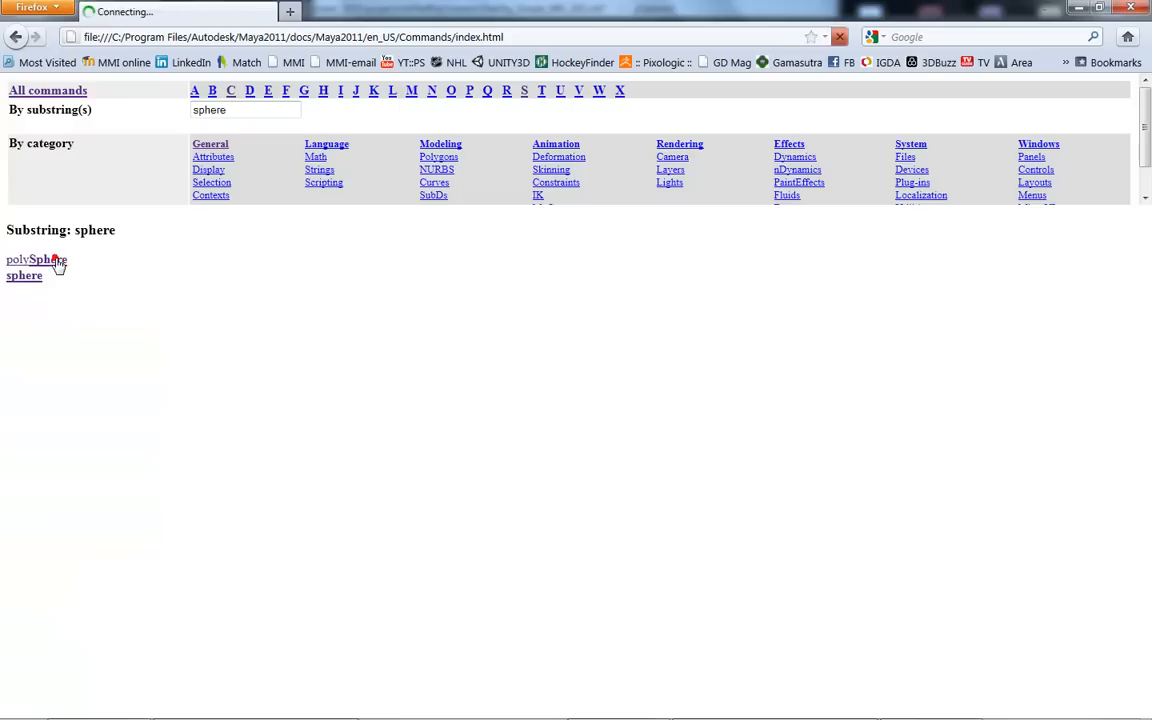
click(36, 259)
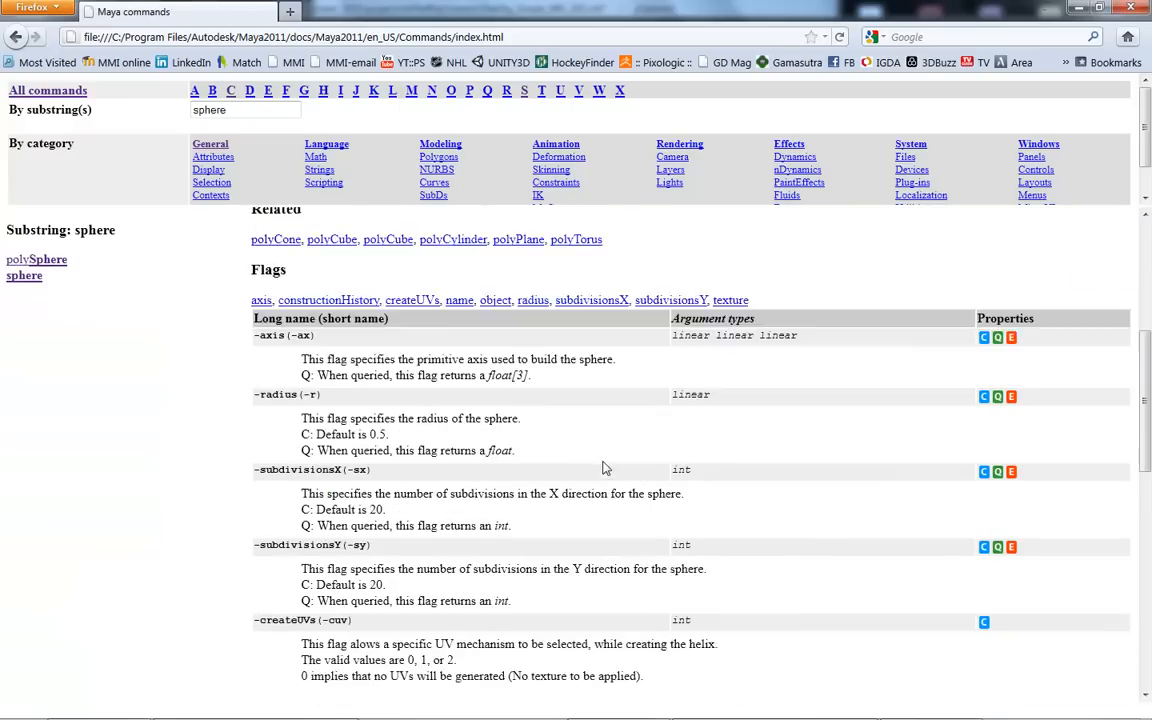
scroll(down, 3)
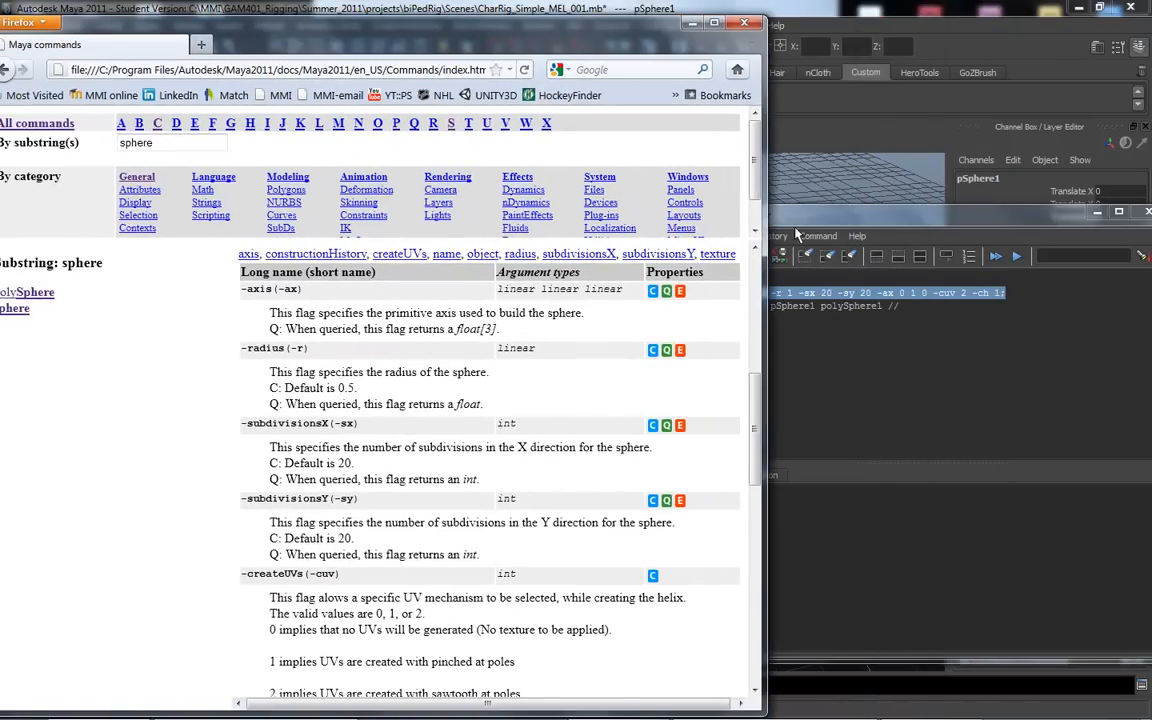
mouse_move(490, 37)
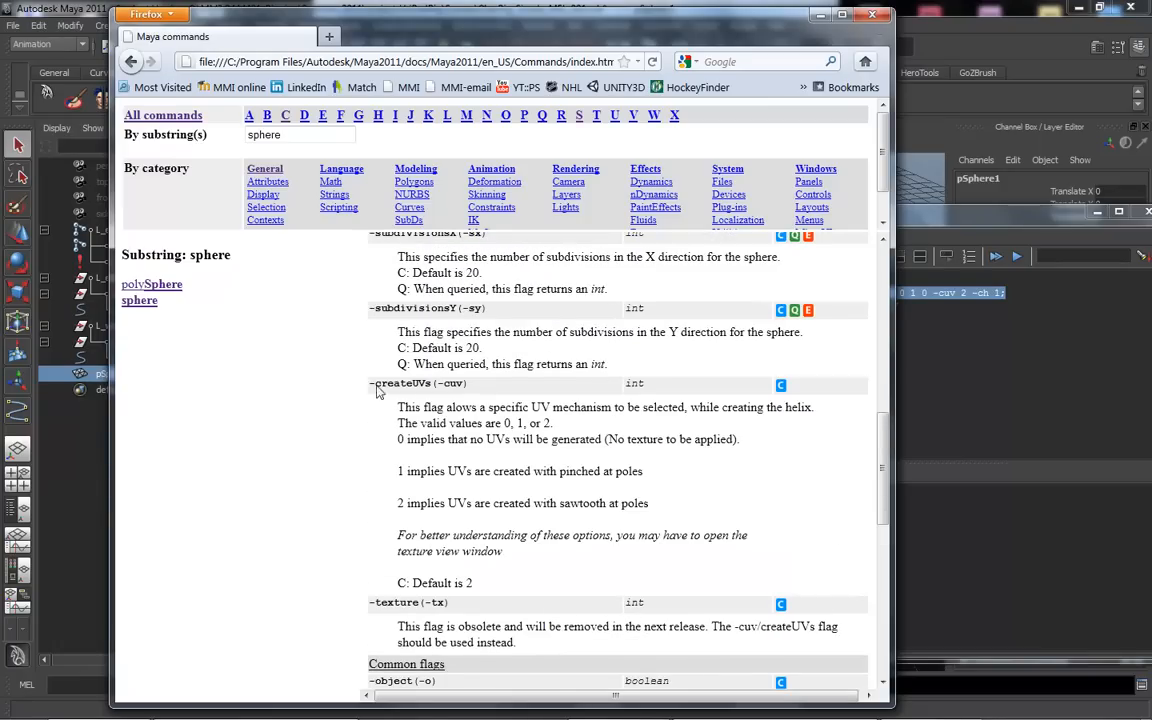
mouse_move(421, 477)
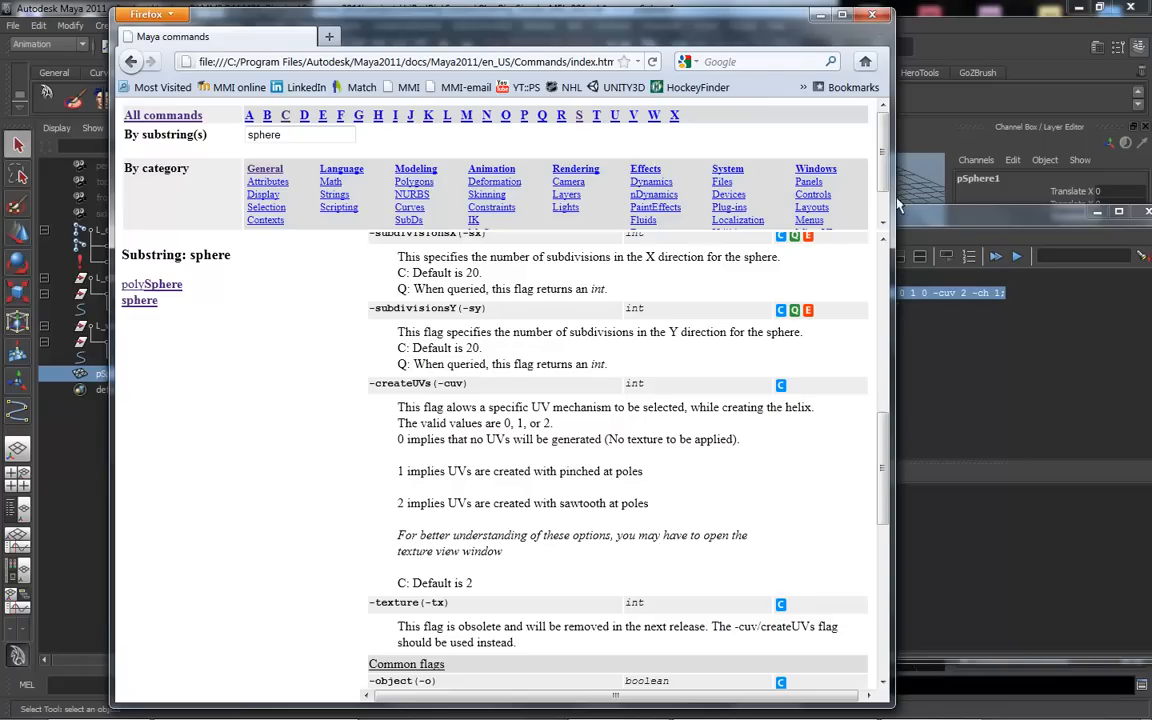
scroll(down, 3)
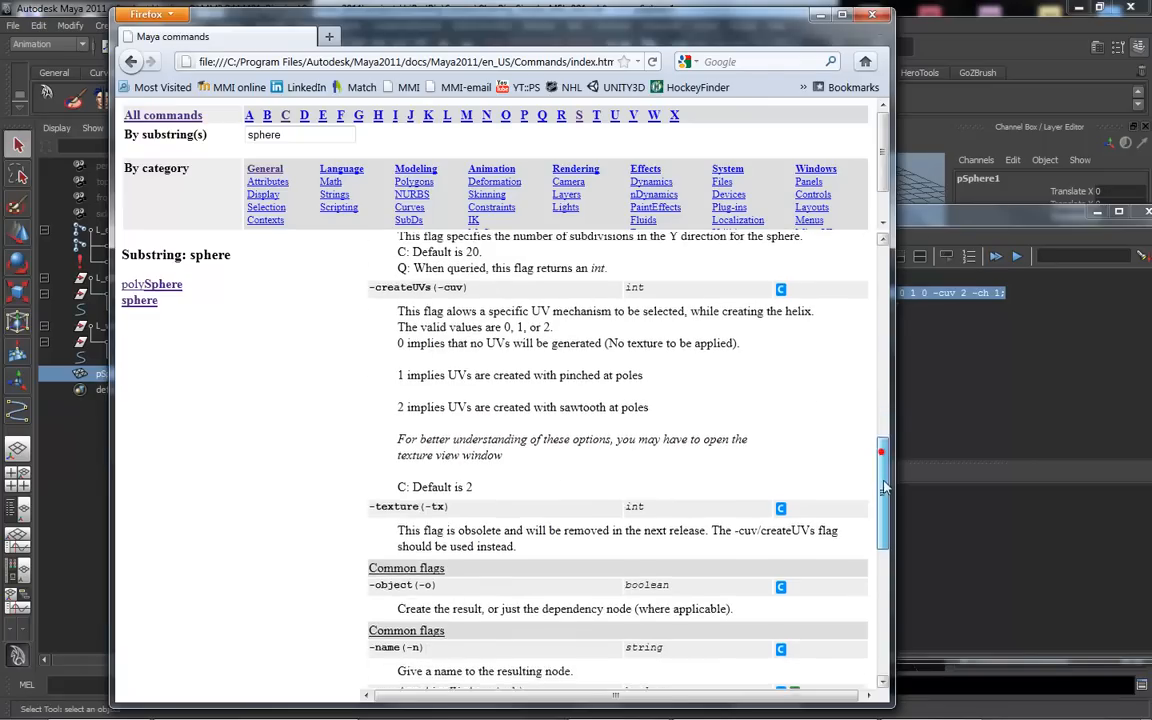
scroll(down, 3)
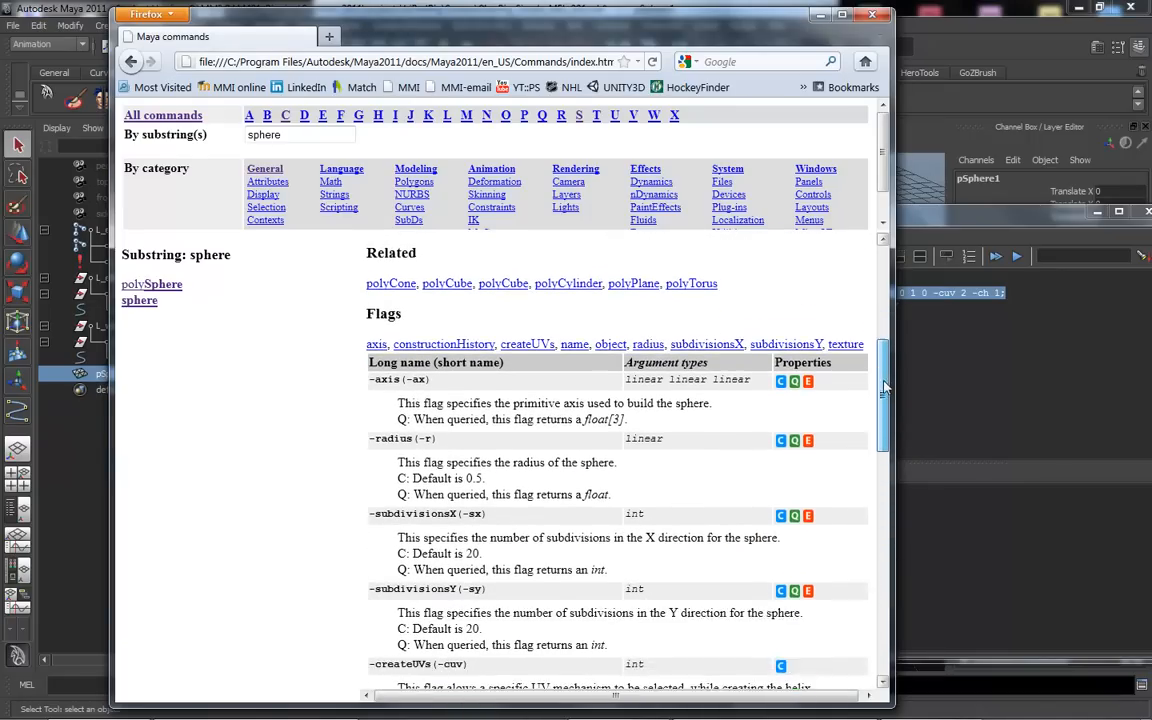
scroll(down, 3)
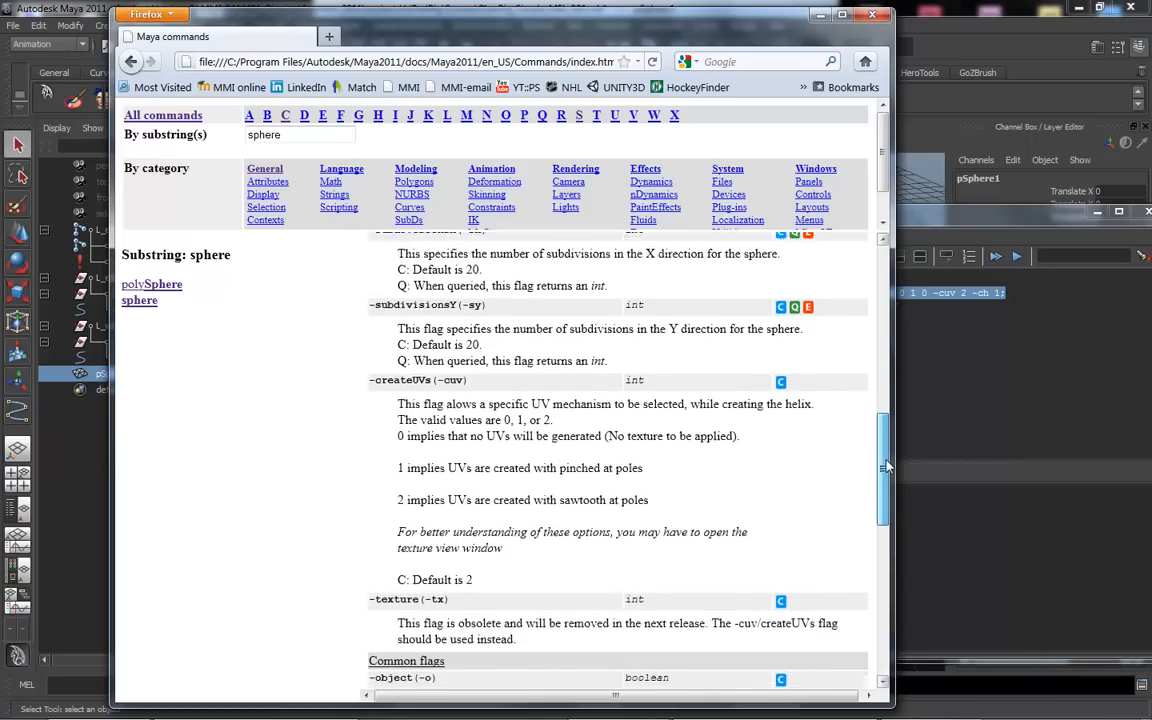
Step: Scroll the polySphere page down to the name and constructionHistory flag descriptions
scroll(down, 3)
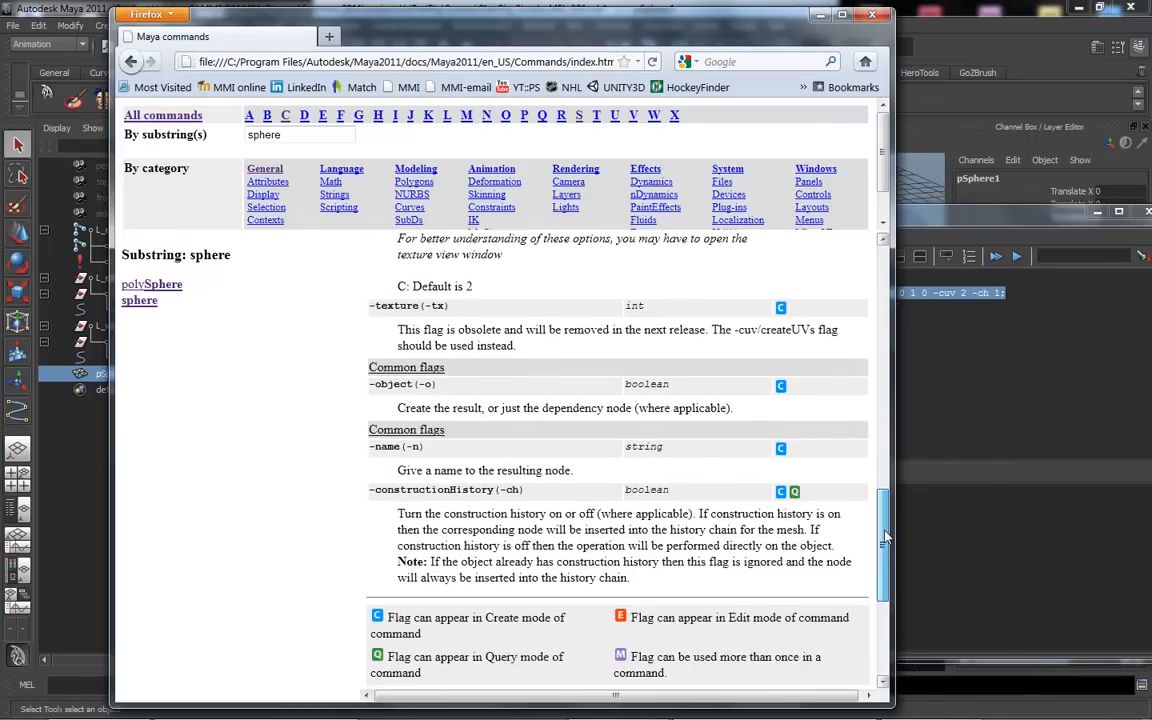
scroll(down, 3)
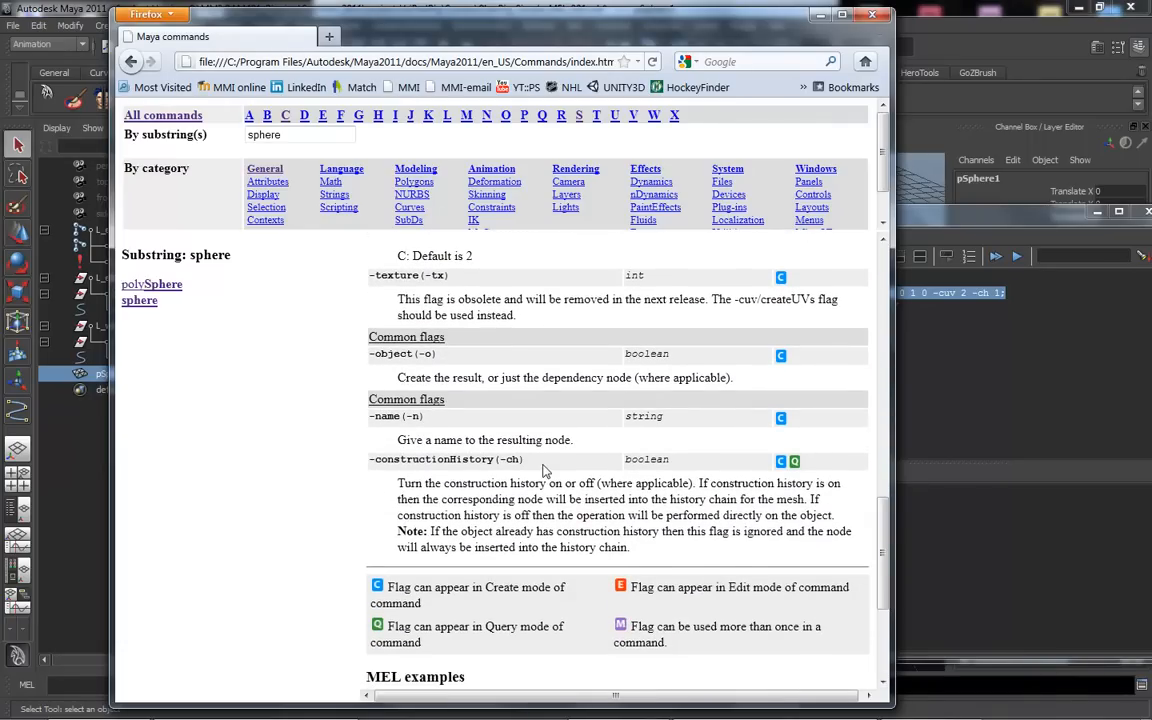
mouse_move(849, 45)
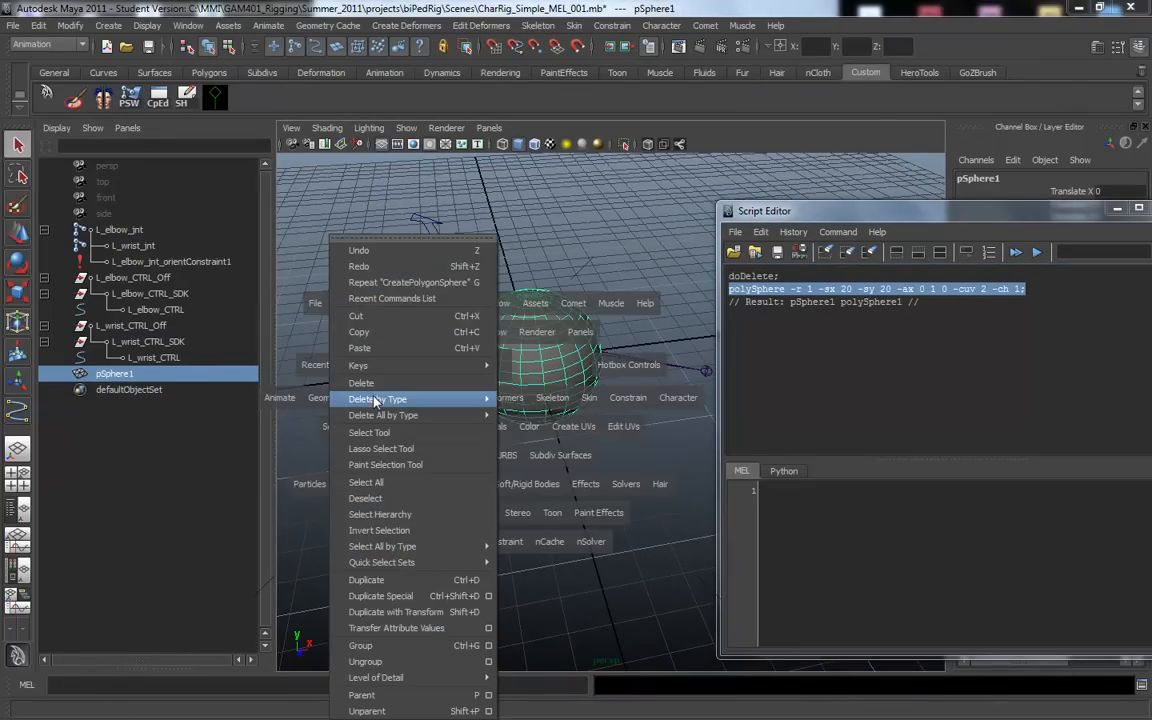
mouse_move(383, 415)
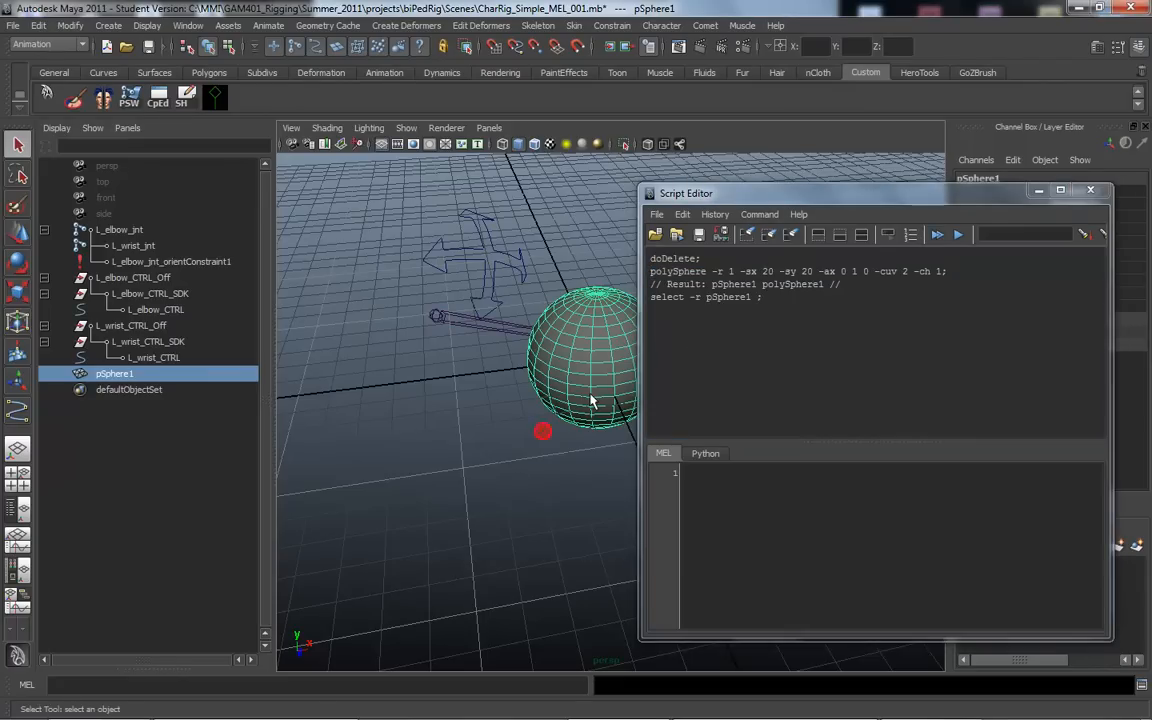
Step: Remove pSphere1 with the Delete key, adding a second doDelete to the history
key(Delete)
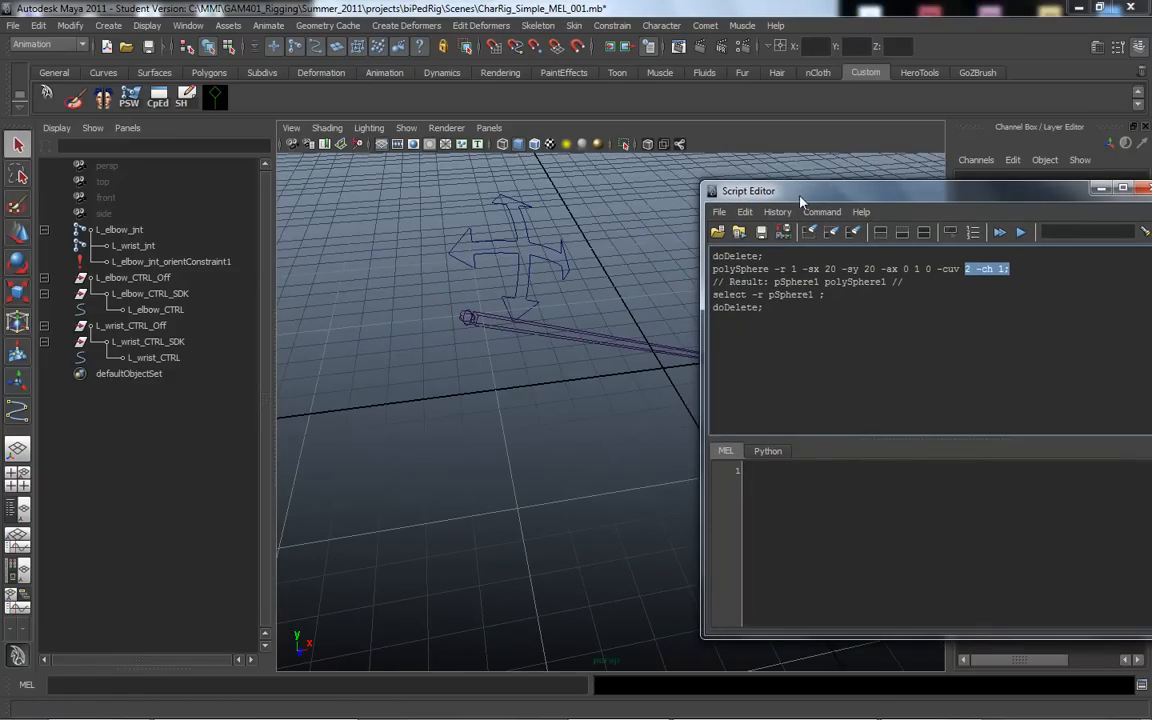
mouse_move(480, 571)
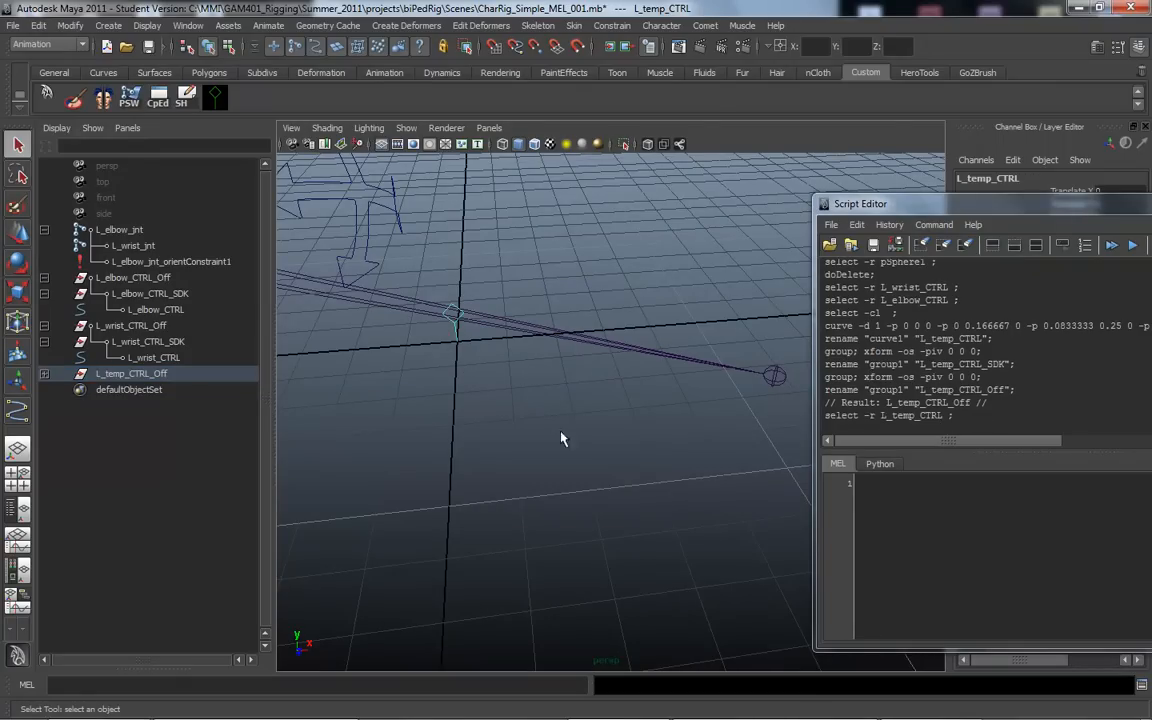
mouse_move(460, 312)
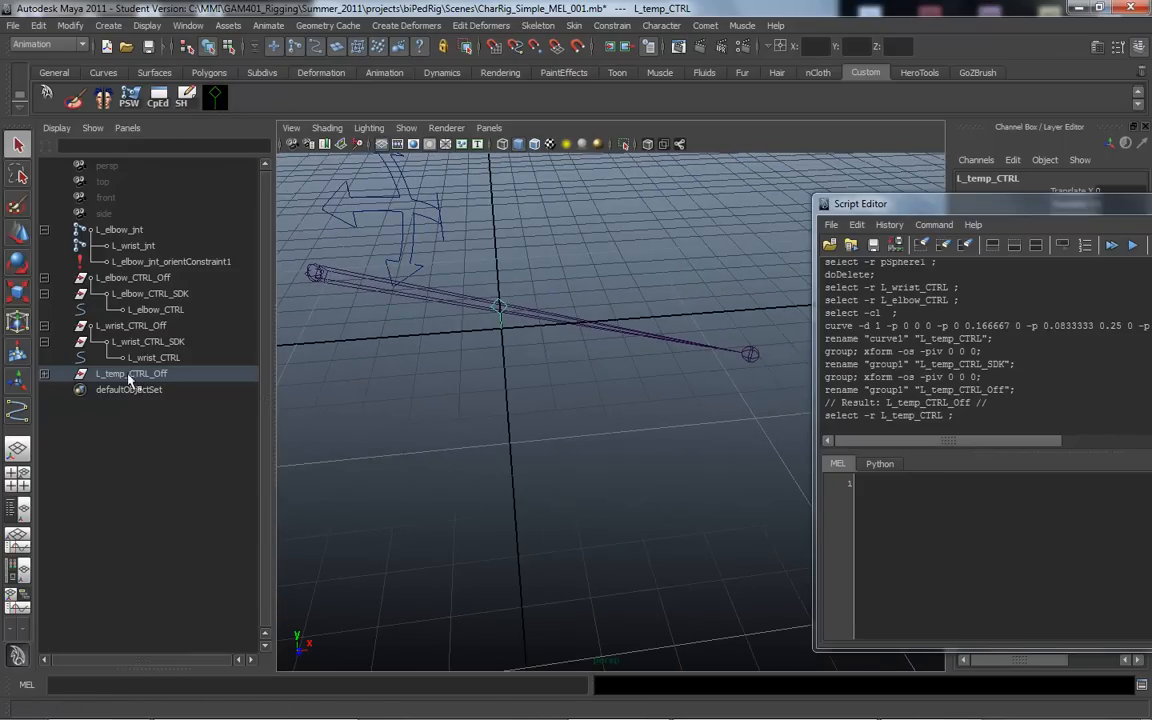
Step: Expand L_temp_CTRL_Off in the Outliner and select that group
click(44, 373)
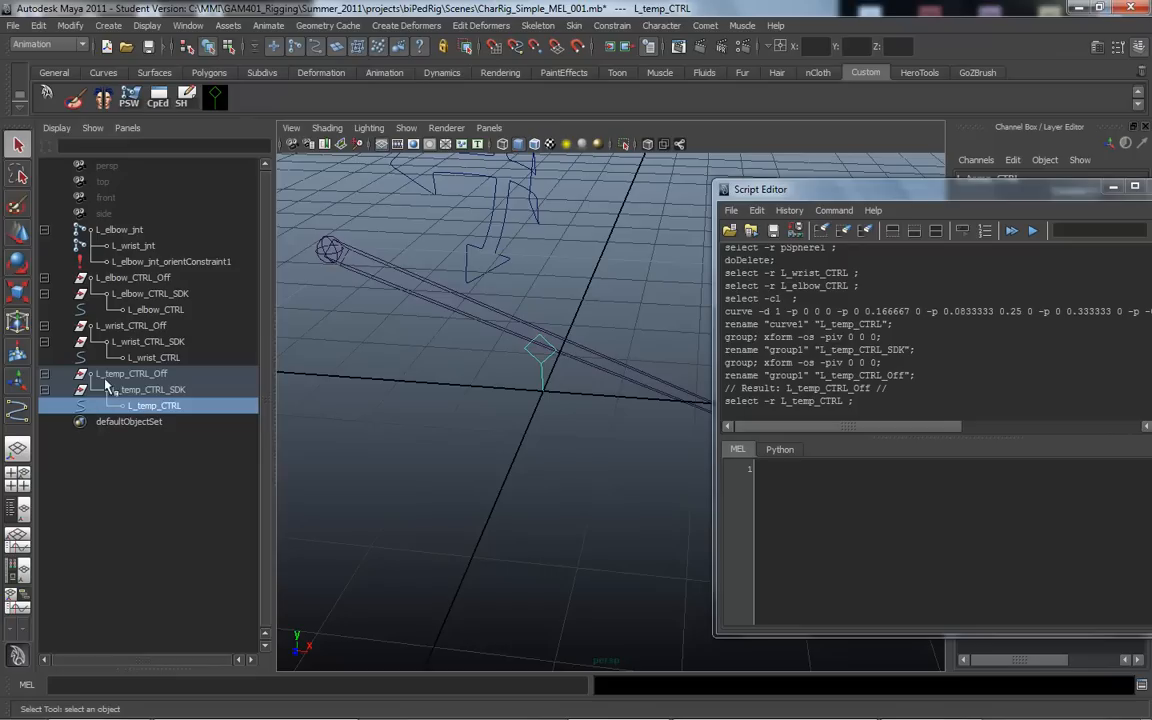
click(130, 373)
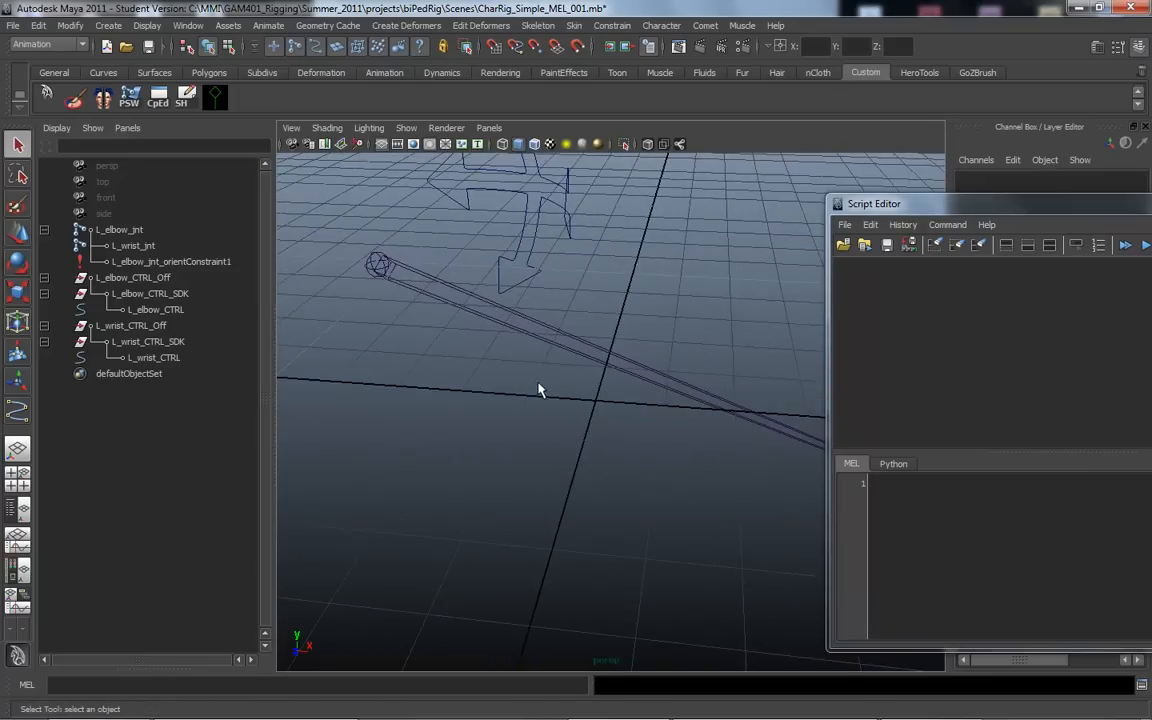
Step: Clear out the temporary control and start a CV curve from the Create menu
click(291, 127)
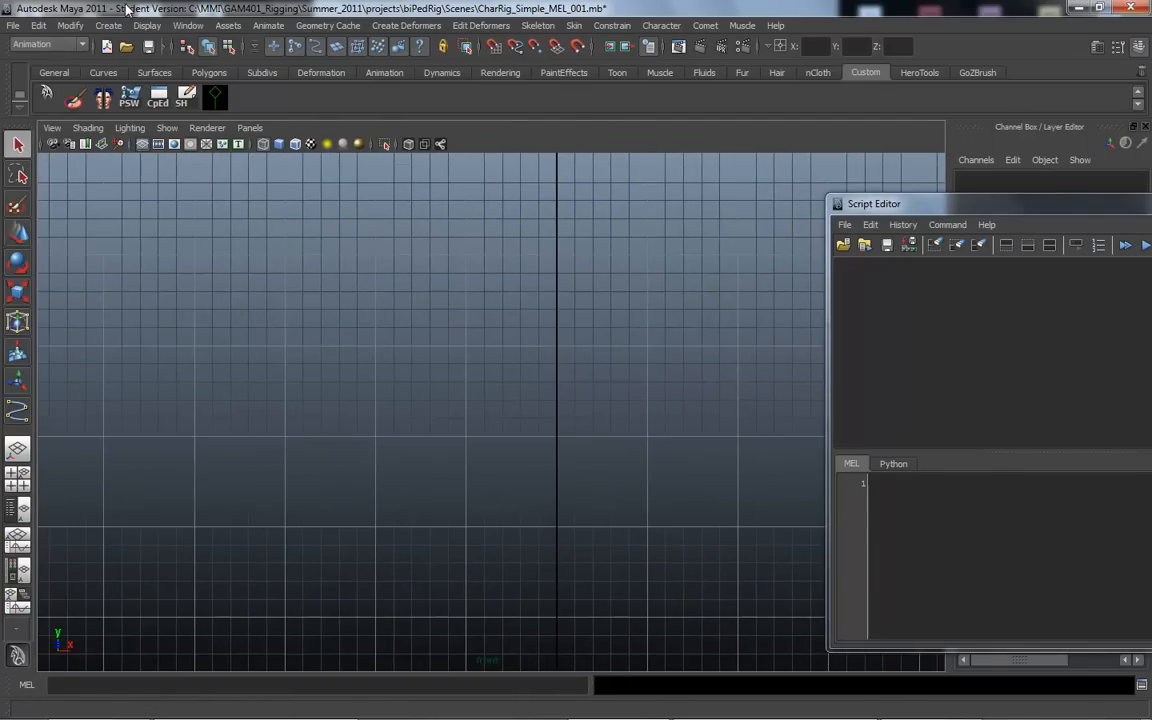
click(108, 25)
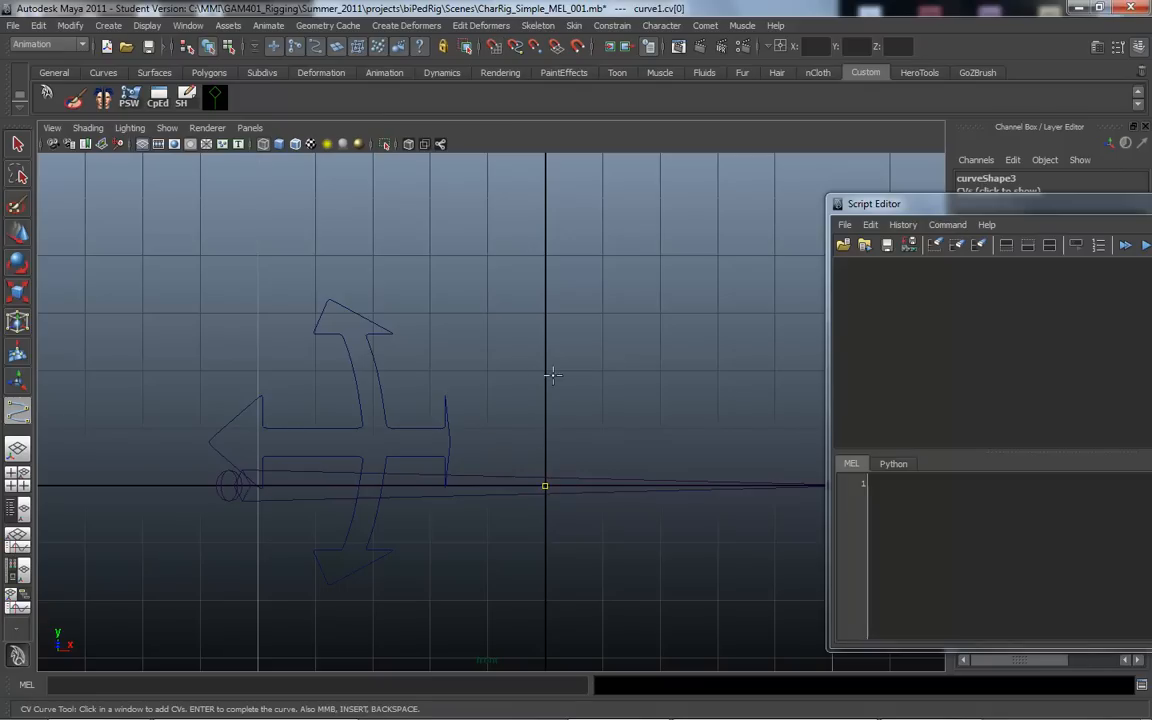
mouse_move(548, 372)
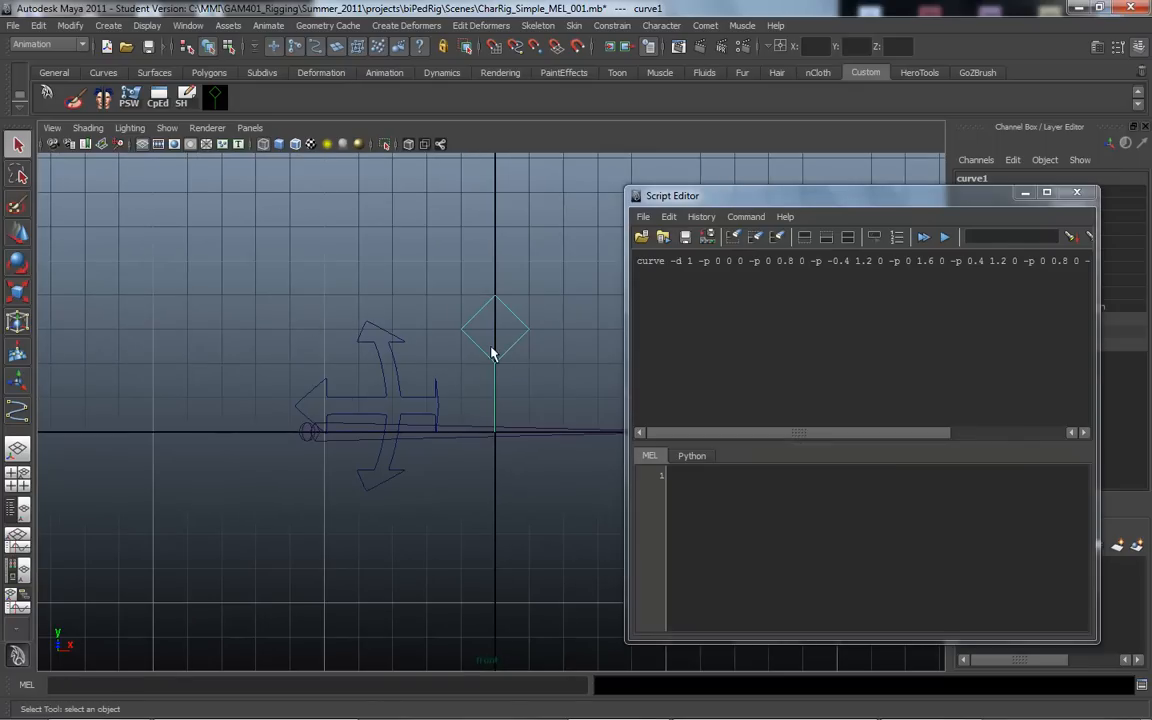
mouse_move(530, 365)
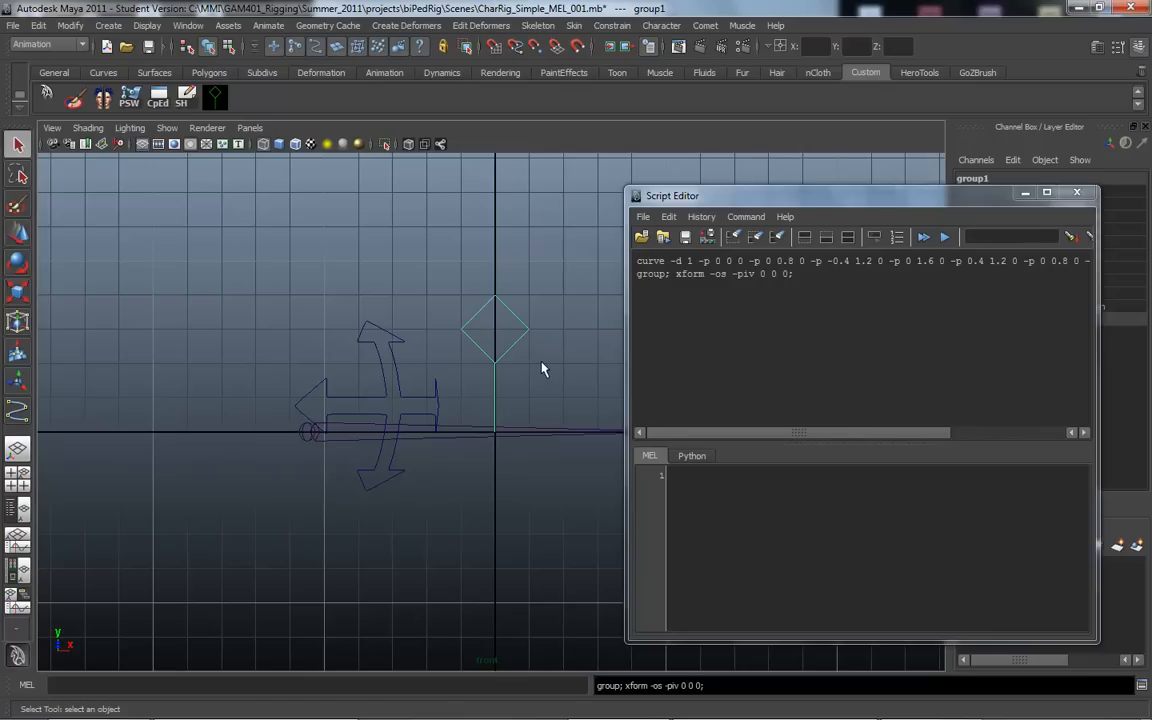
mouse_move(518, 368)
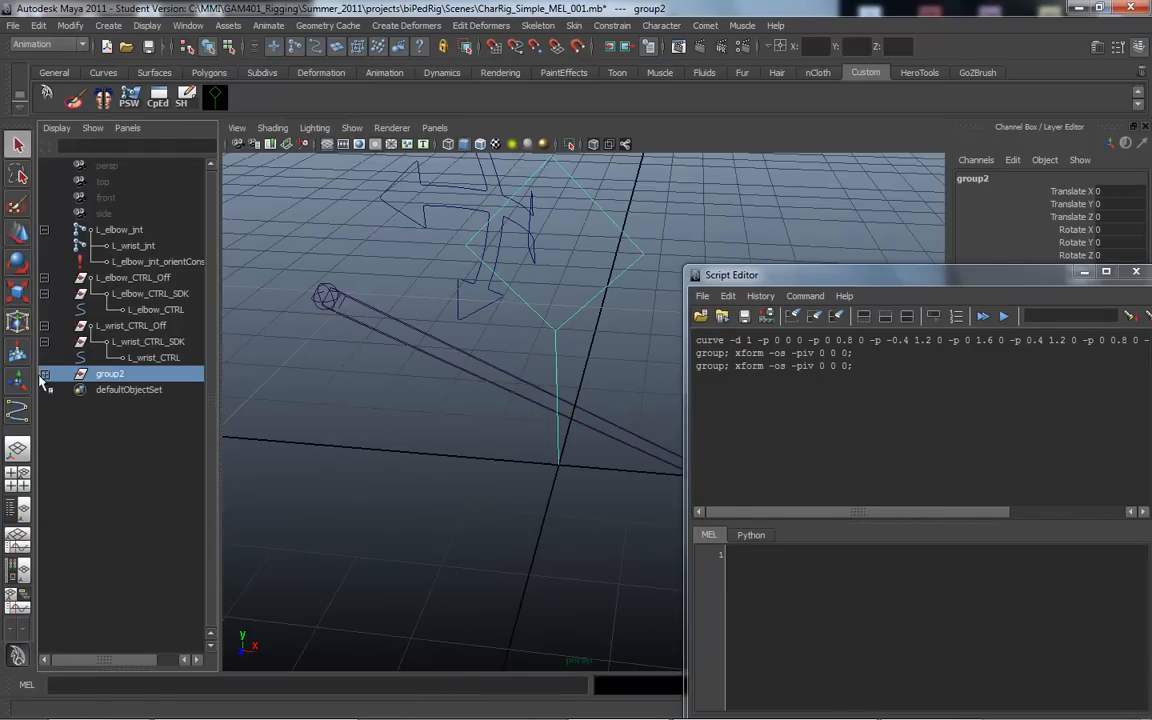
Step: Expand group2 and rename the nested curve1 to L_temp_CTRL
click(45, 373)
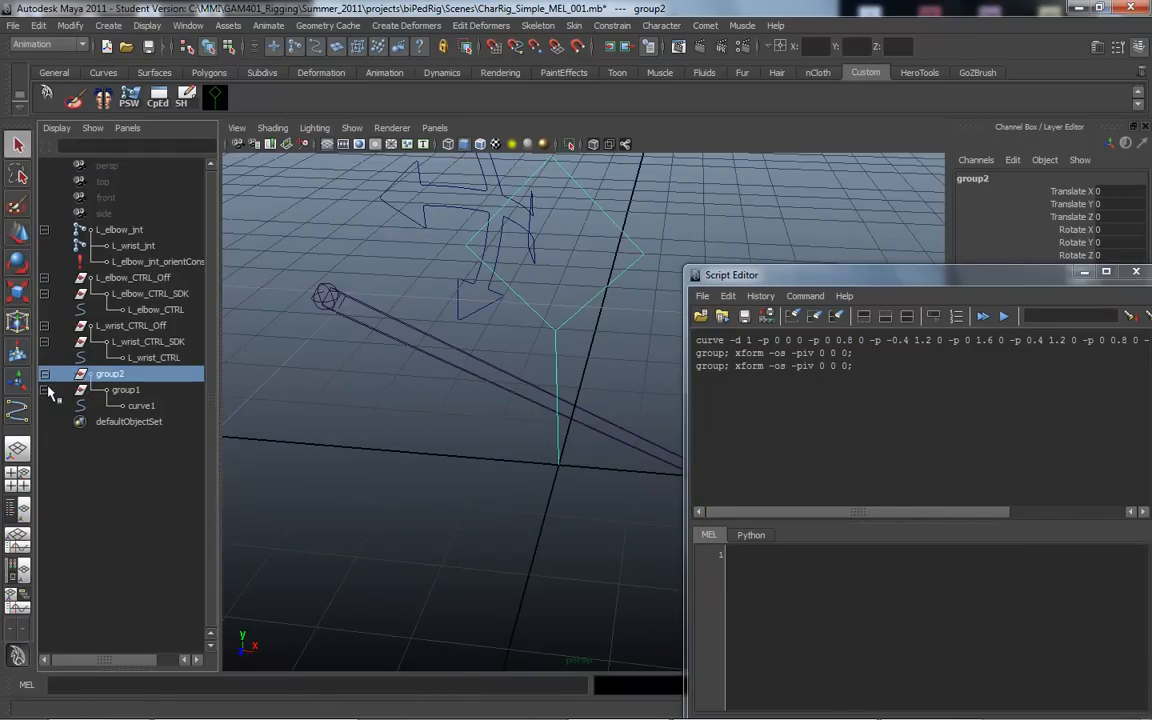
click(141, 405)
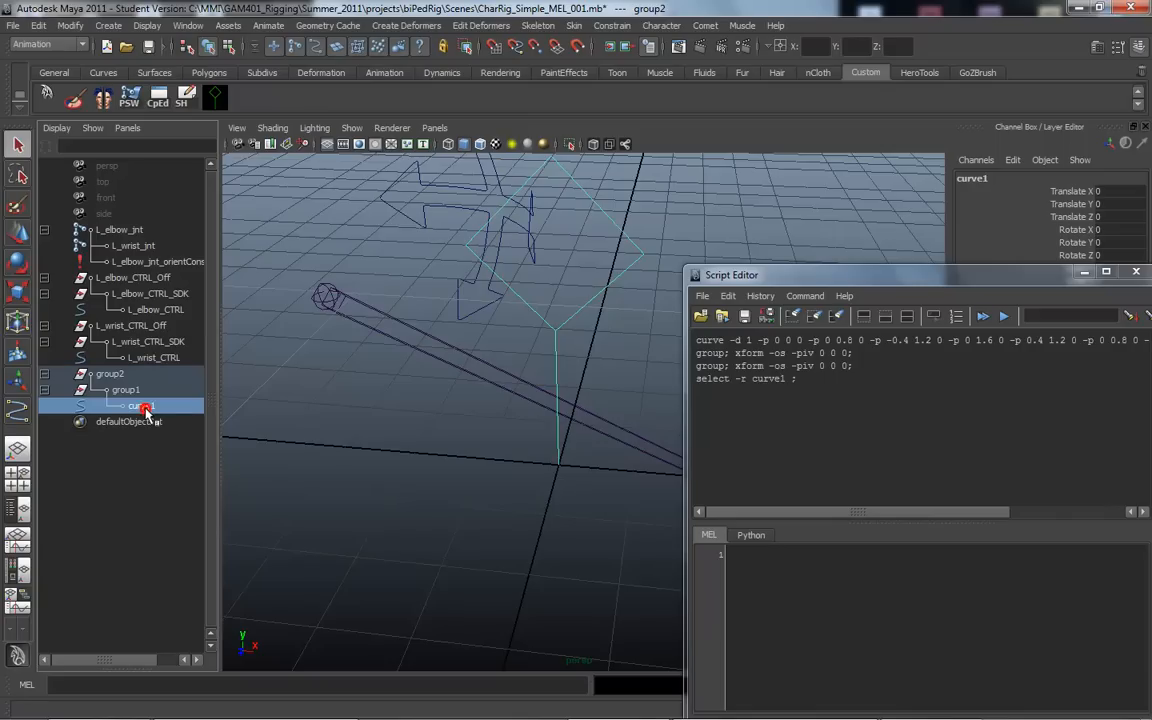
double_click(140, 405)
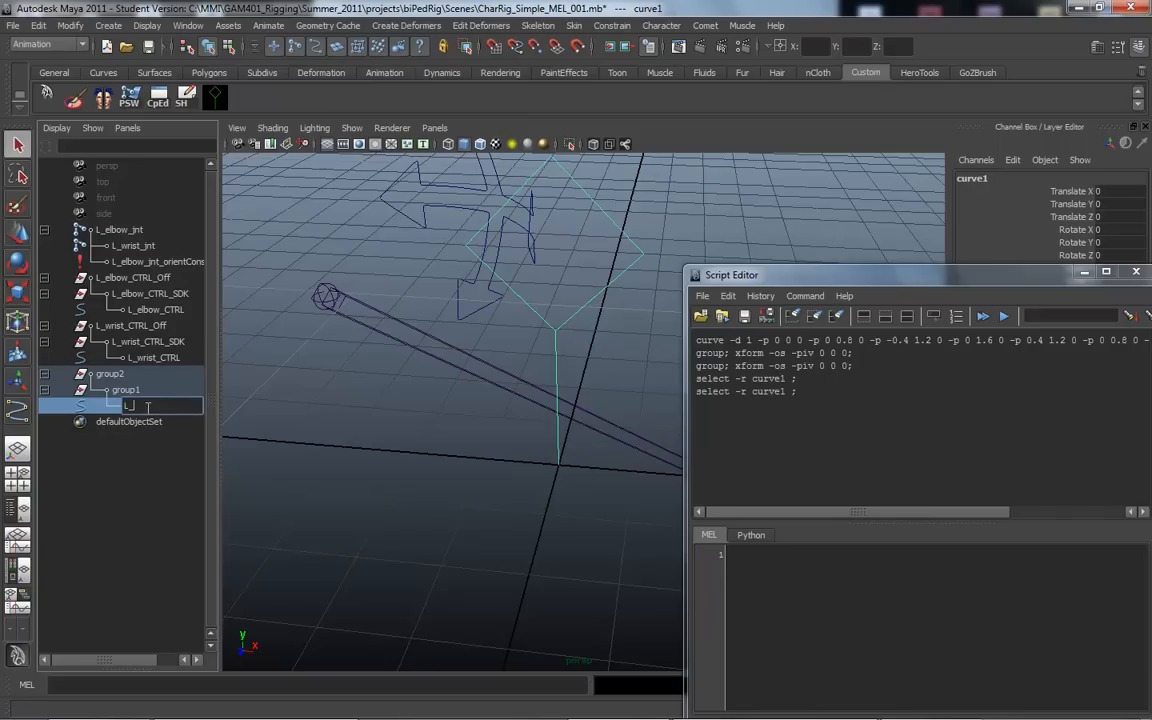
text(L_temp)
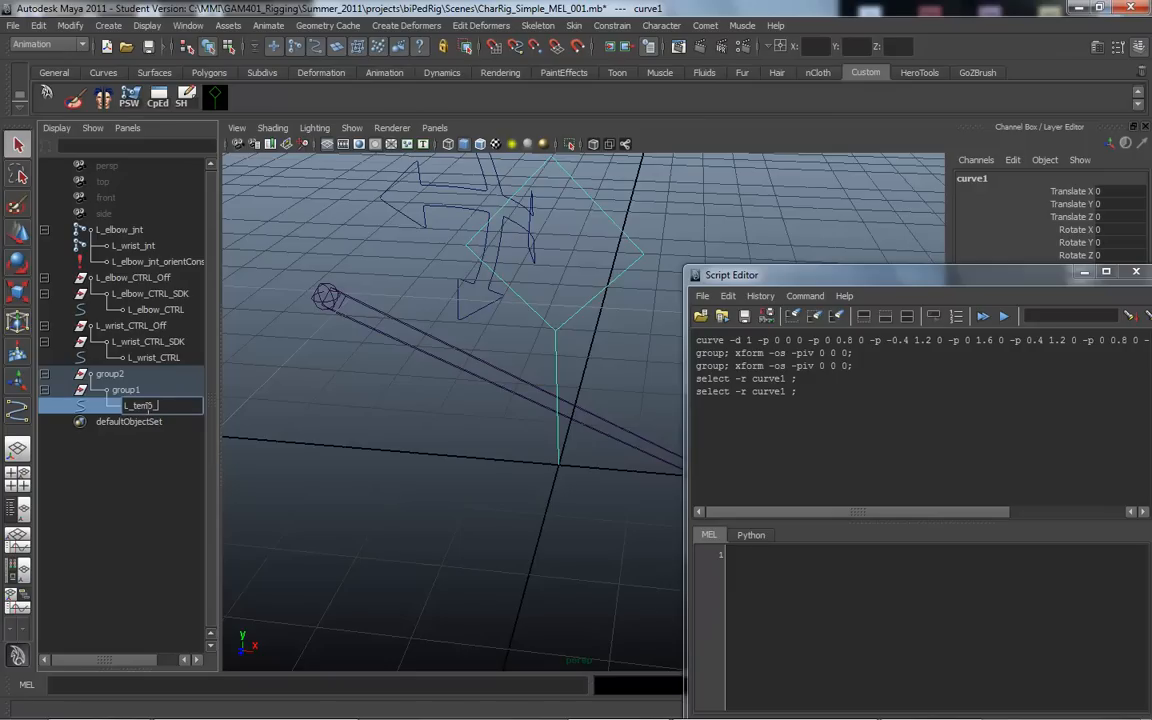
text(_CTL)
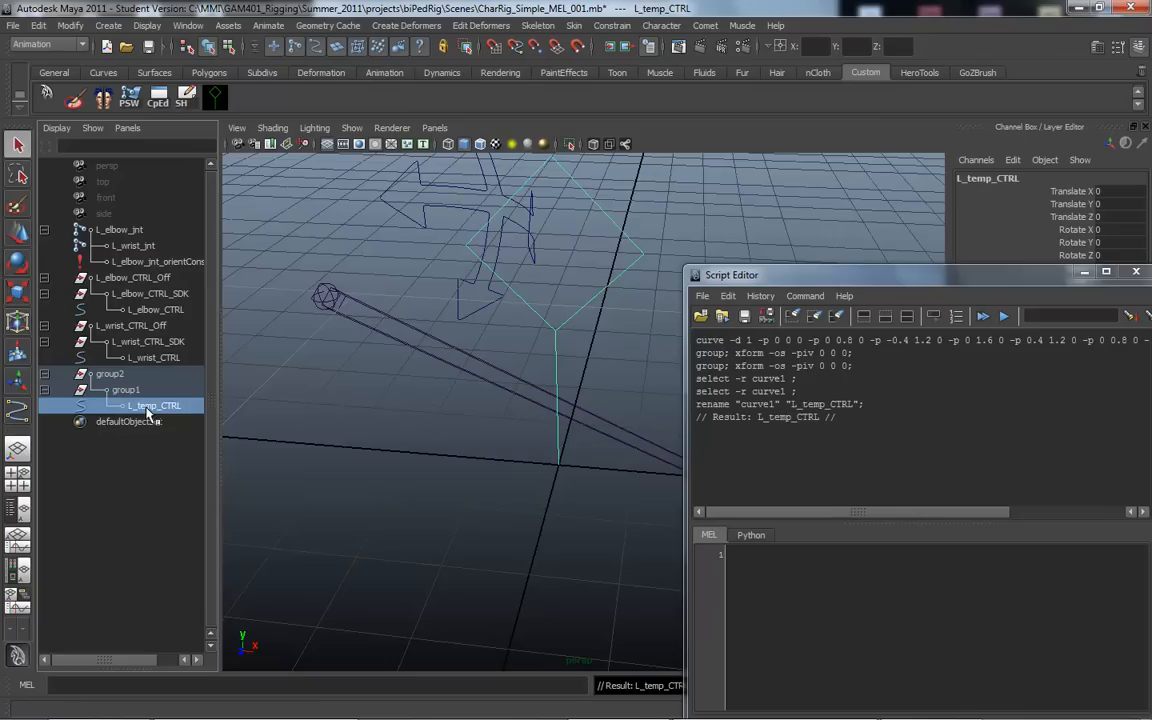
double_click(150, 405)
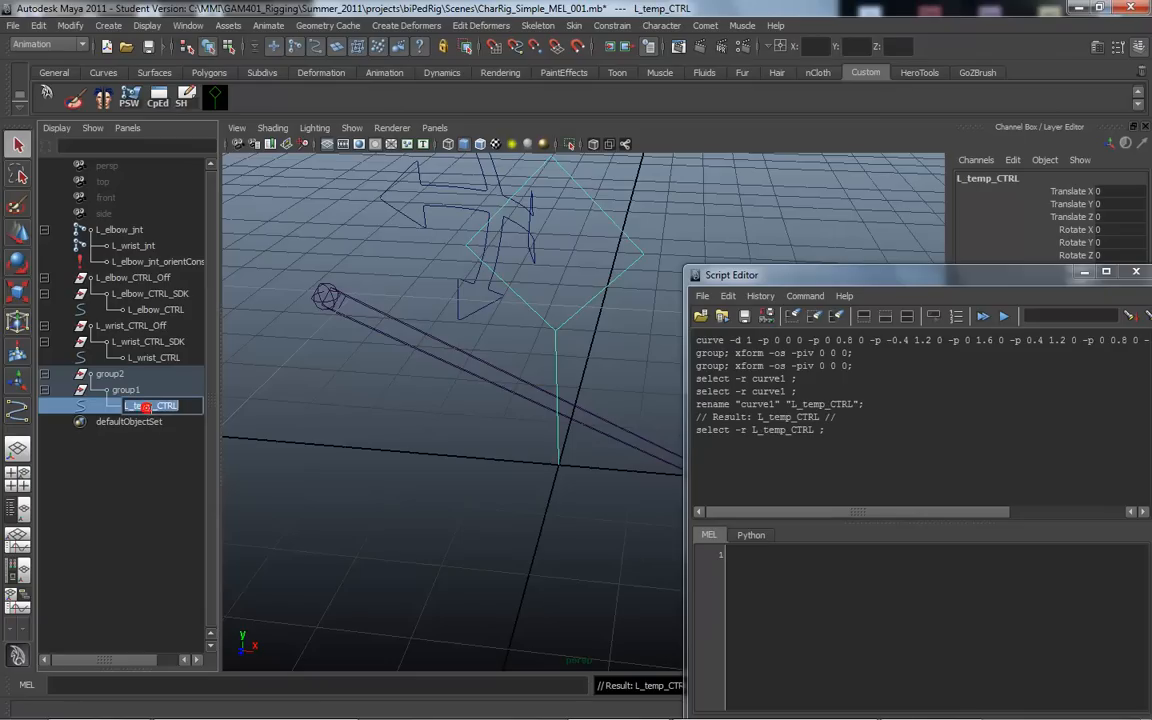
click(122, 389)
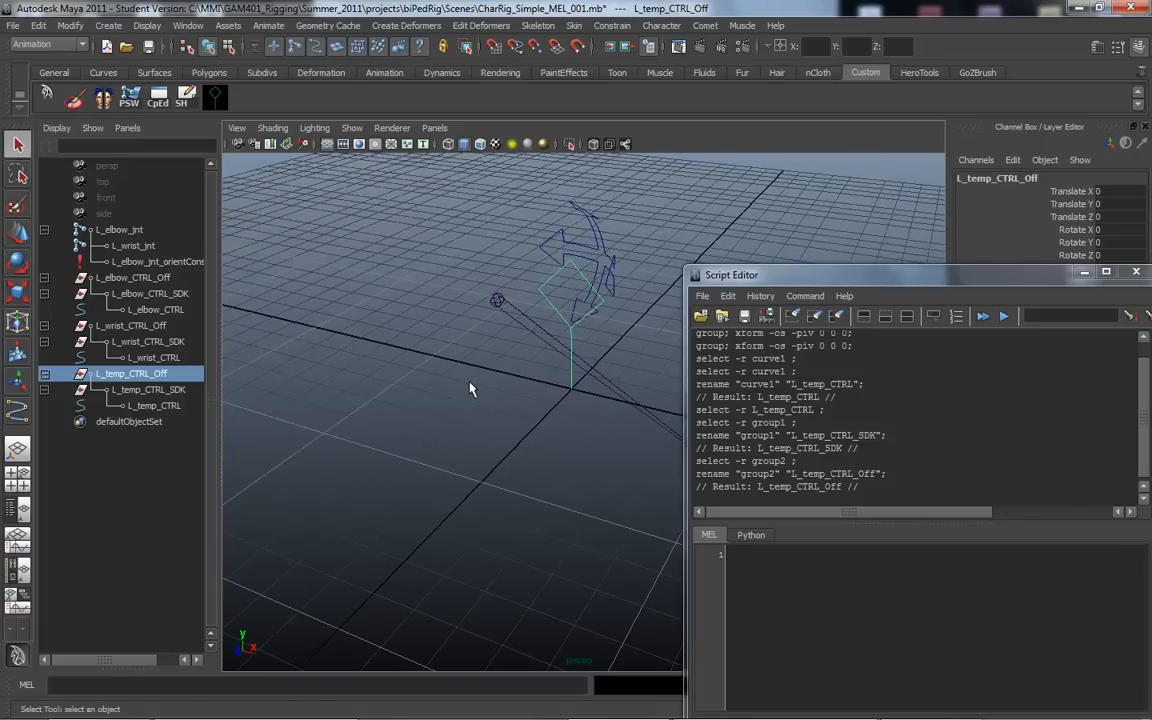
drag(472, 390, 588, 473)
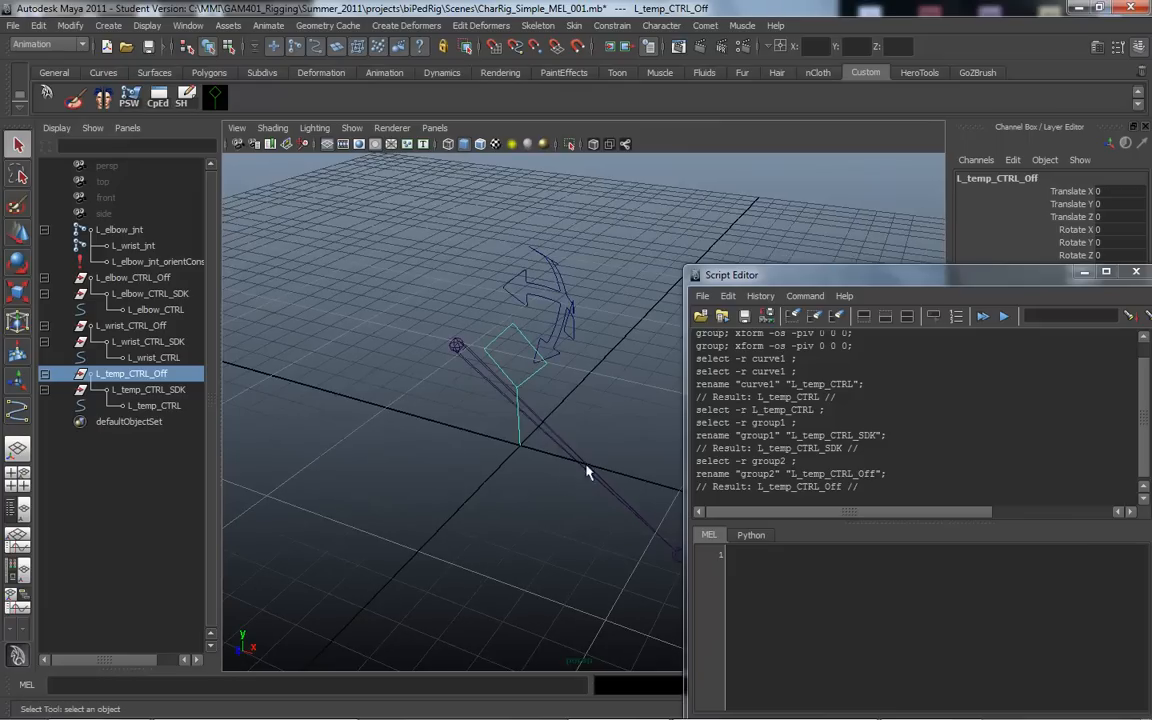
drag(731, 275, 740, 173)
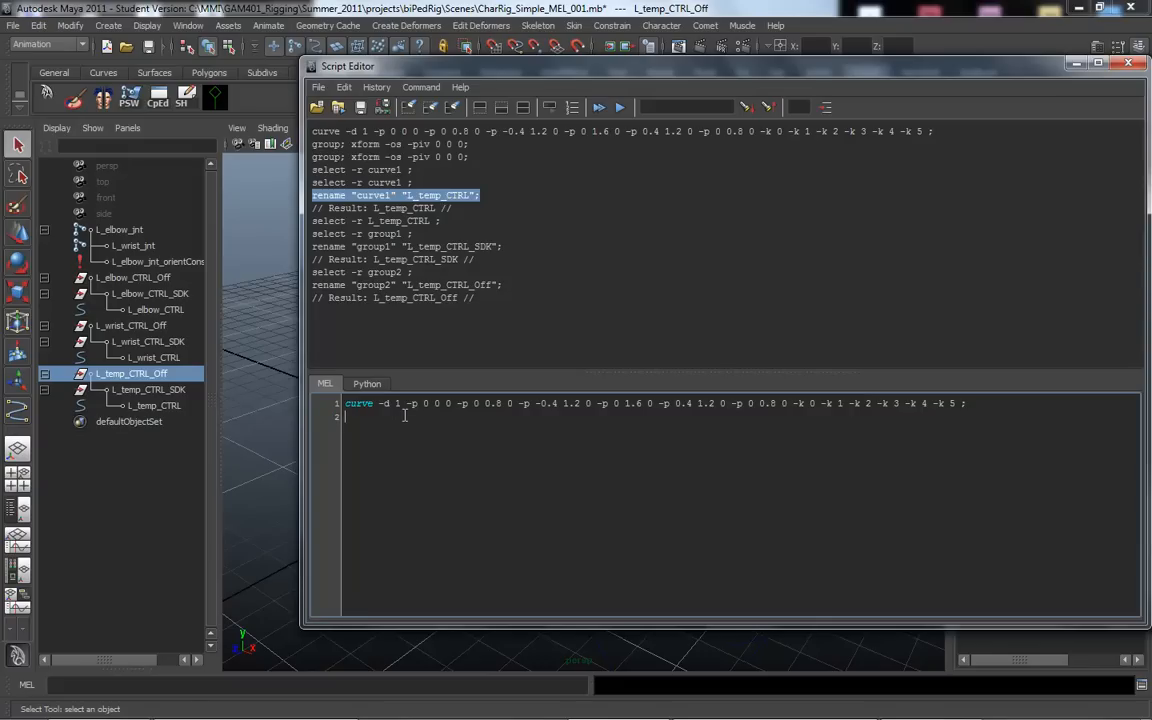
Step: Add curve1 and group1 renames plus two 'group; xform -os -piv 0 0 0' lines, fixing the last rename
text(rename "curve1" "L_temp_CTRL";)
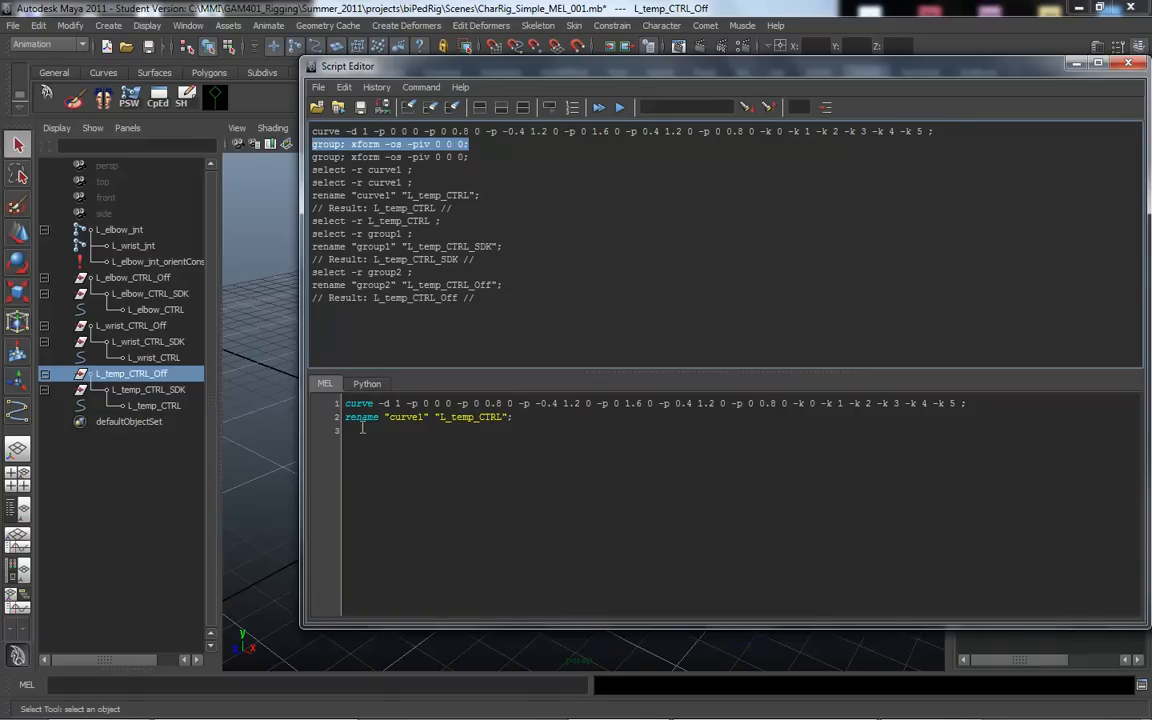
text(group; xform -os -piv 0 0 0;)
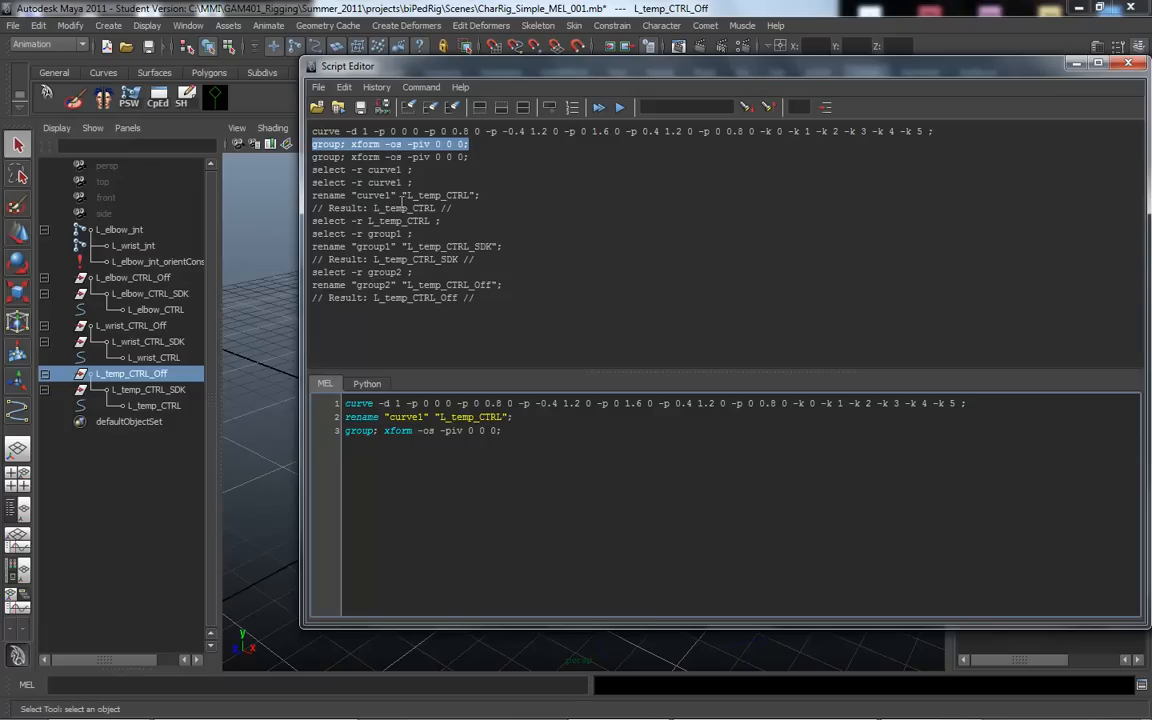
mouse_move(348, 240)
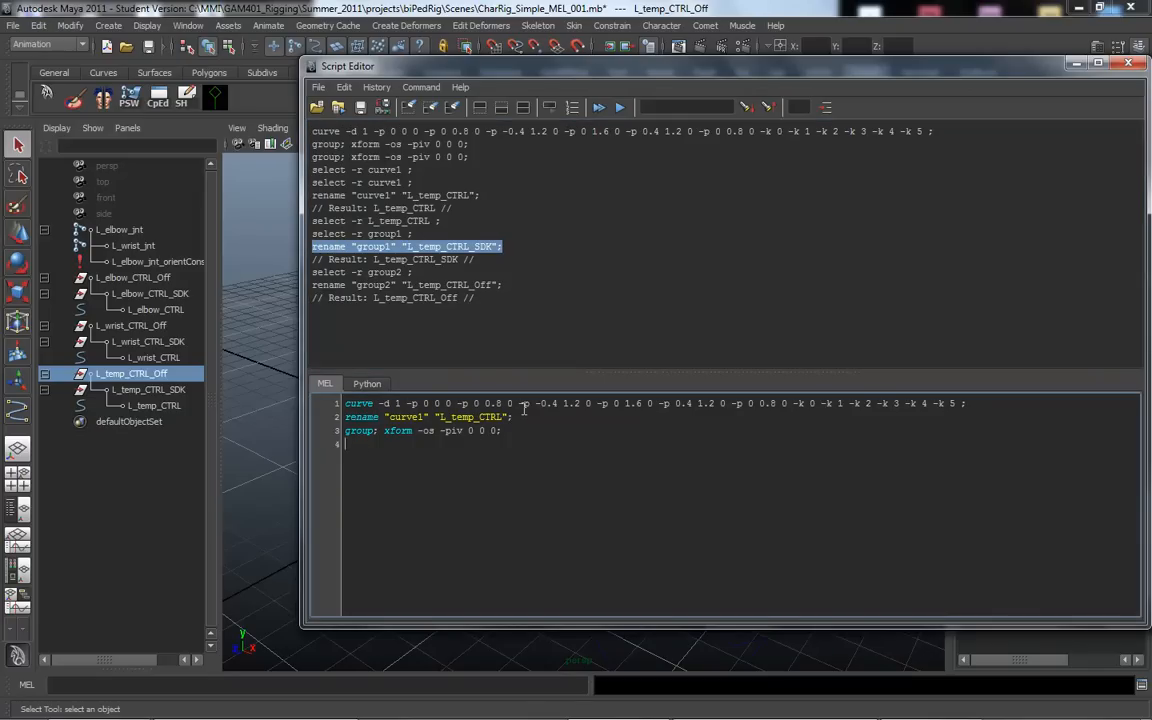
text(rename "group1" "L_temp_CTRL_SDK";)
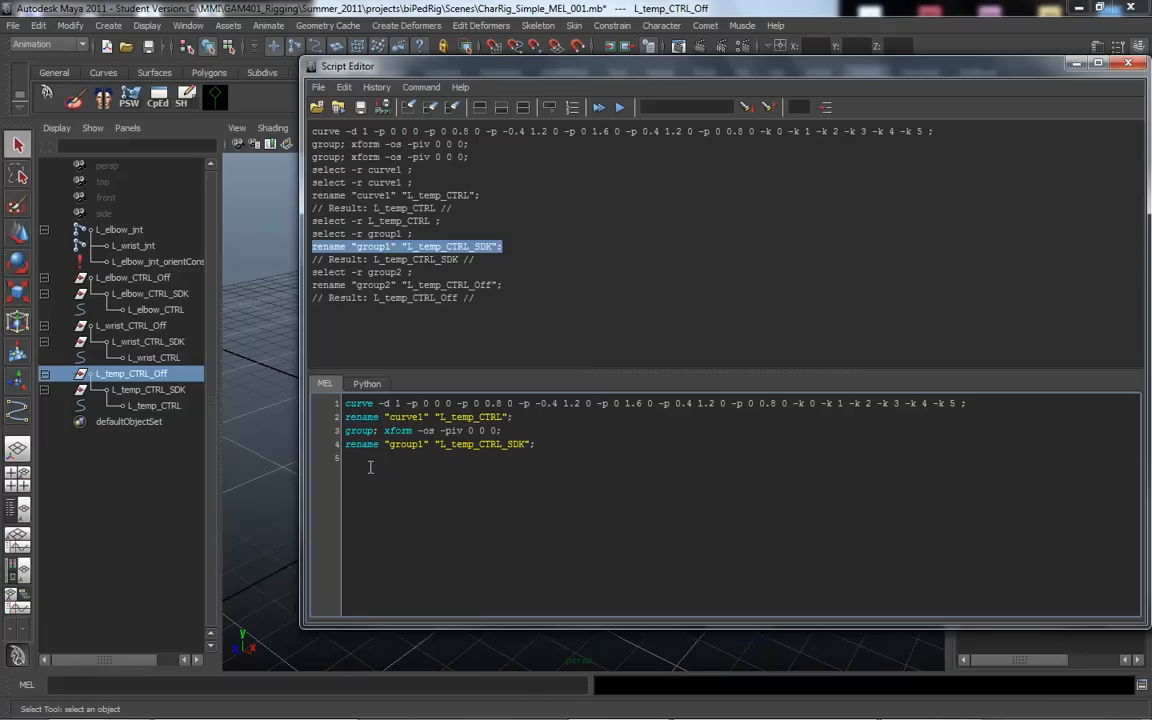
text(group; xform -os -piv 0 0 0;)
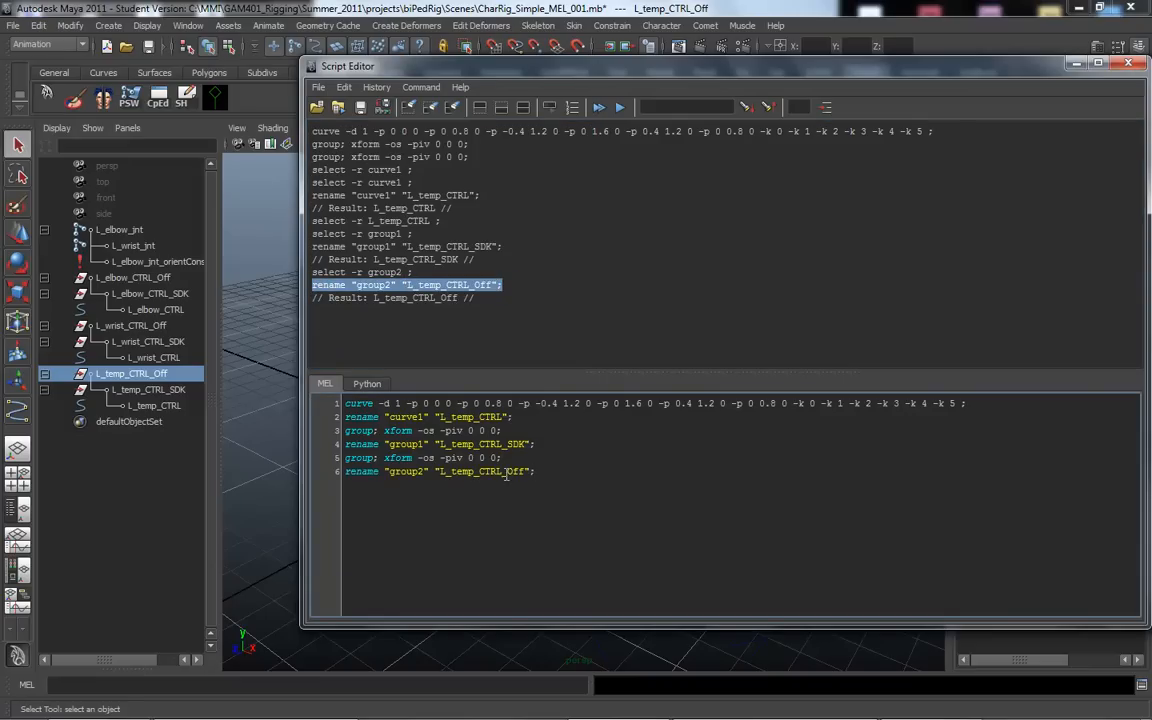
mouse_move(470, 318)
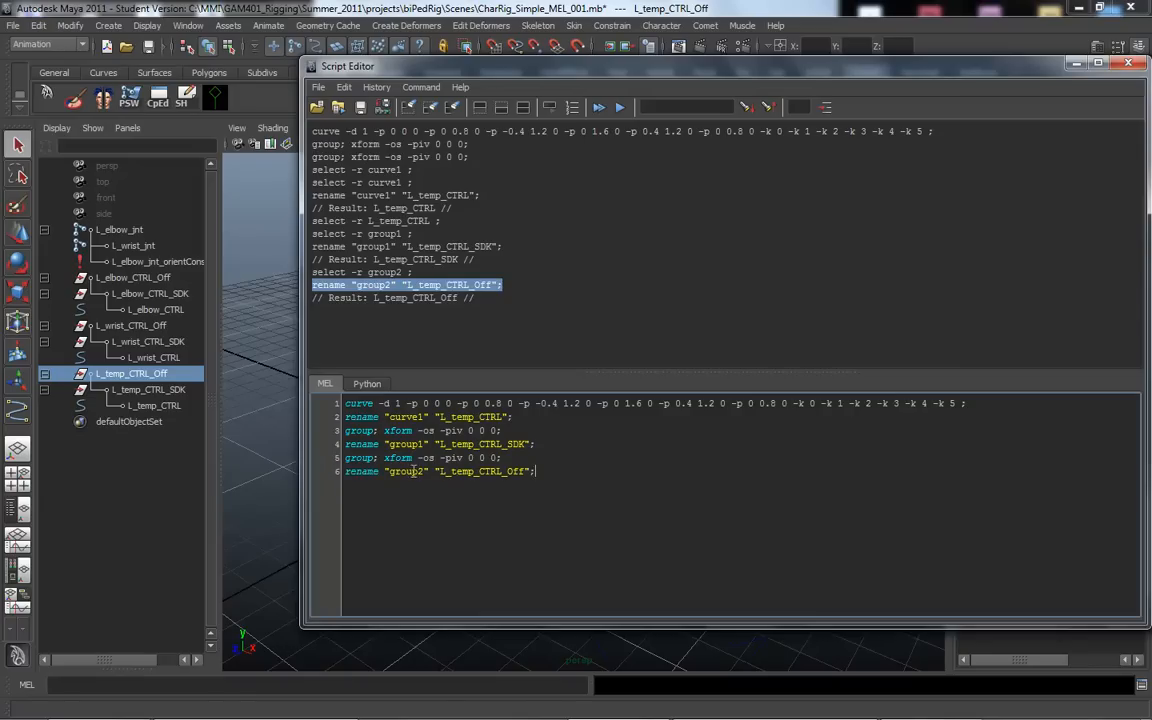
click(420, 471)
text(1)
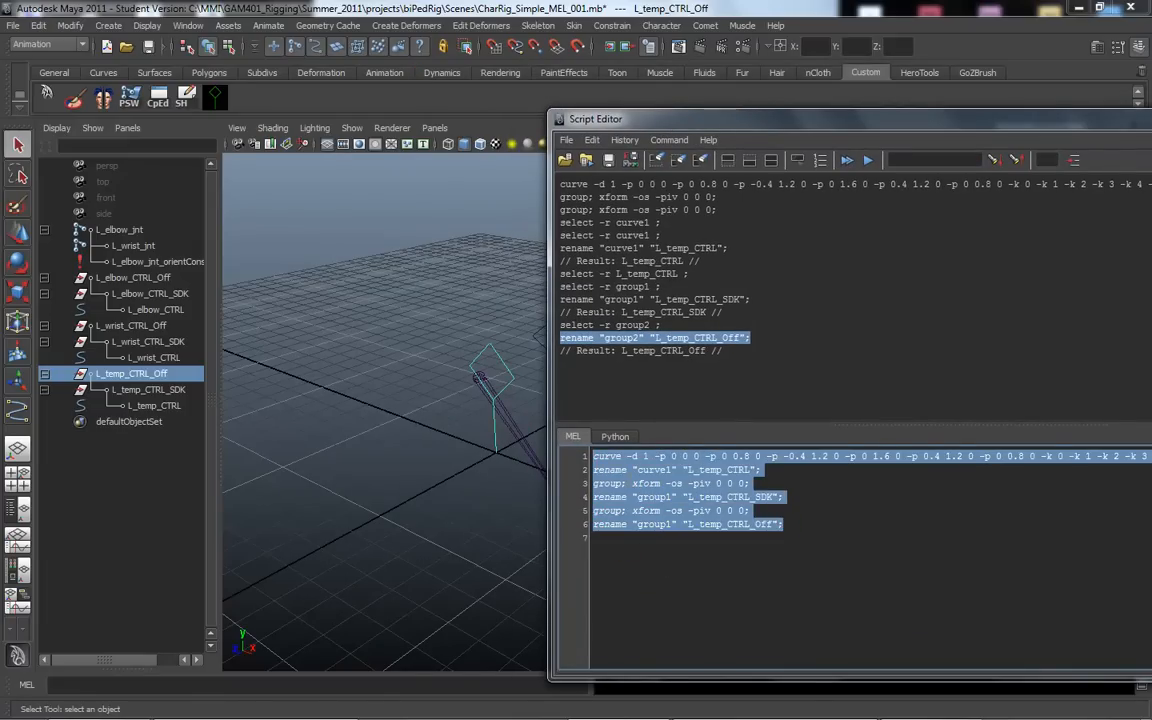
mouse_move(287, 112)
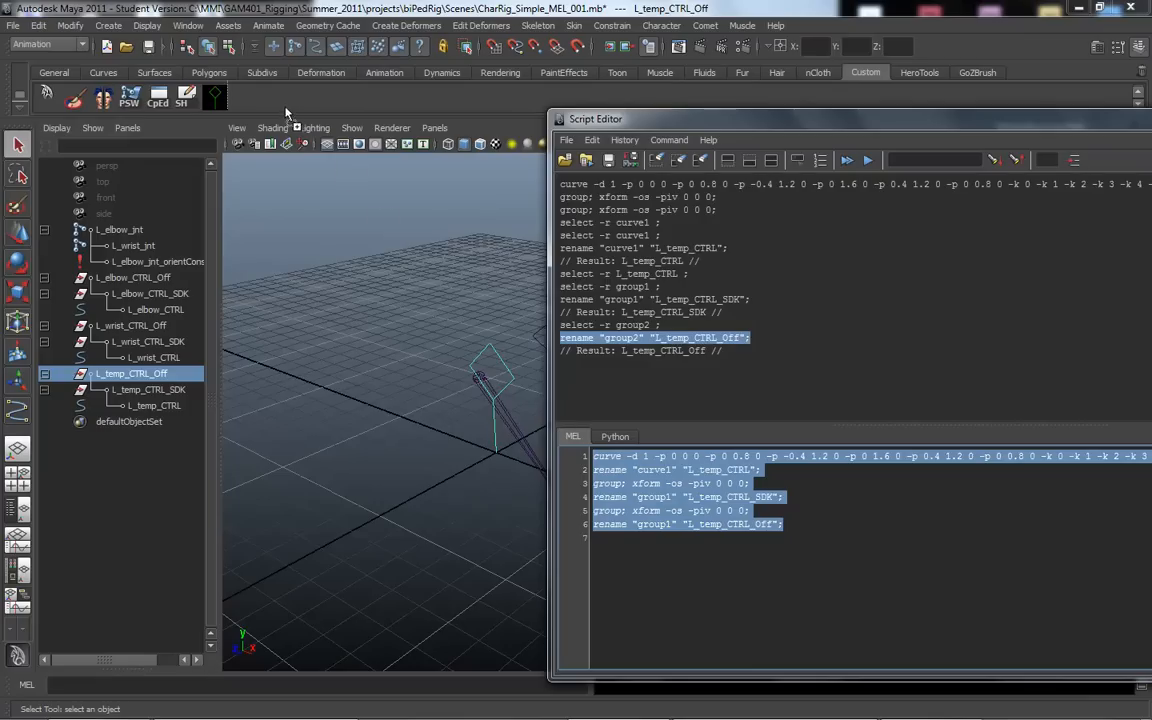
mouse_move(738, 140)
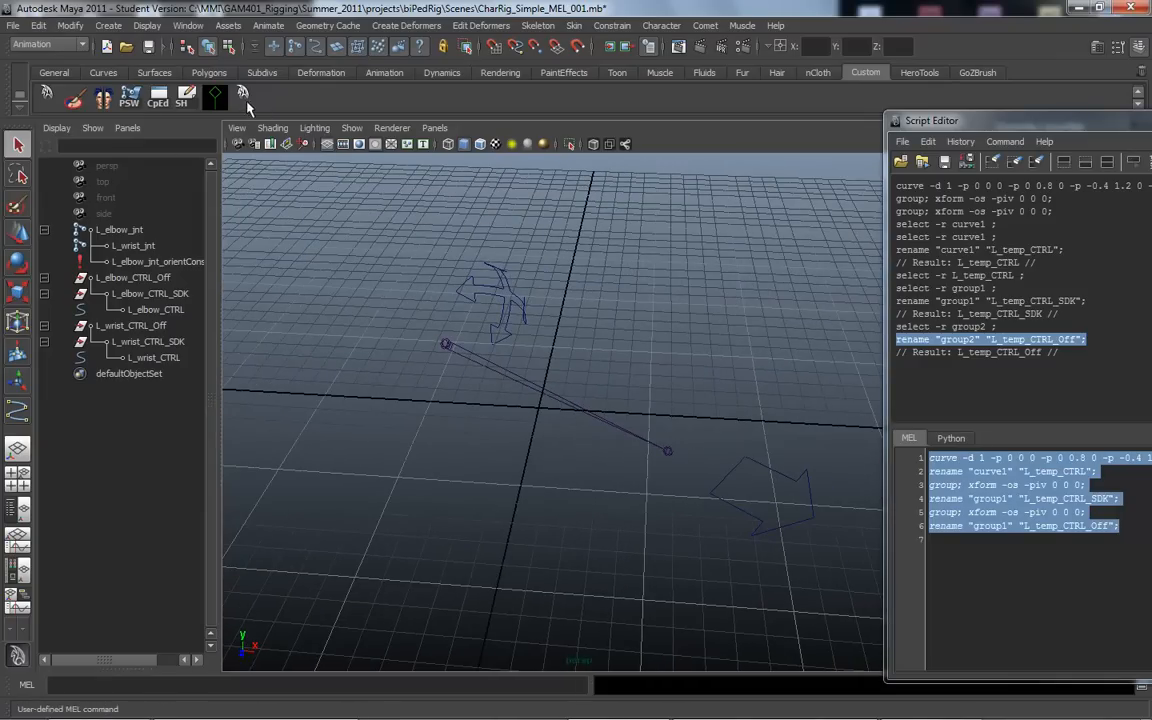
mouse_move(248, 97)
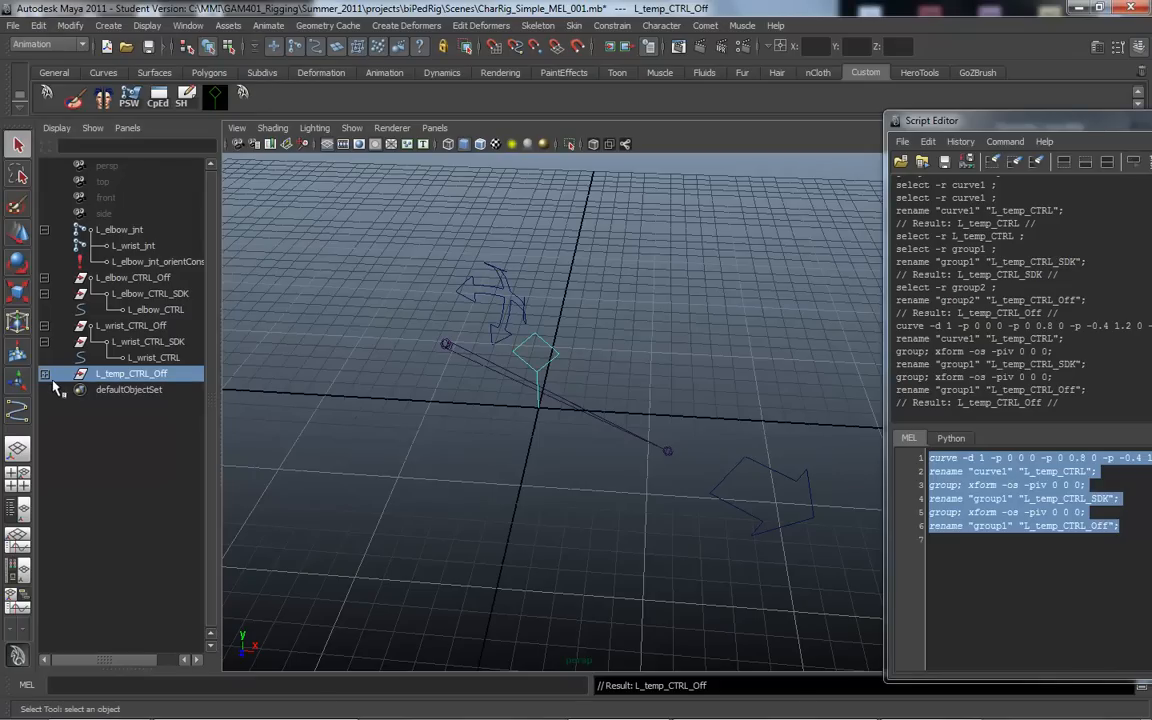
Step: Expand the script-built L_temp_CTRL_Off group in the Outliner and reframe the new control
click(45, 373)
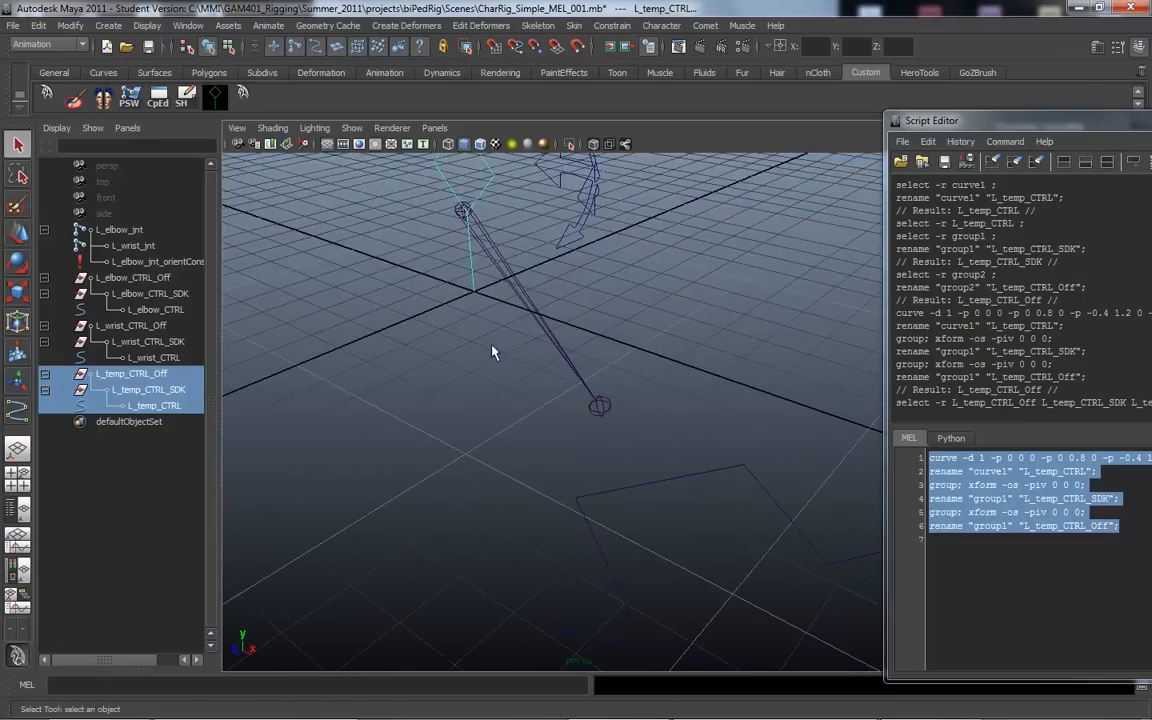
drag(490, 350, 490, 440)
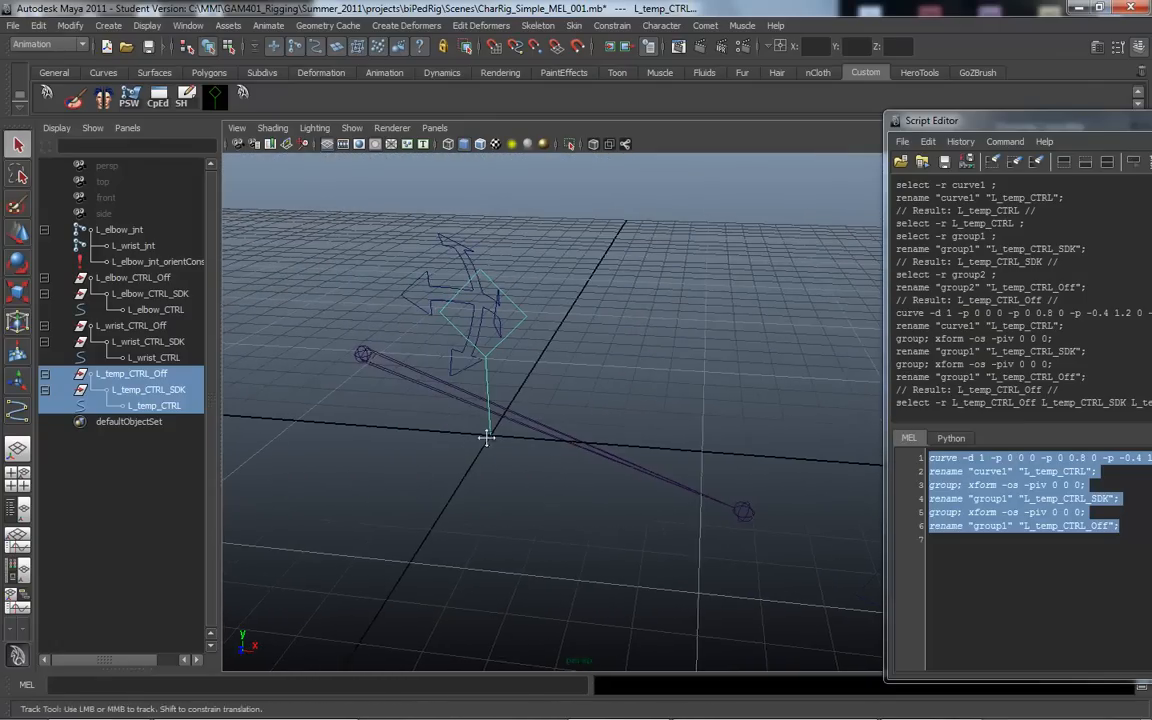
drag(490, 437, 598, 414)
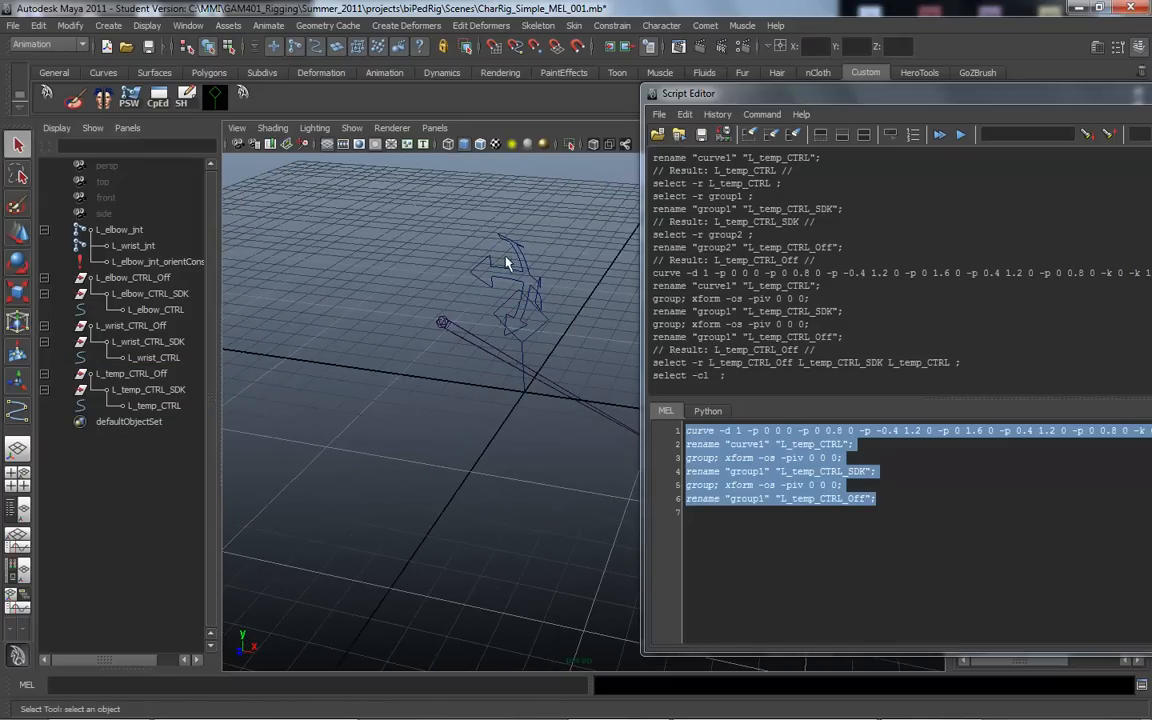
Step: Create the sphere from the Create menu, then highlight the six curve-script lines
click(108, 25)
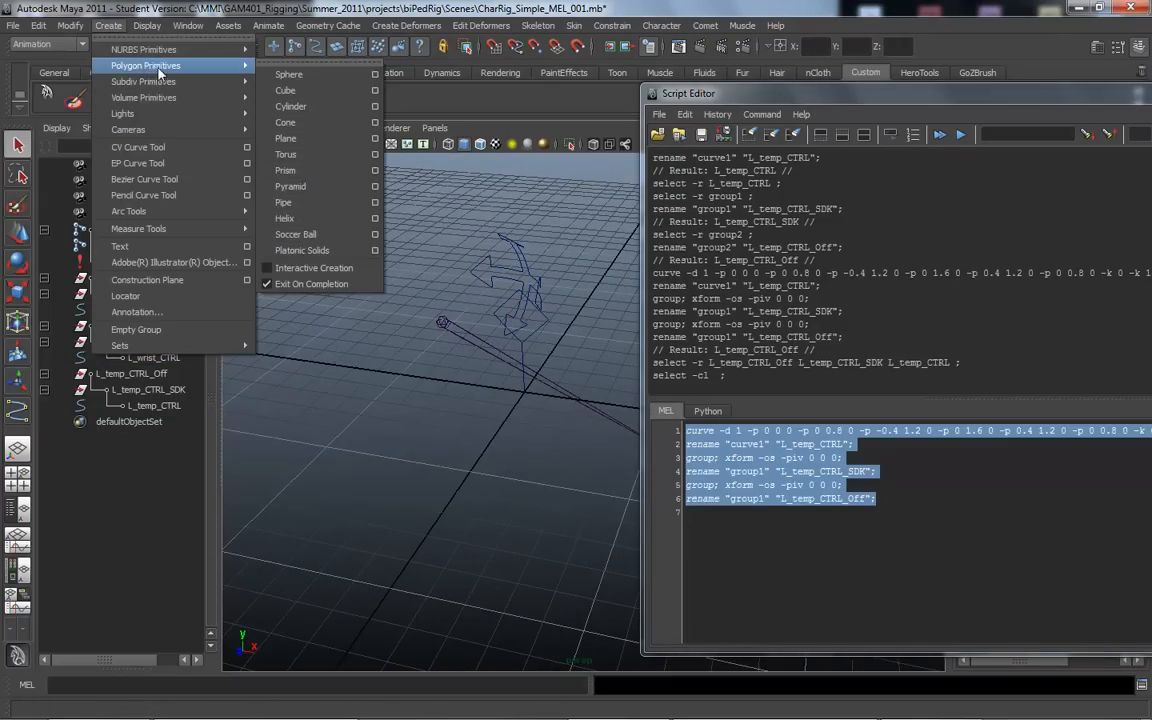
mouse_move(197, 77)
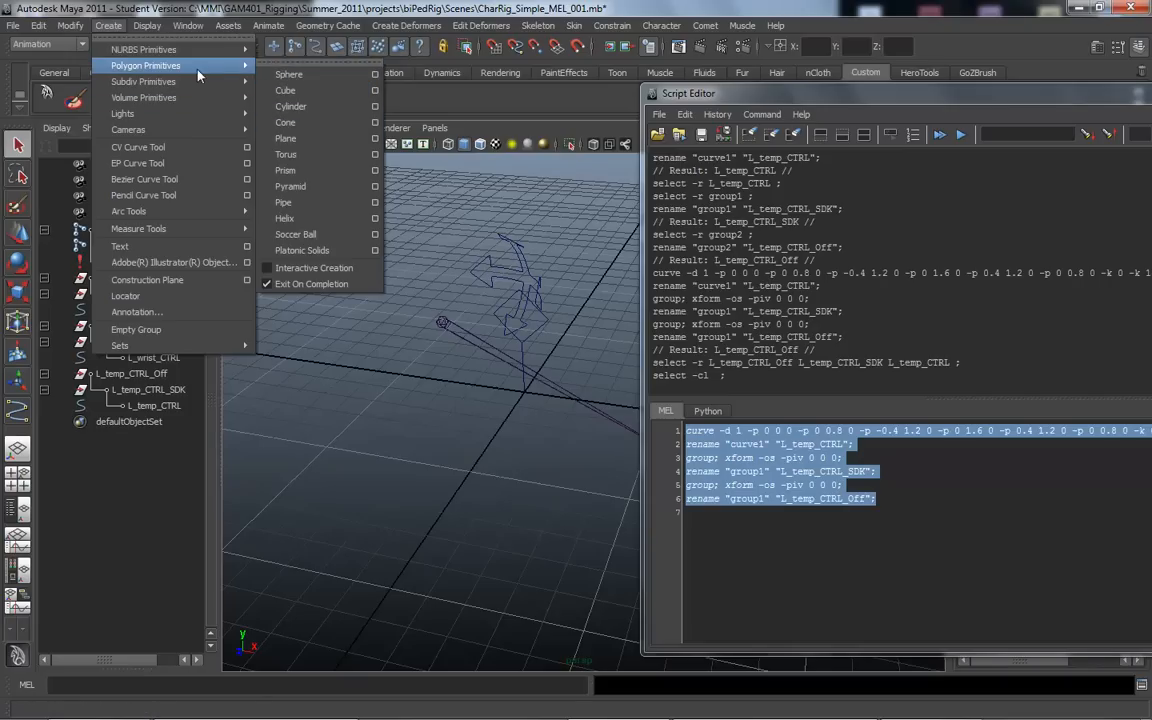
mouse_move(289, 74)
text(4)
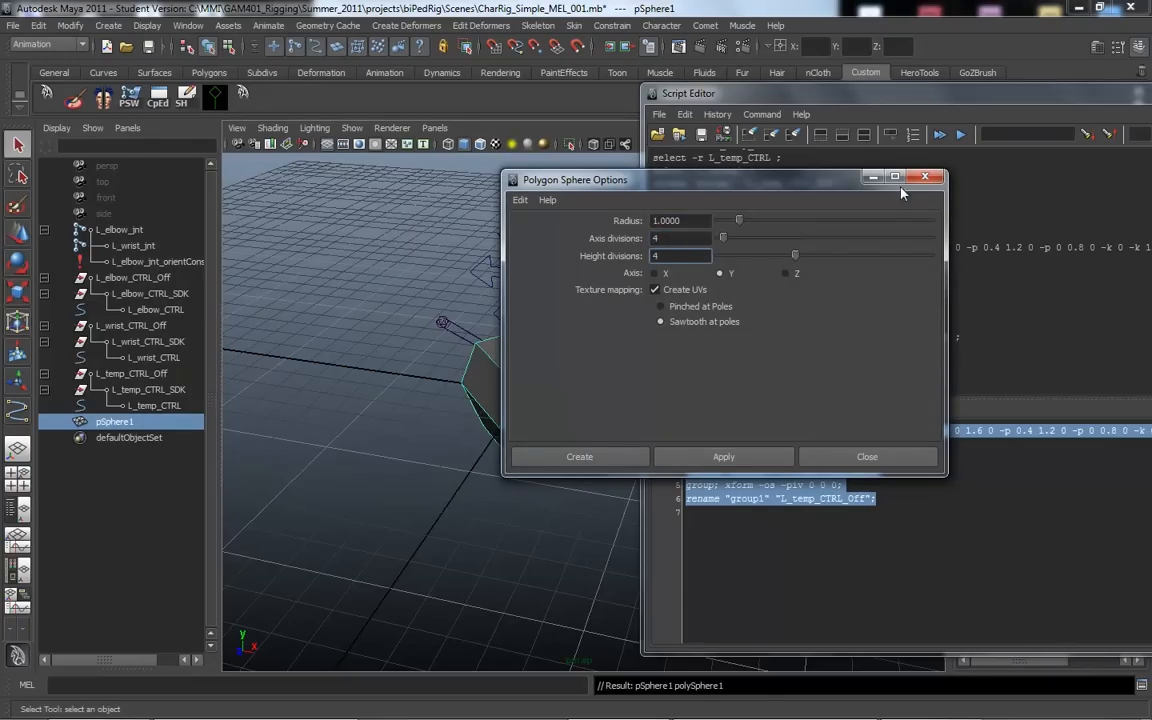
click(579, 456)
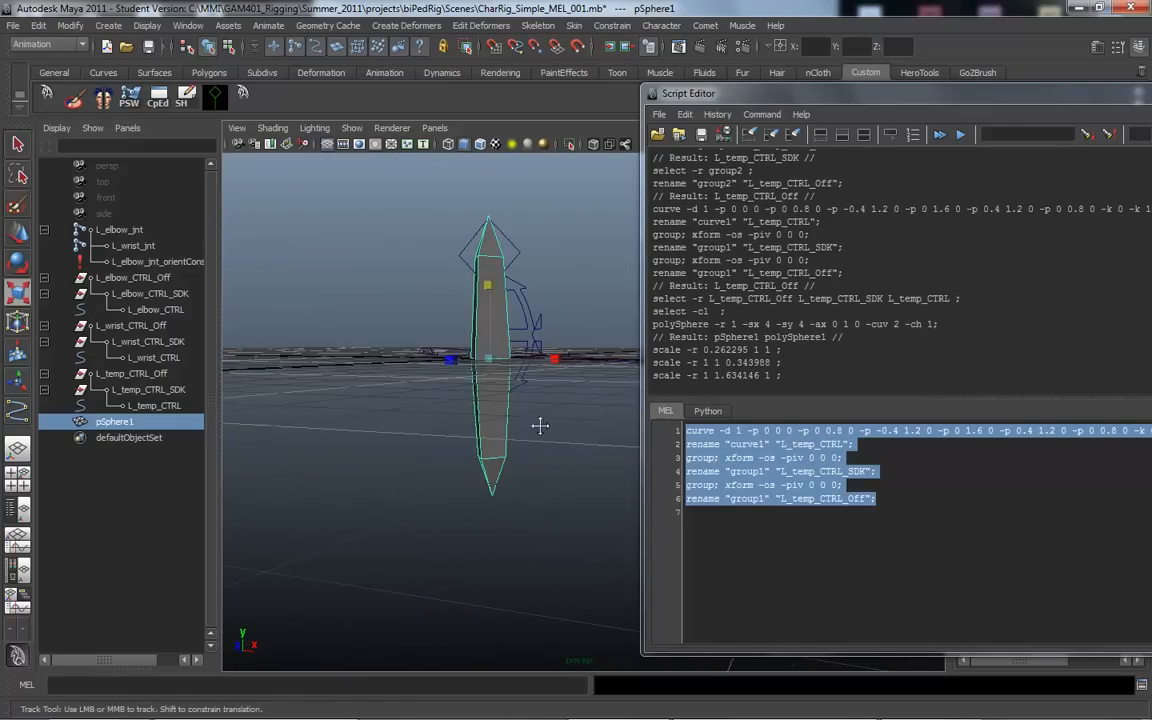
drag(540, 425, 447, 410)
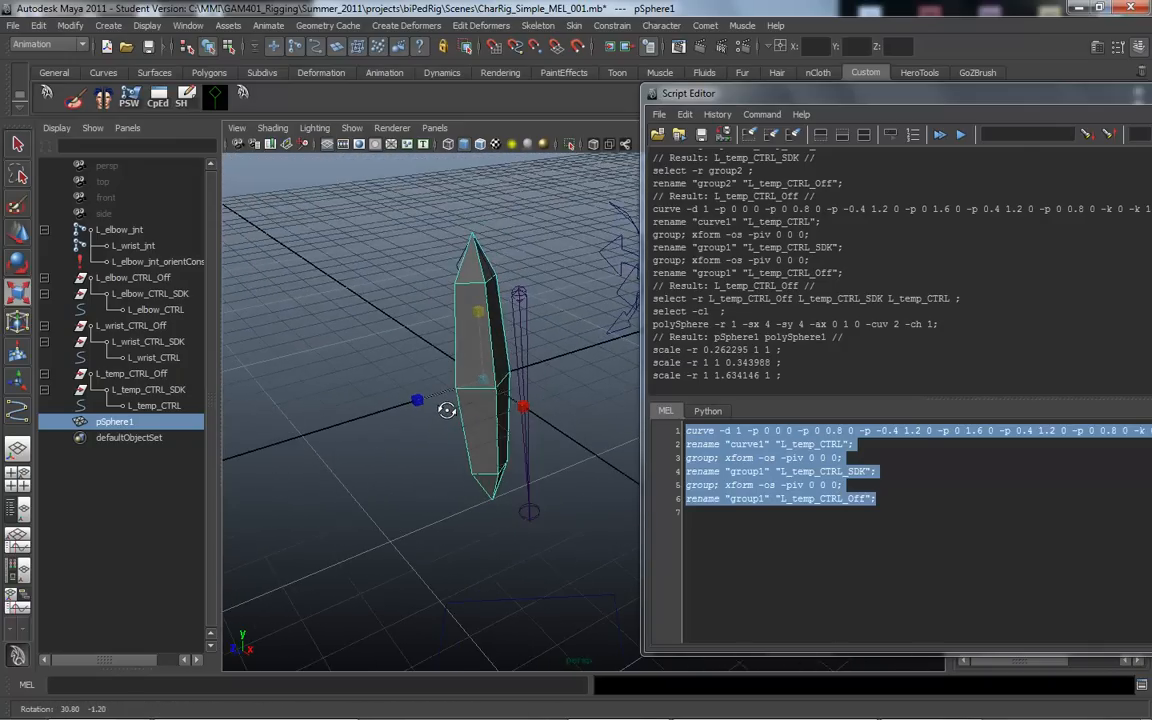
drag(470, 410, 500, 410)
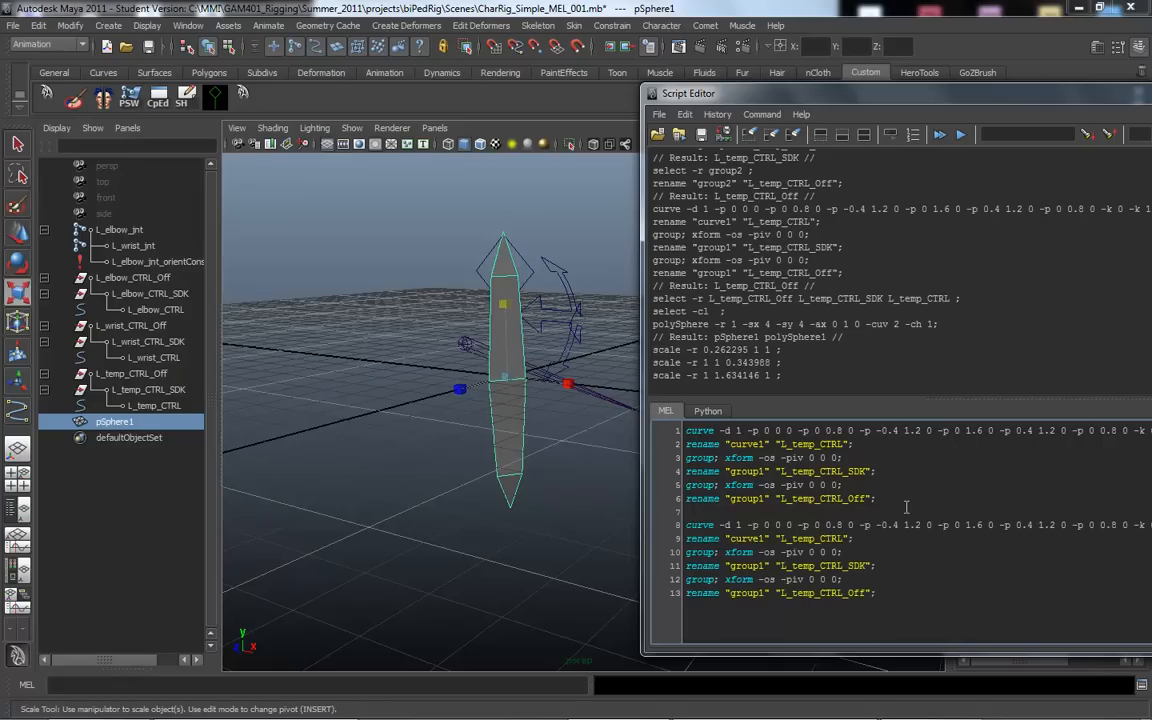
Step: Position the cursor for the polySphere and scale lines above the rename lines
click(686, 524)
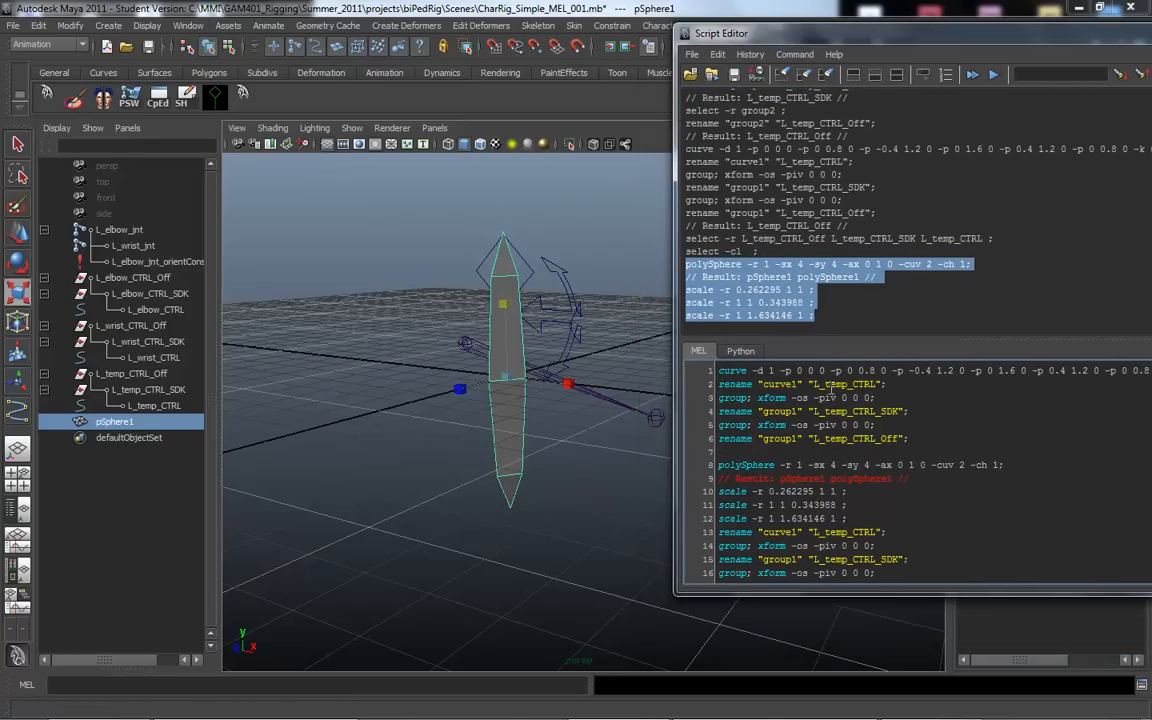
scroll(down, 3)
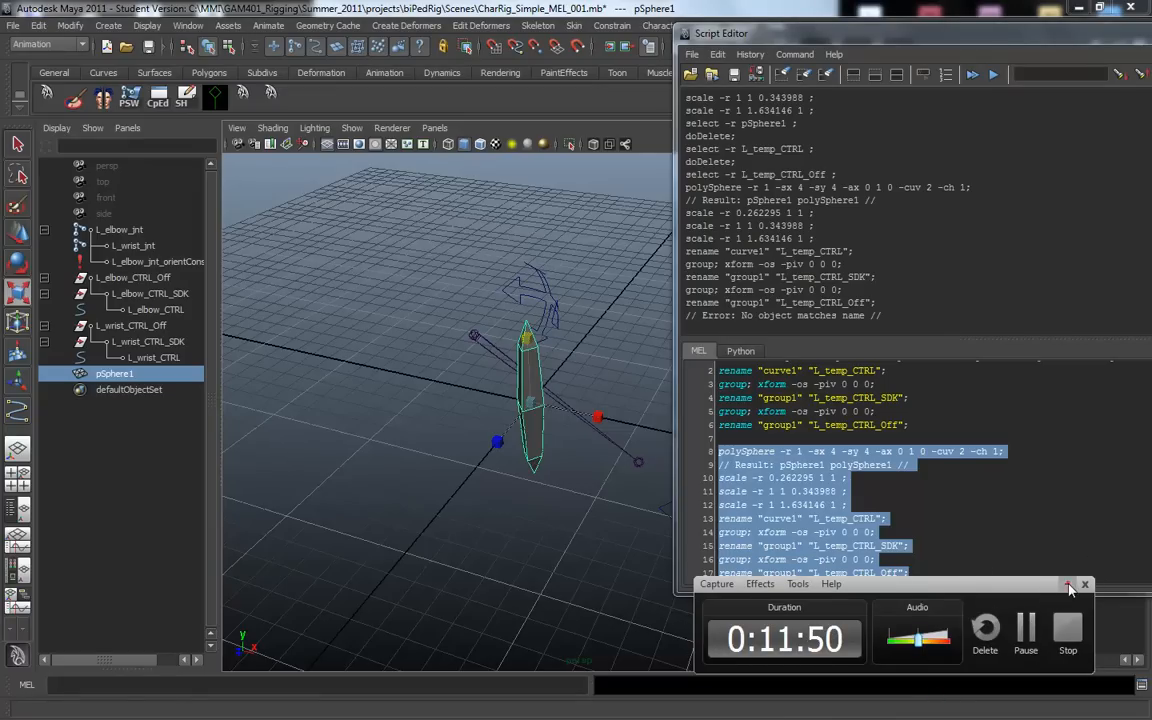
Step: Select the old curve1 name on line 13 to replace with pSphere1
click(1068, 585)
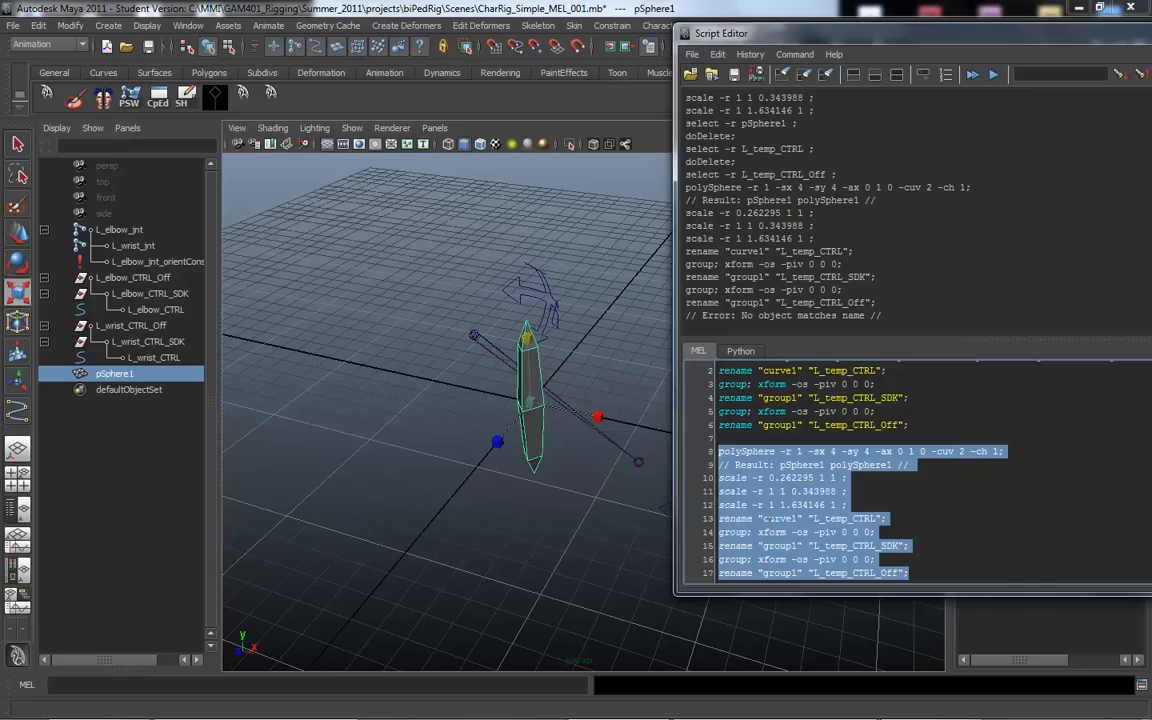
double_click(779, 518)
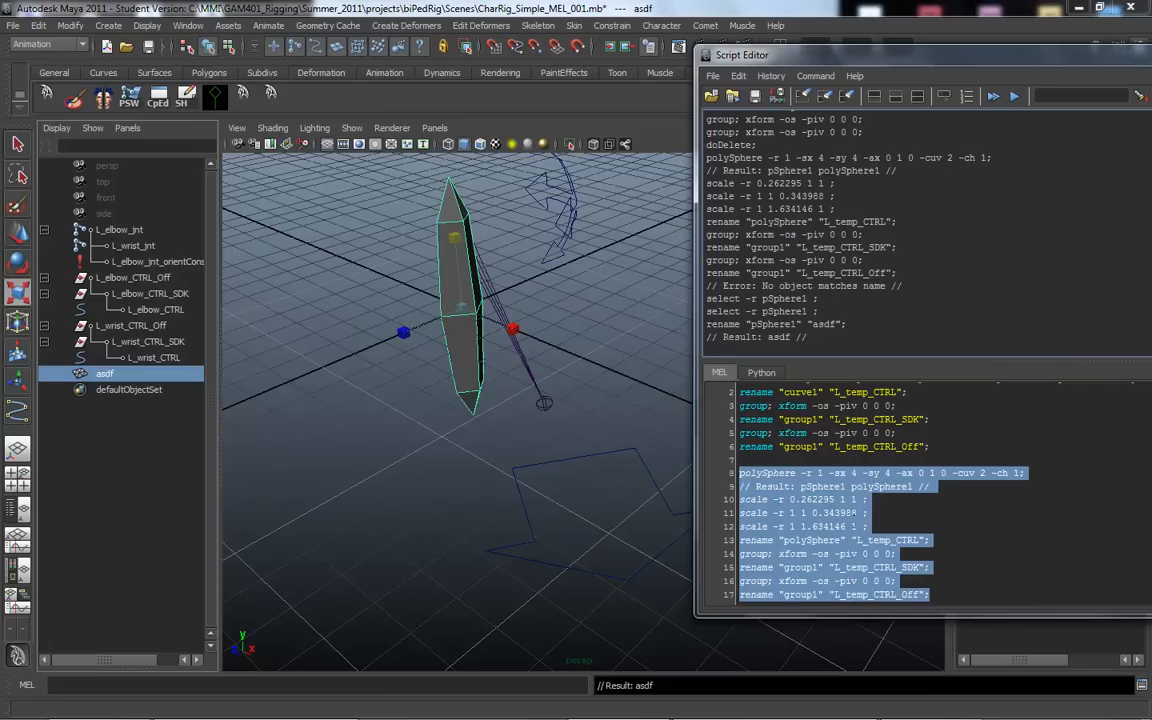
mouse_move(440, 263)
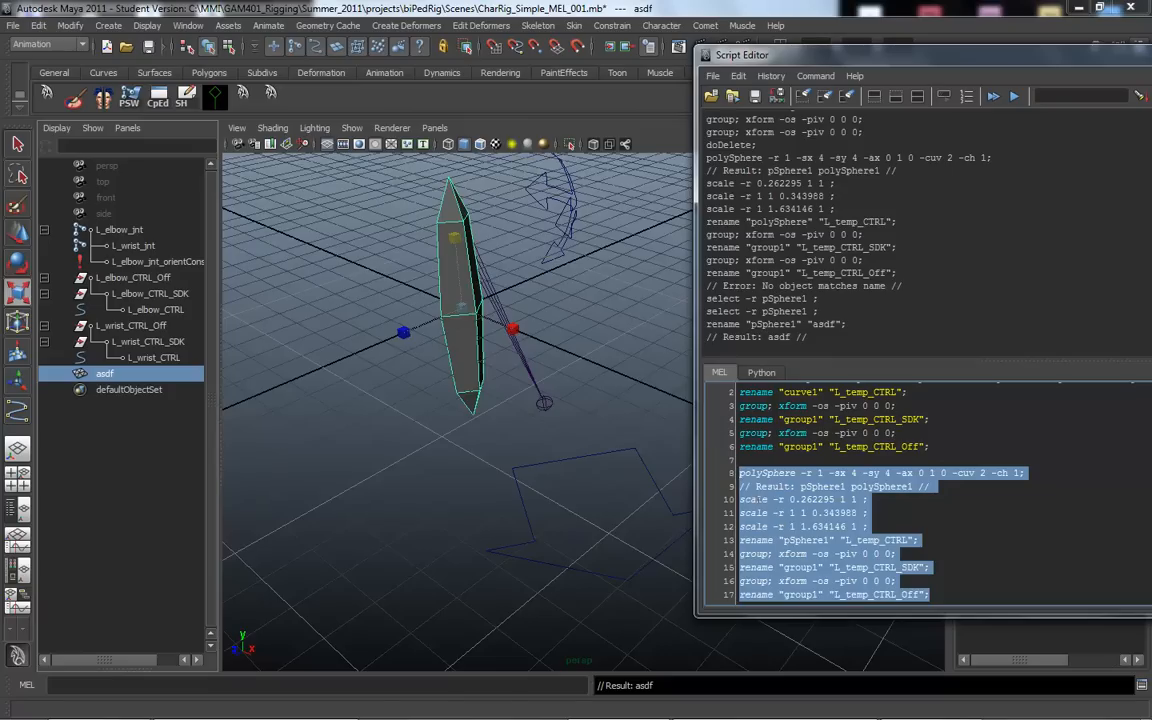
mouse_move(490, 135)
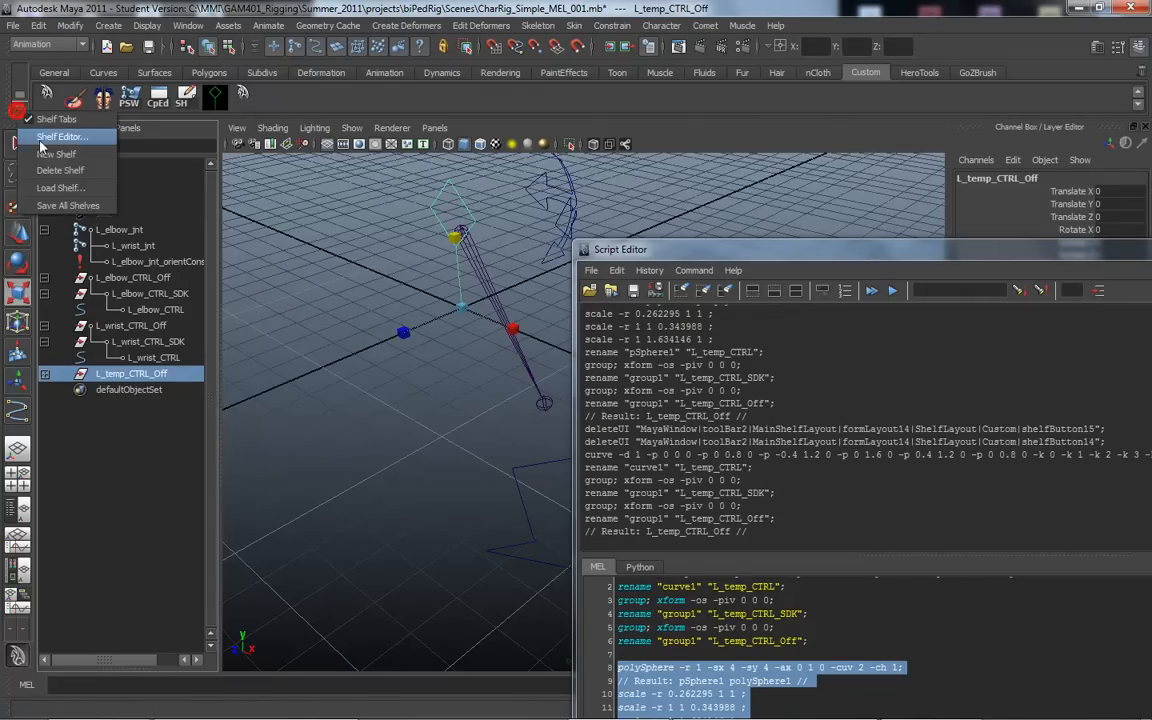
Step: In the Shelf Editor, select the newest Custom-shelf MEL Command and browse for its icon
click(62, 137)
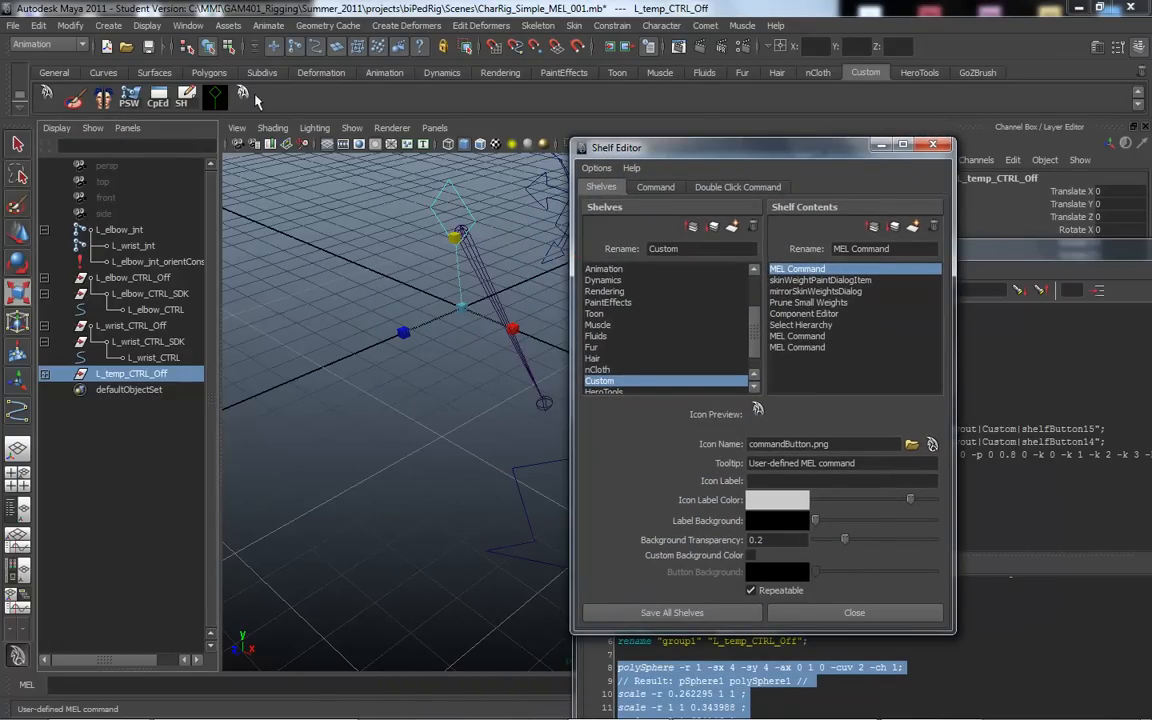
click(800, 347)
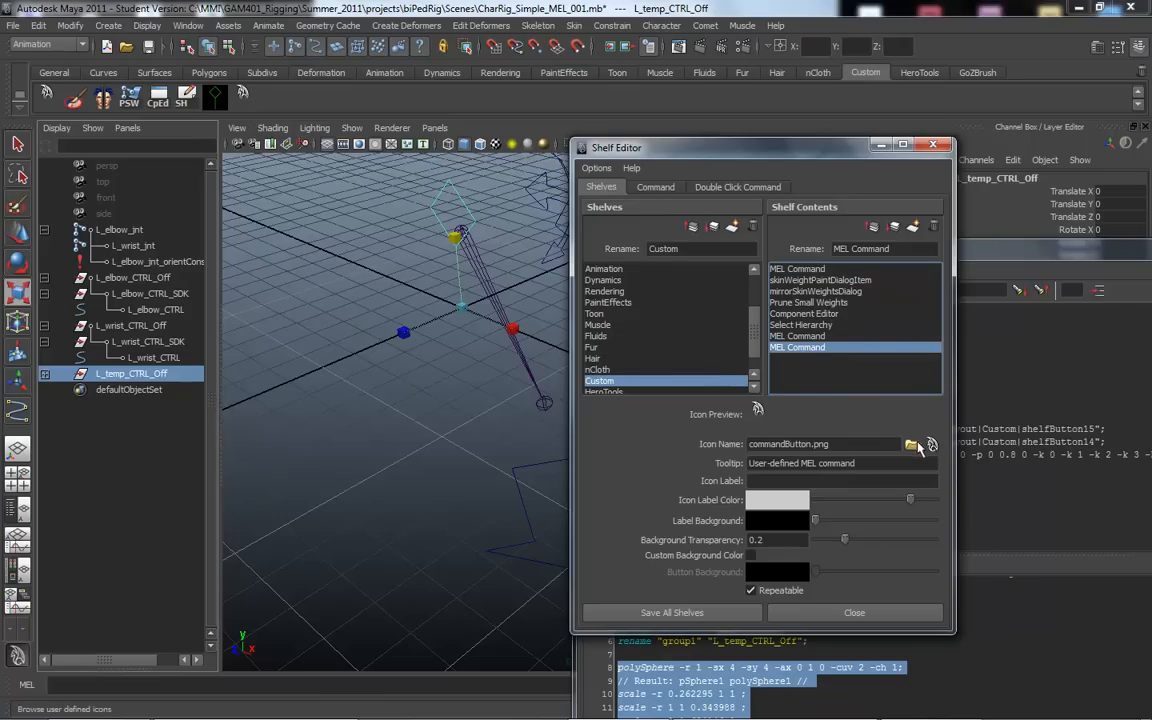
mouse_move(892, 433)
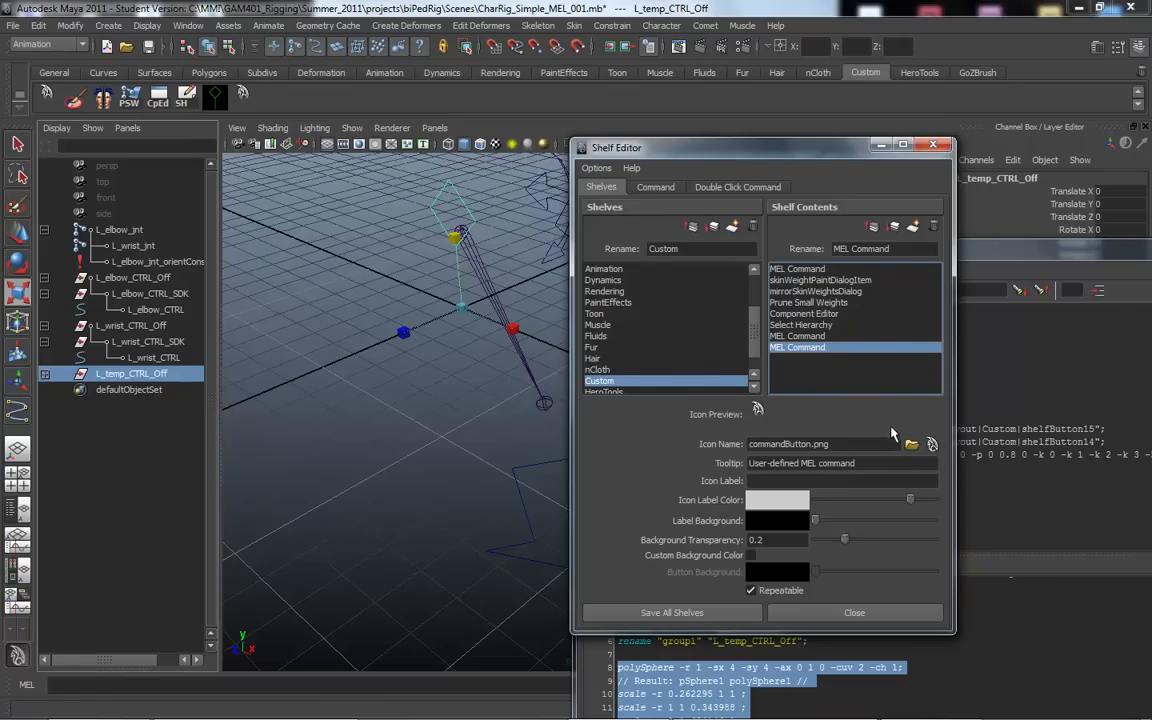
click(910, 444)
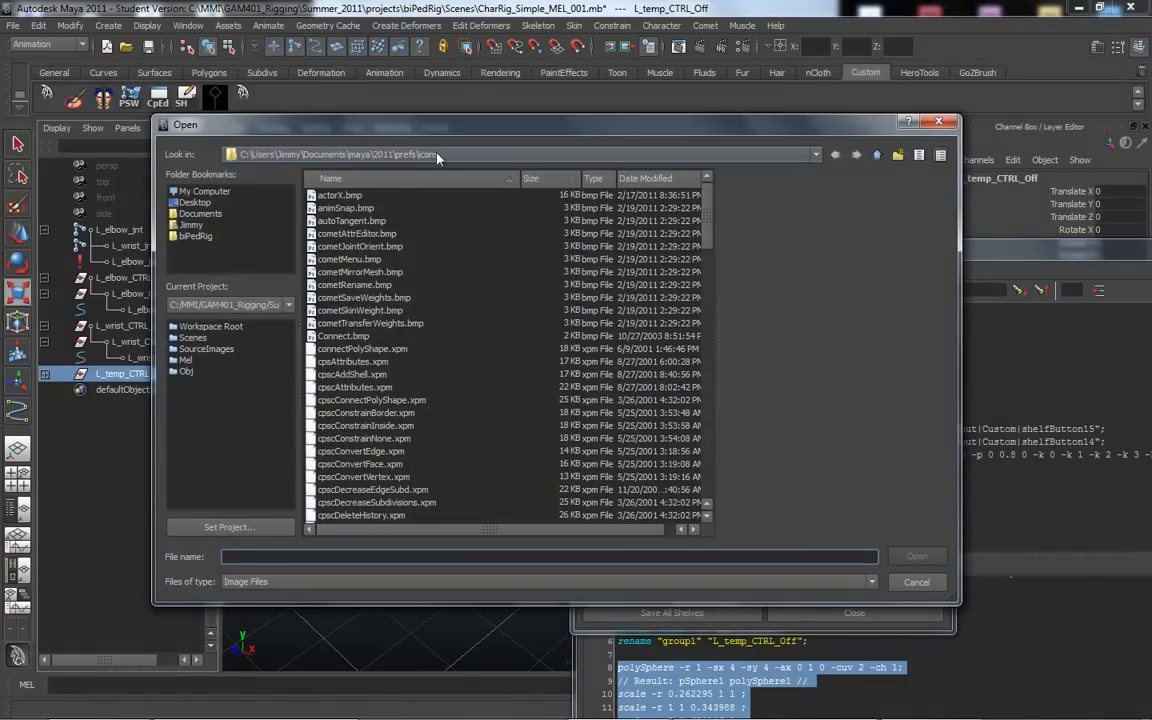
Step: Choose jimmyShape.bmp from the prefs\icons folder as the button icon
click(816, 154)
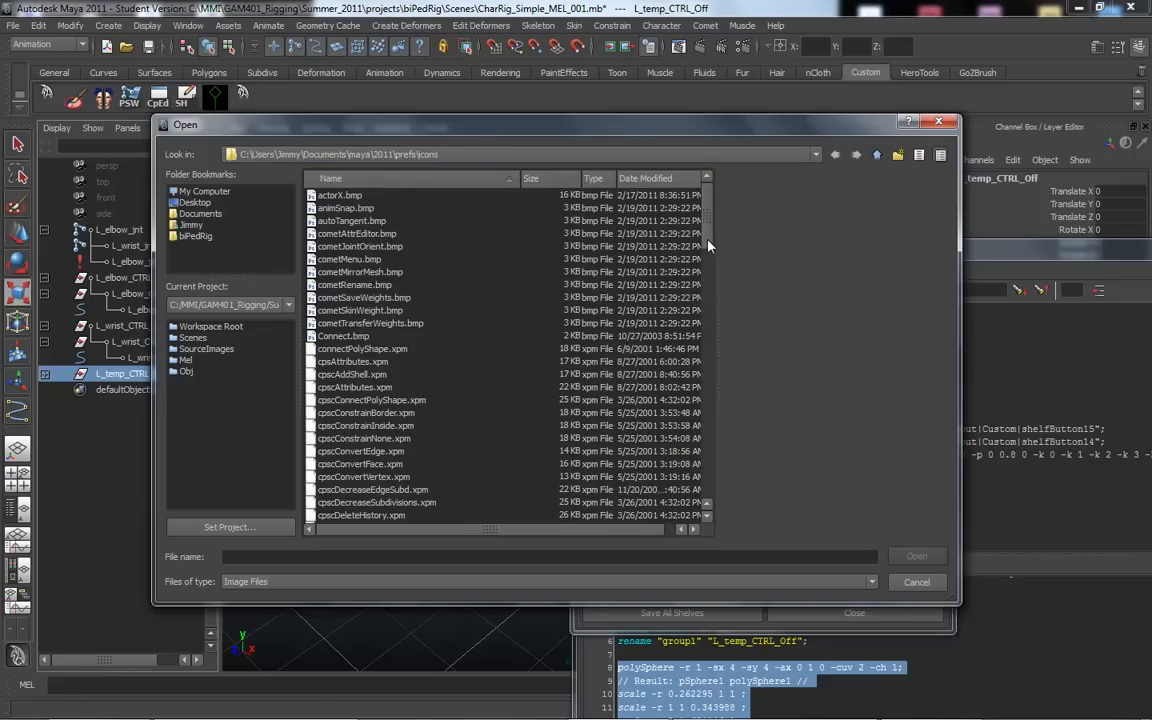
scroll(down, 3)
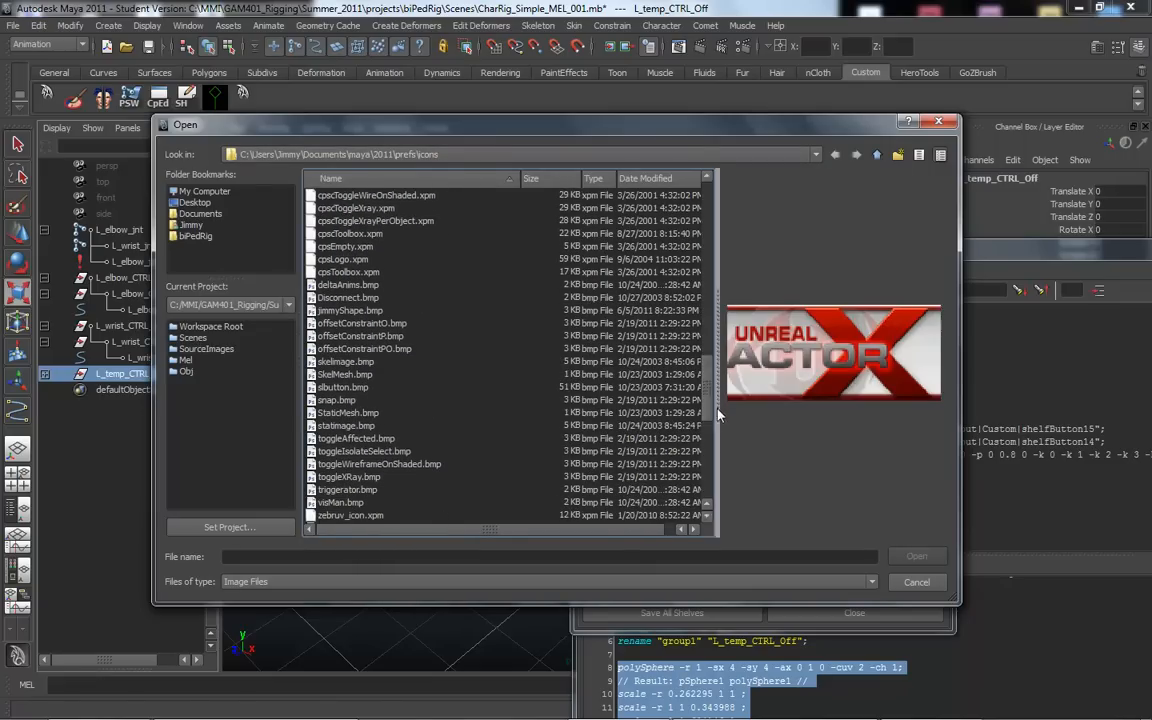
click(350, 310)
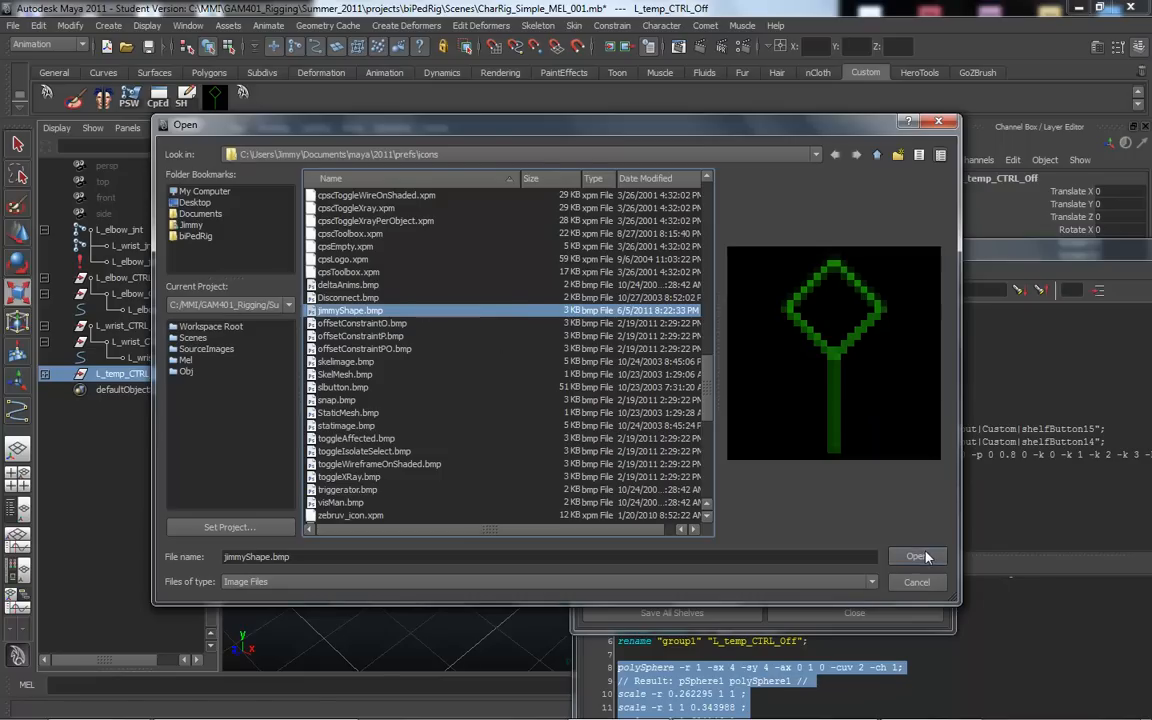
click(914, 556)
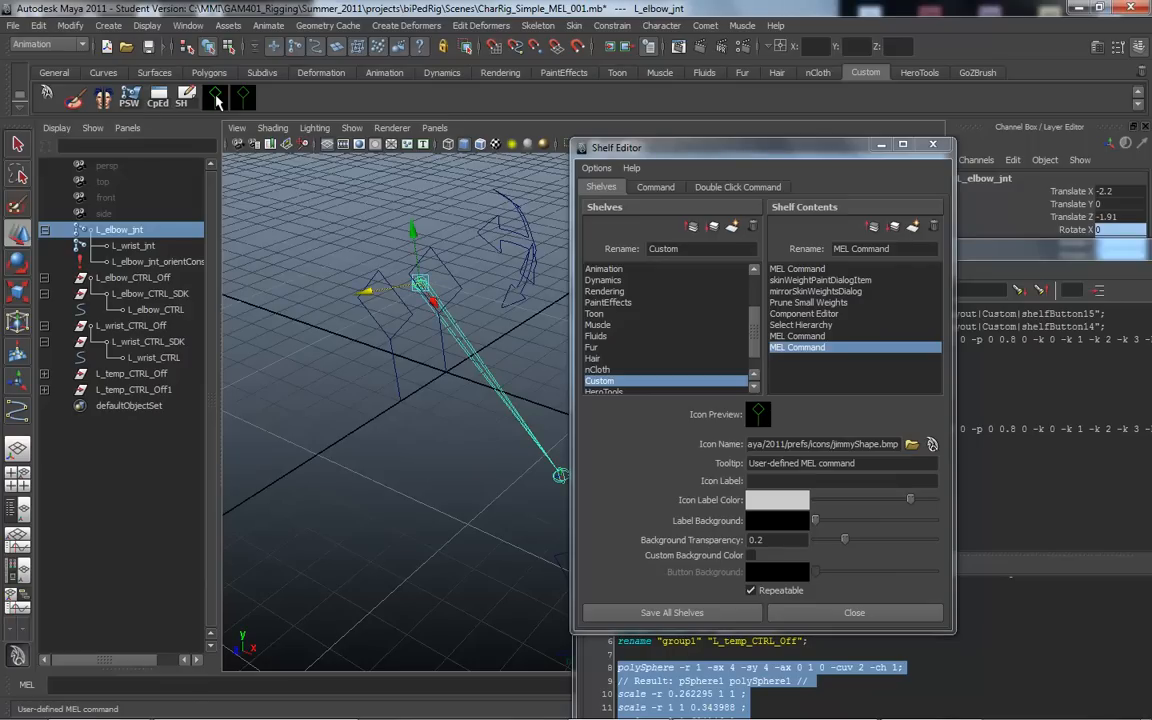
Step: Move and close the Shelf Editor, then drag the Script Editor toward the screen centre
drag(760, 147, 758, 118)
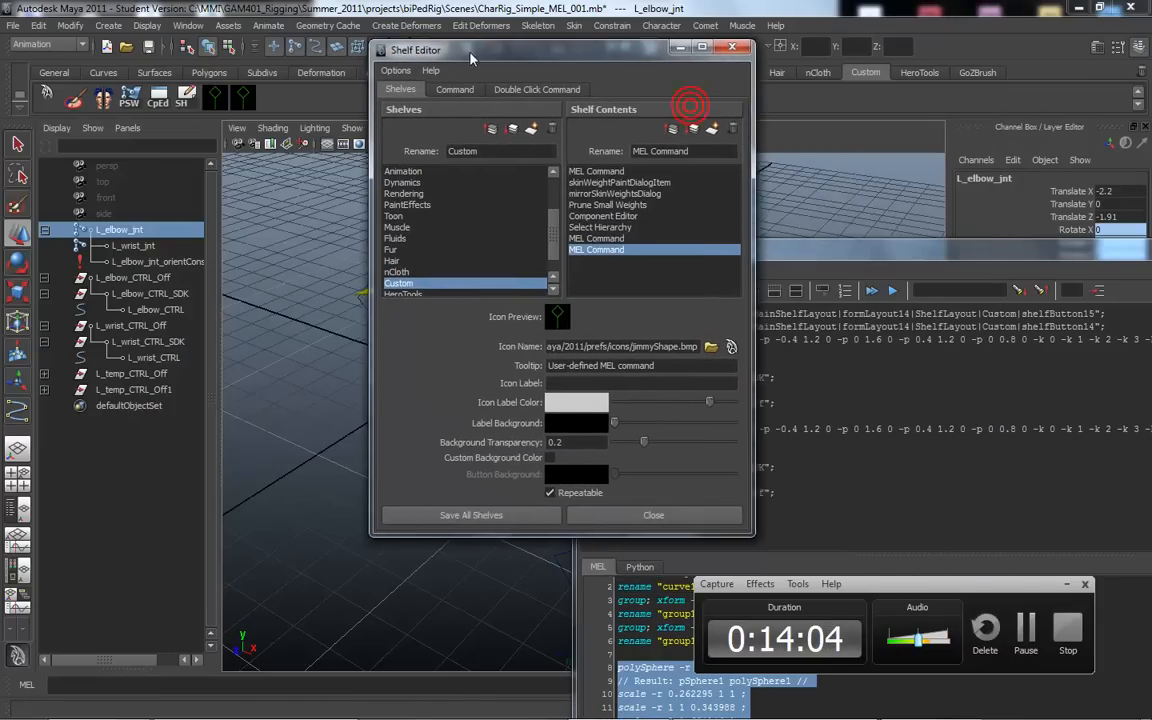
click(653, 515)
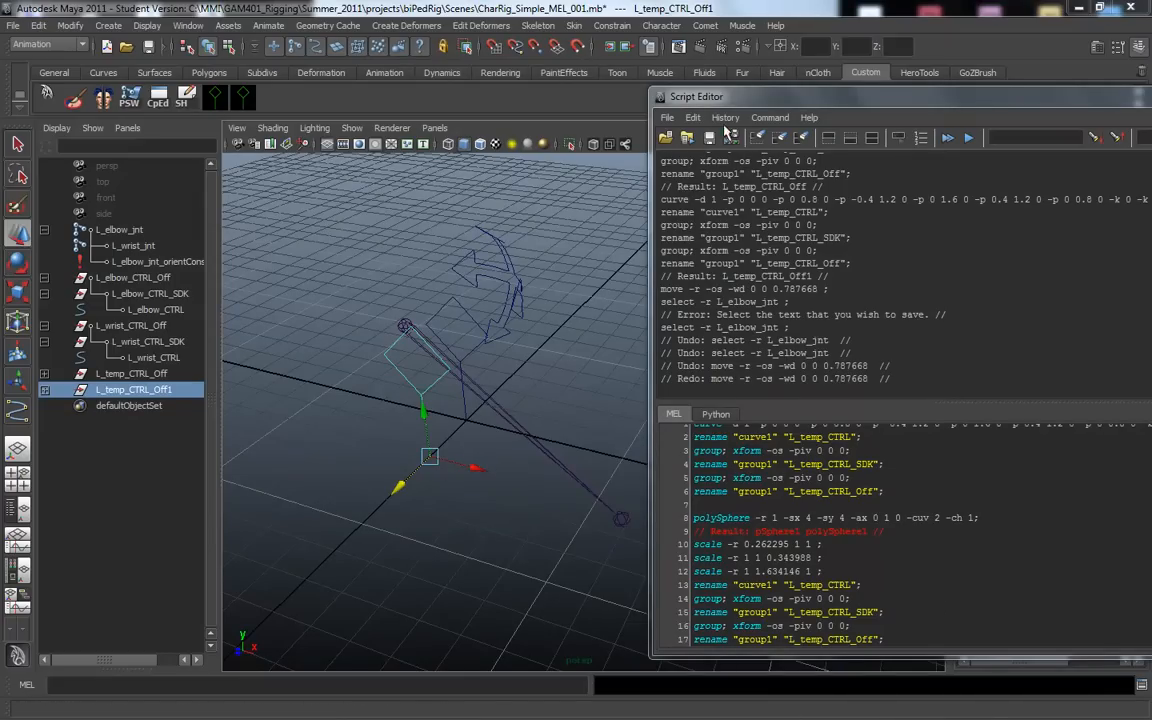
drag(697, 96, 595, 48)
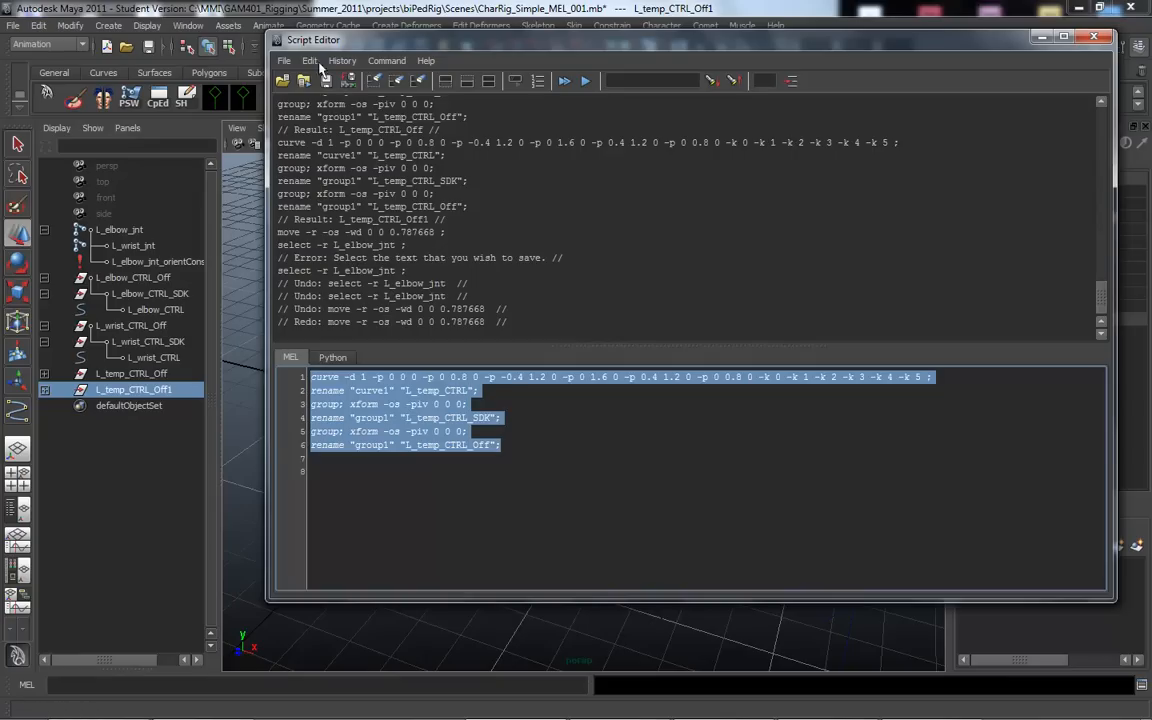
Step: Save the selected curve script as the MEL file jimmysShape
click(284, 60)
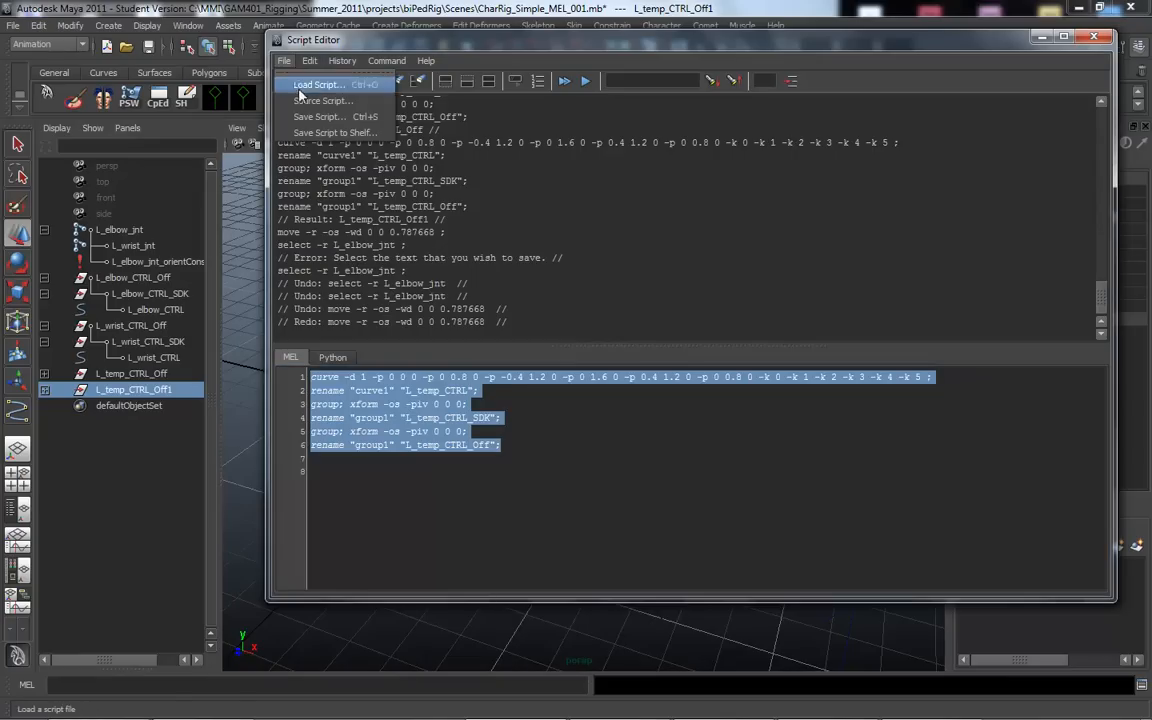
click(318, 116)
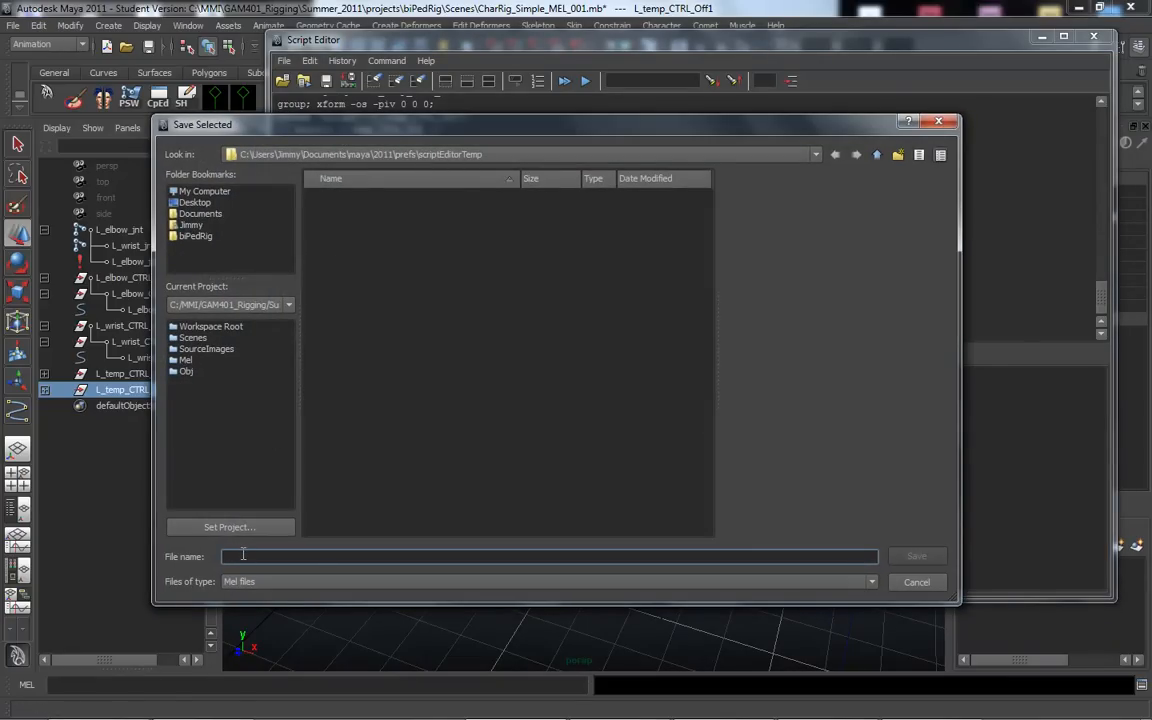
text(jimmysShape)
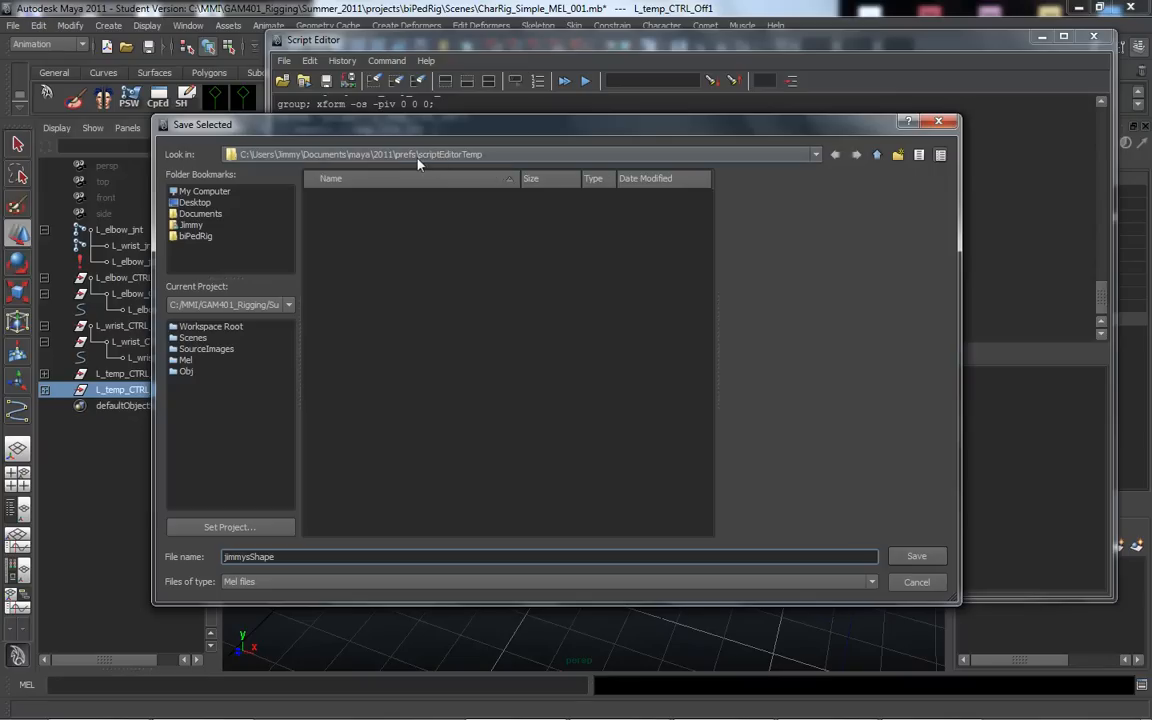
mouse_move(630, 388)
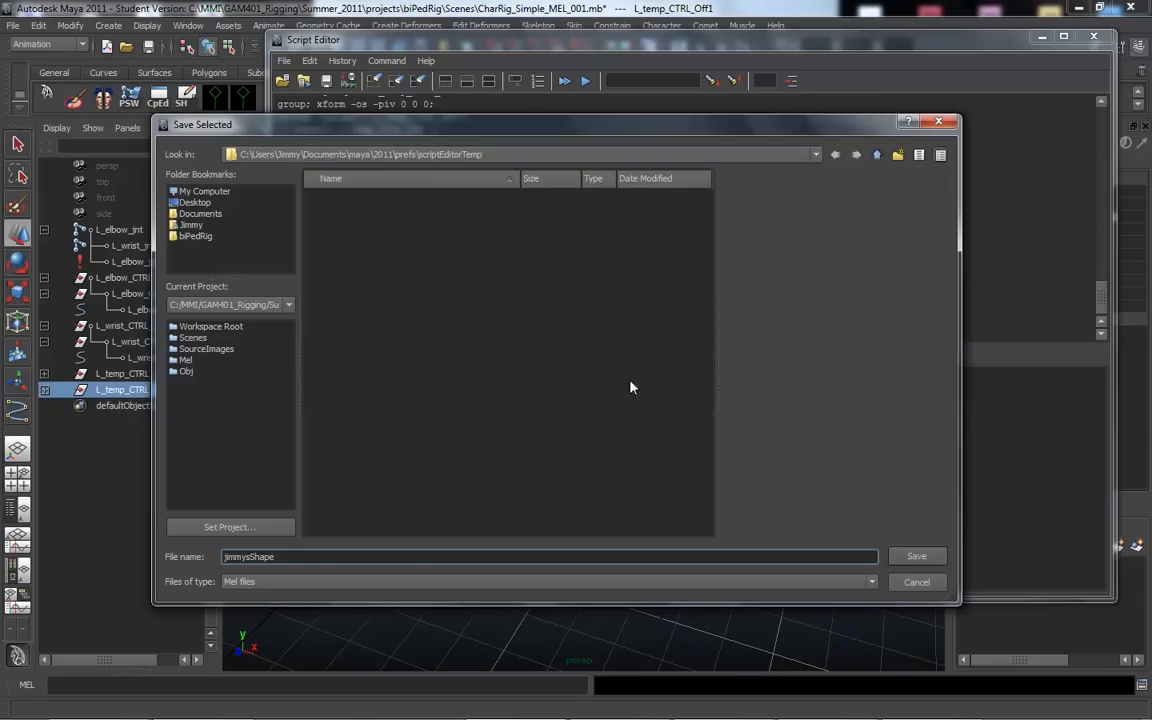
click(915, 582)
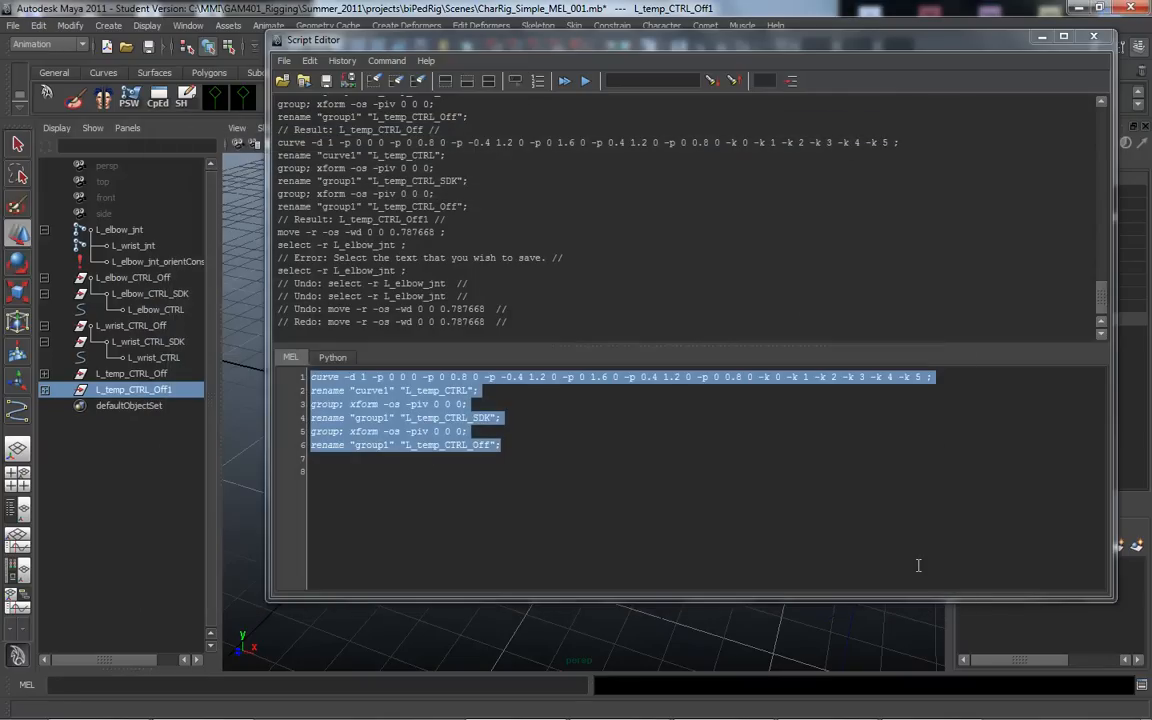